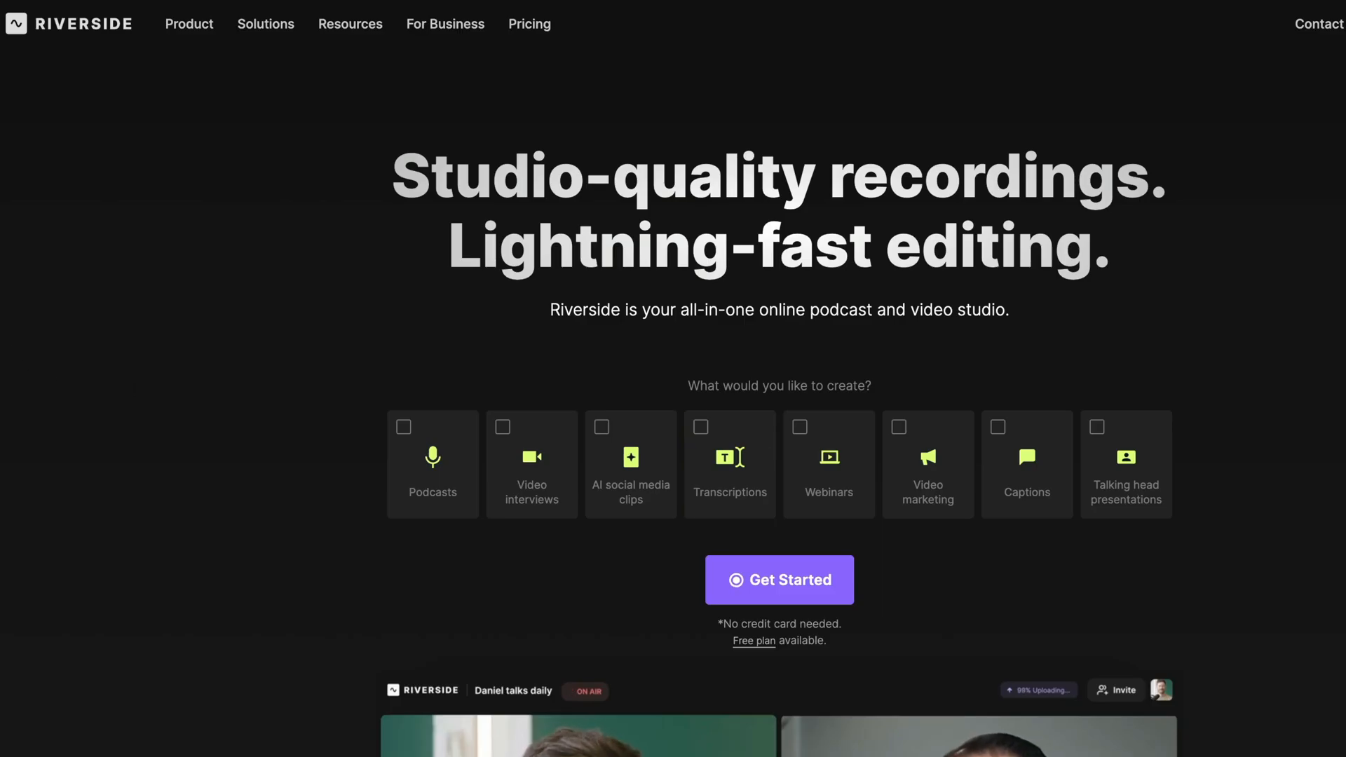
Browse down the riverside.fm marketing page and follow a link further into the site.
scroll(down, 3)
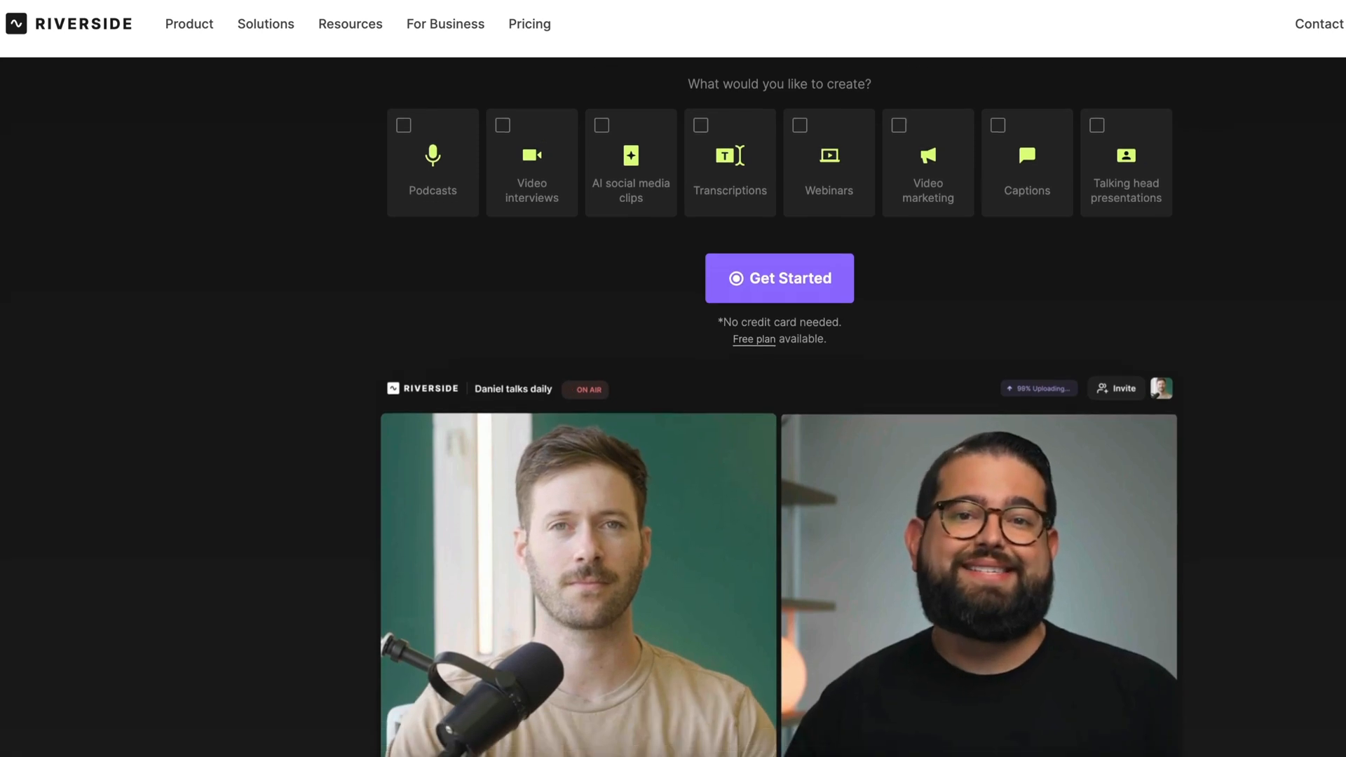
scroll(down, 3)
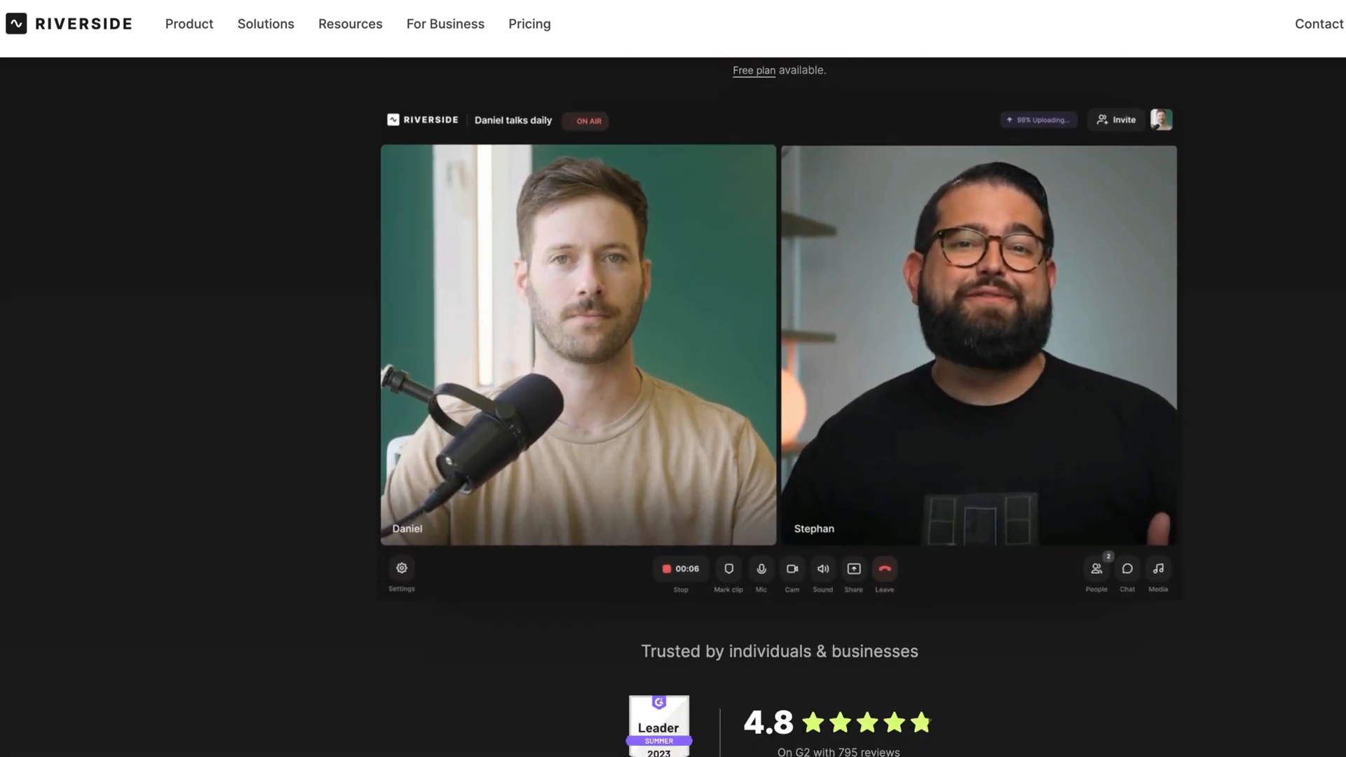
scroll(down, 3)
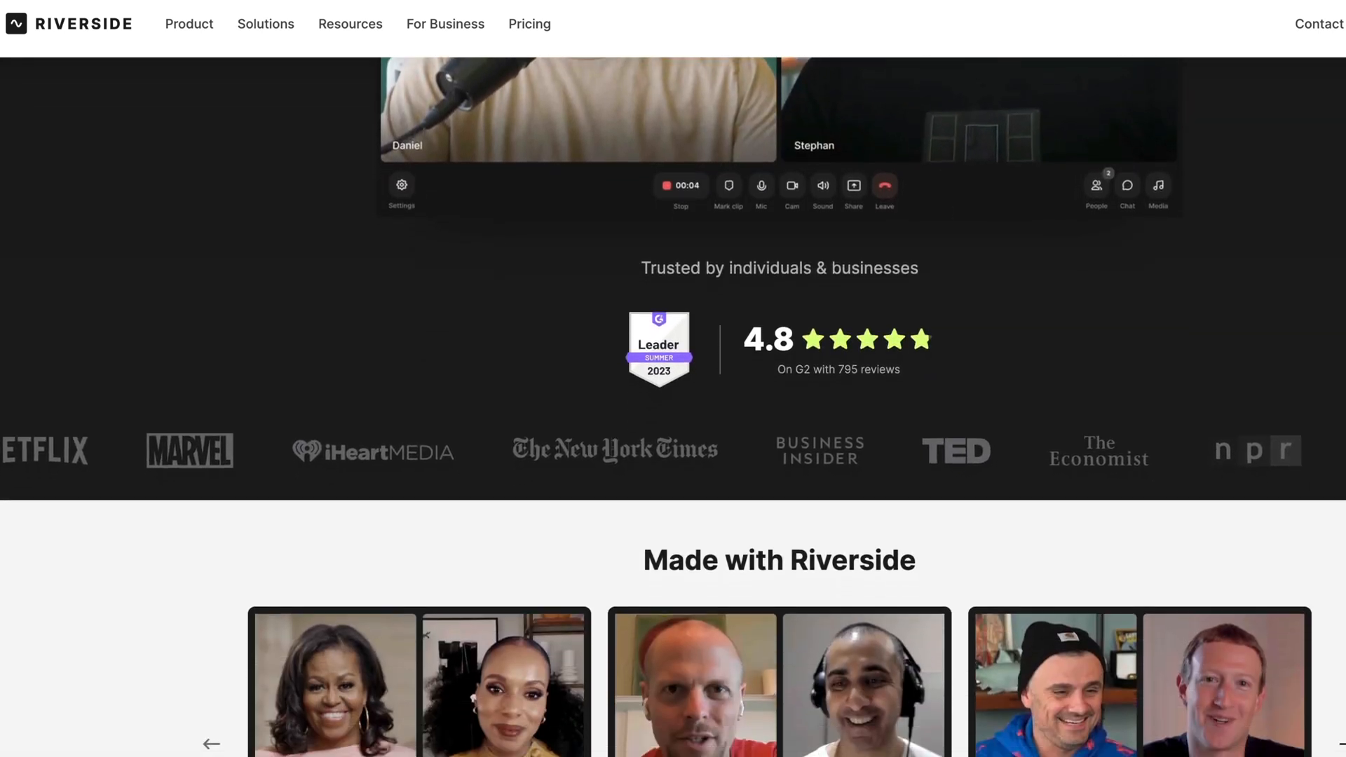
scroll(down, 3)
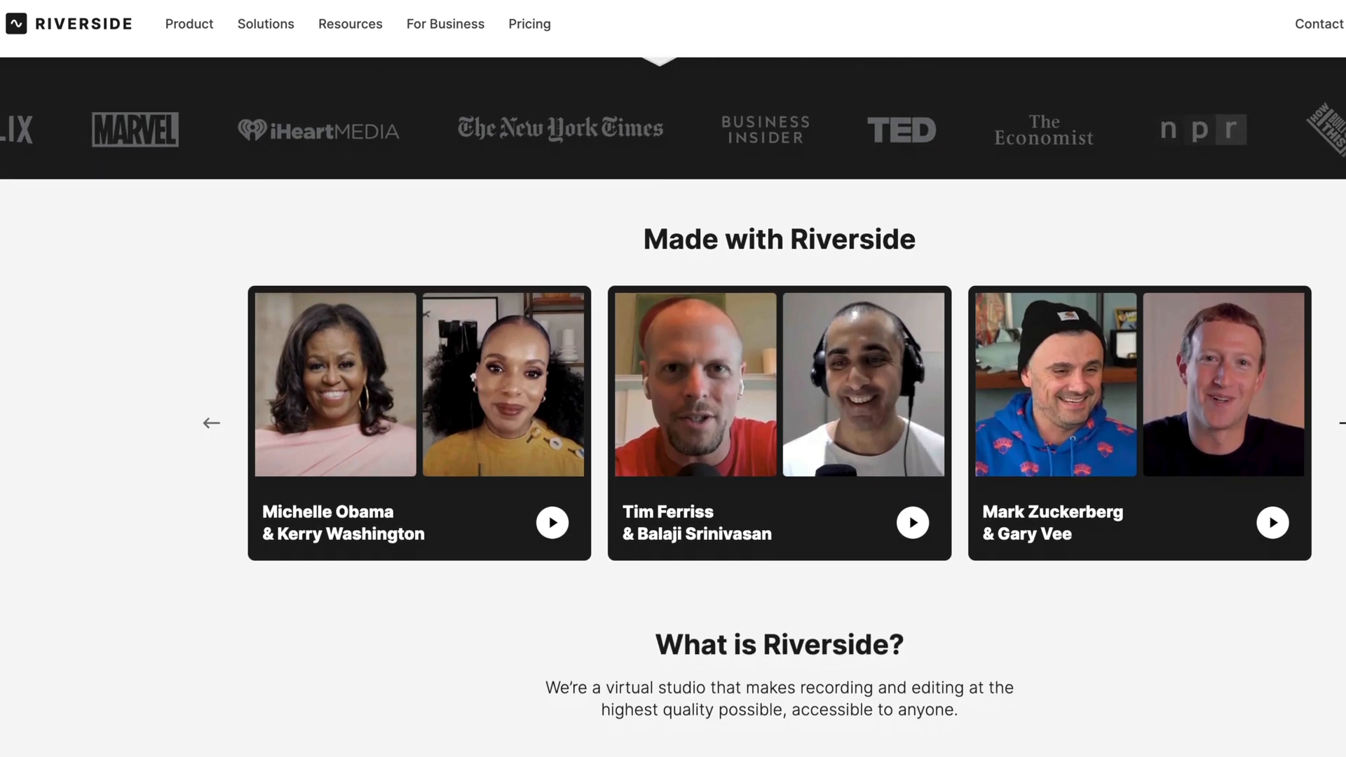
scroll(down, 3)
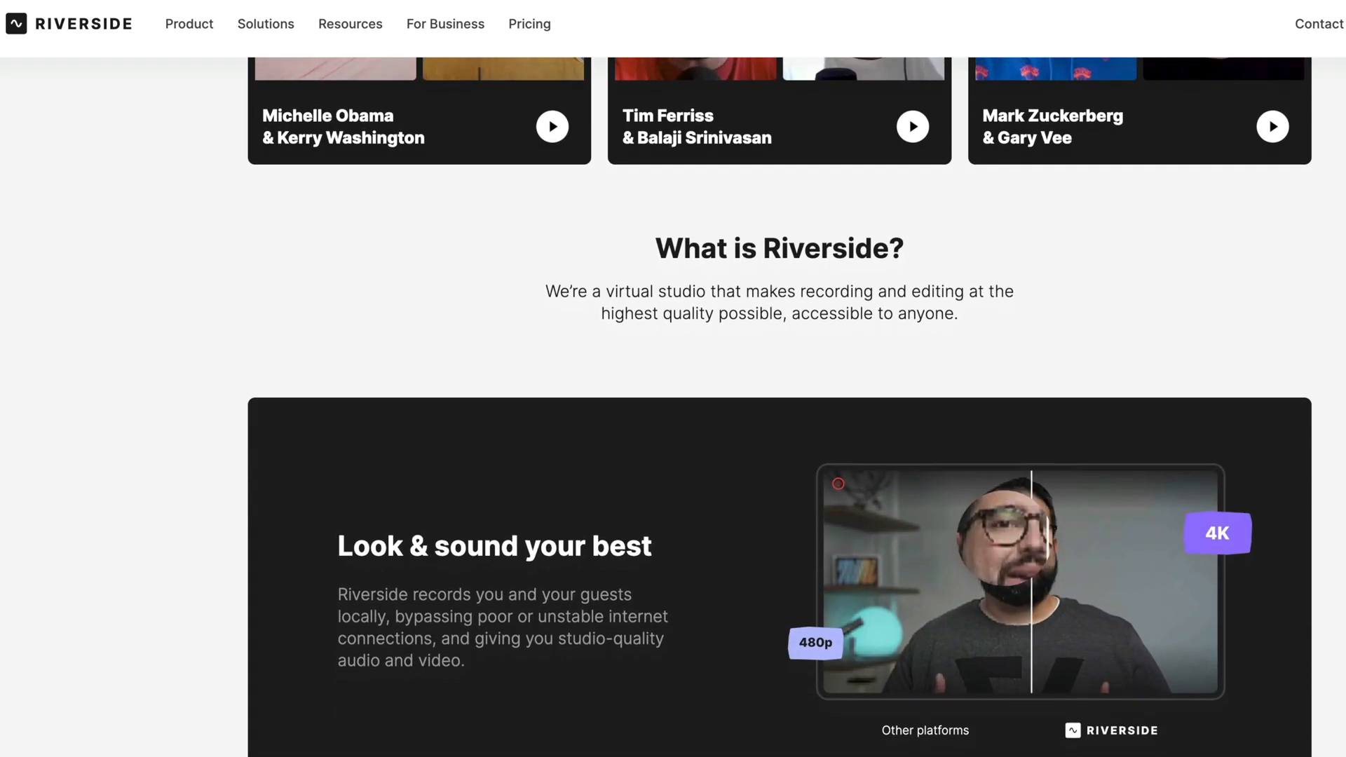
scroll(down, 3)
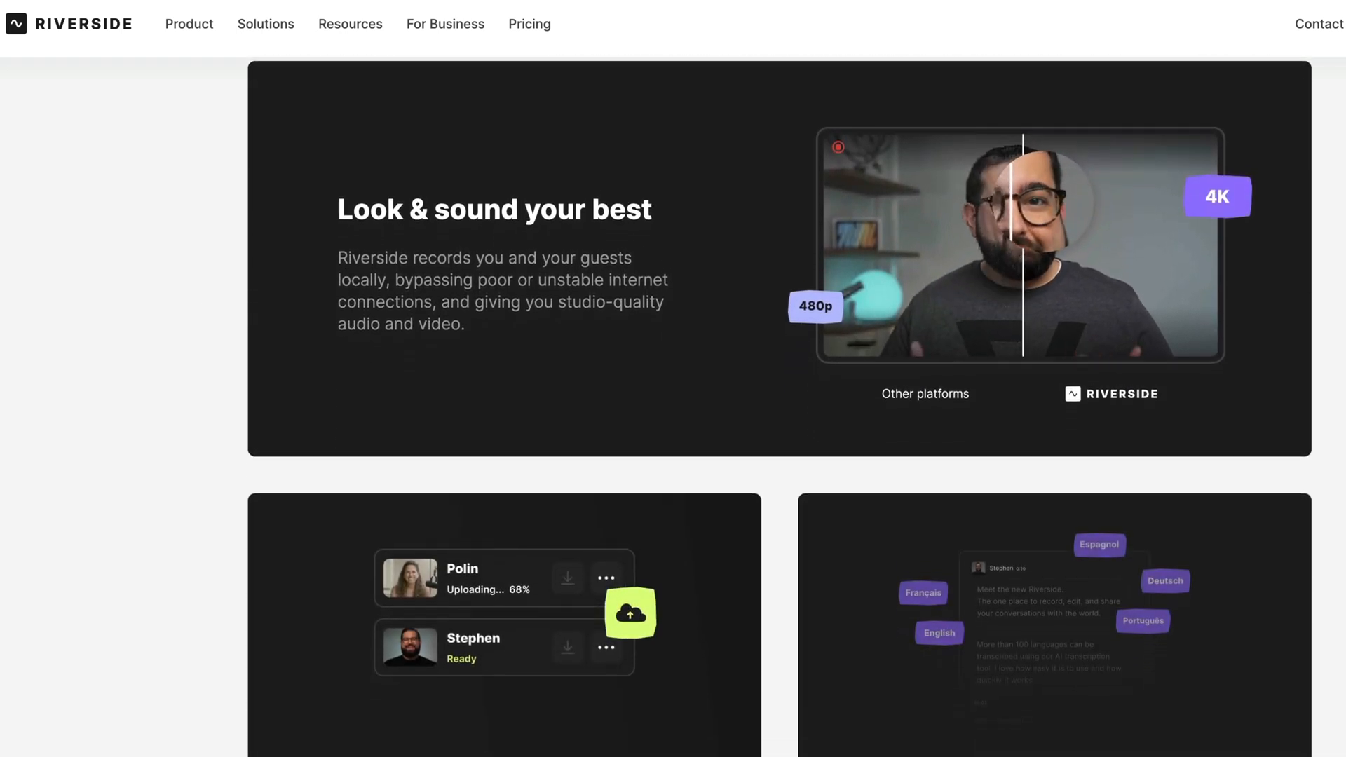
scroll(down, 3)
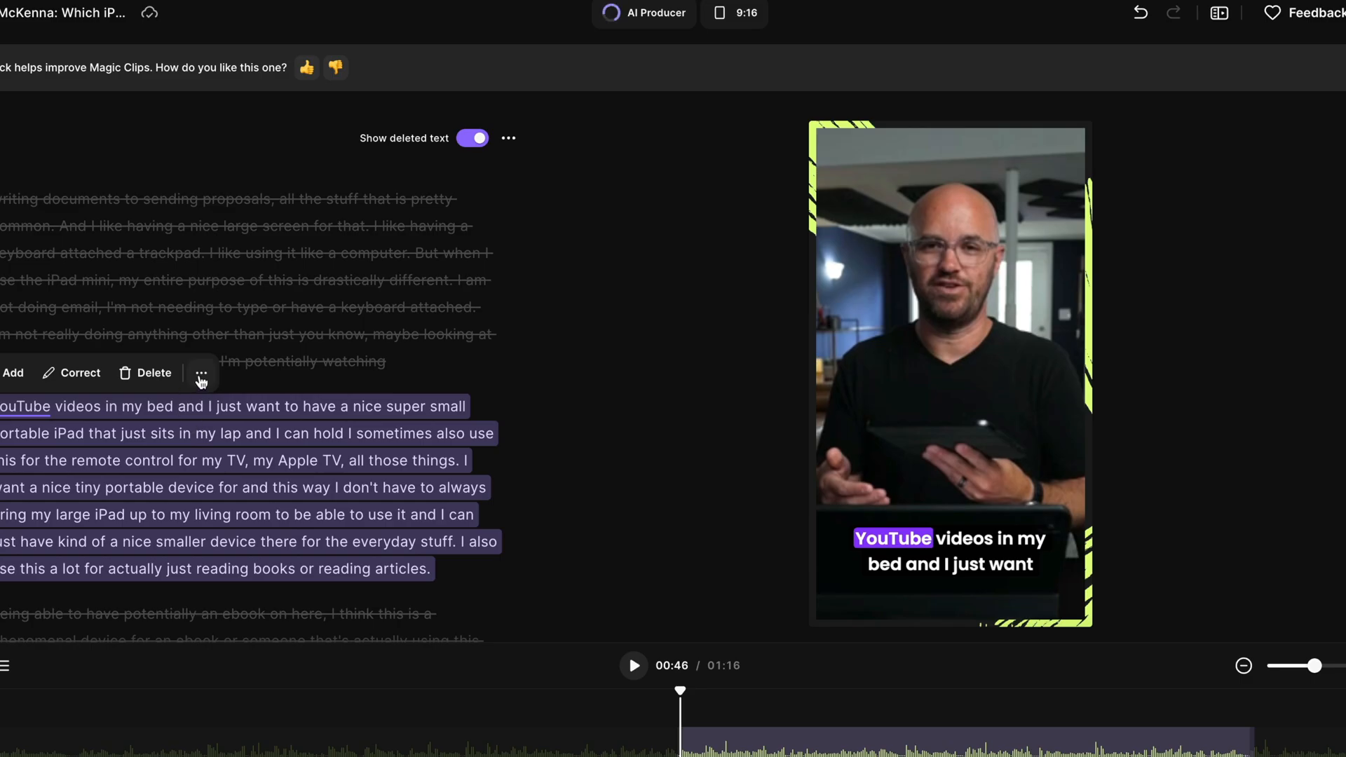
click(202, 373)
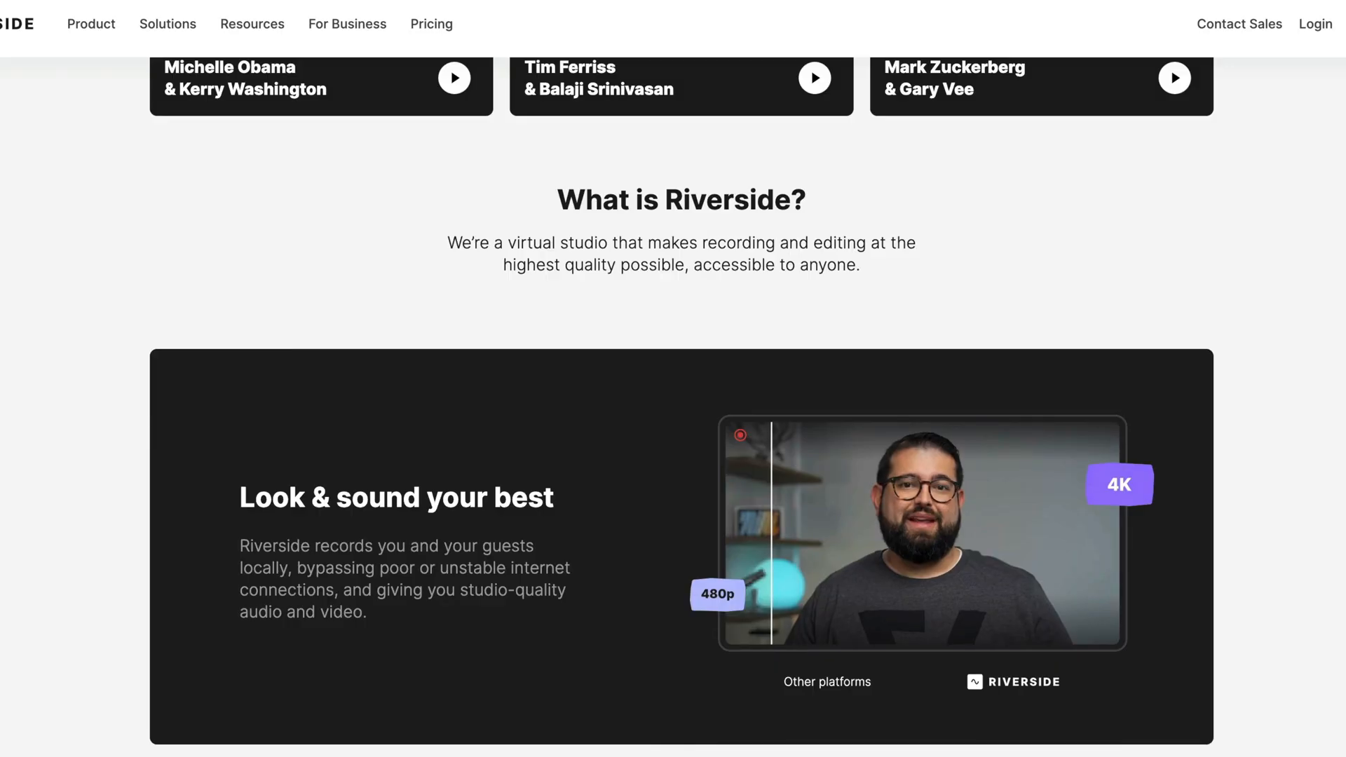
Compare the sample video as other platforms record it versus Riverside quality, then continue down the page.
scroll(down, 3)
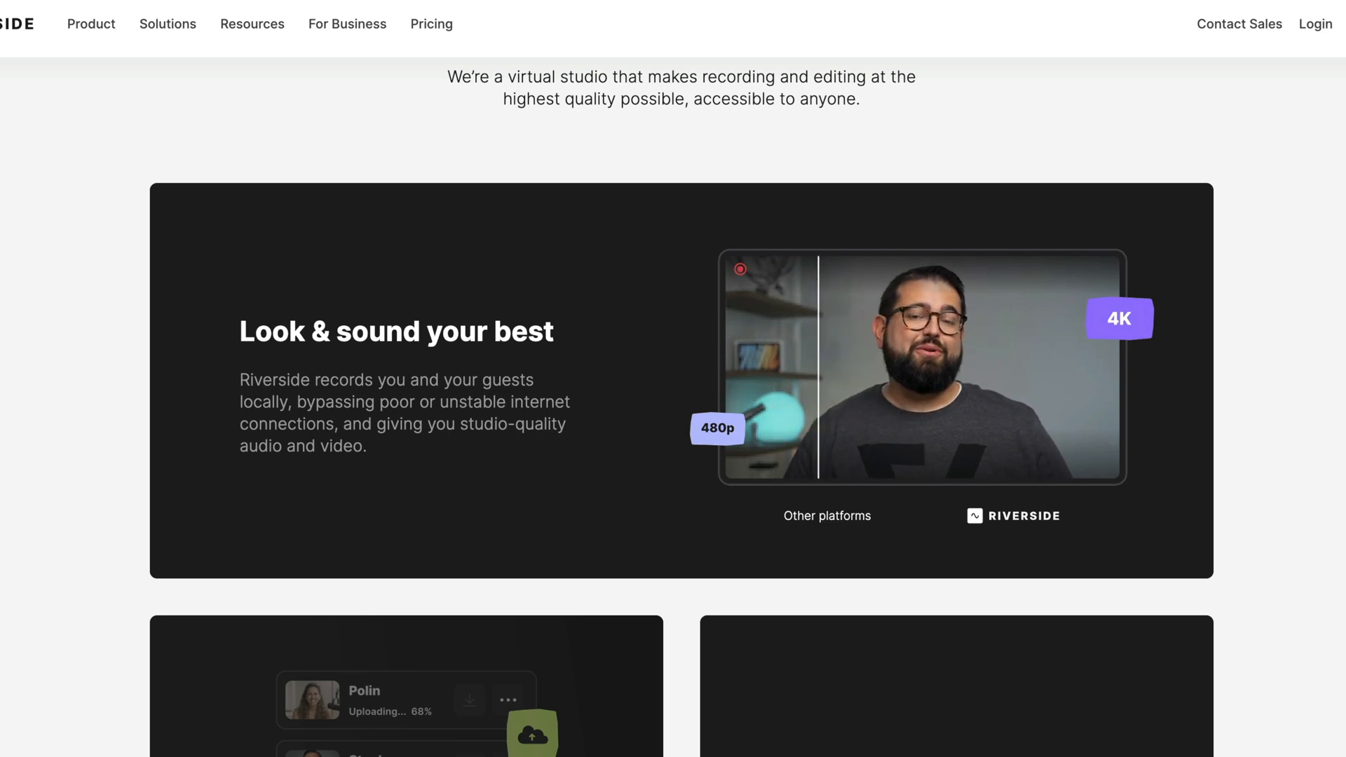
scroll(down, 3)
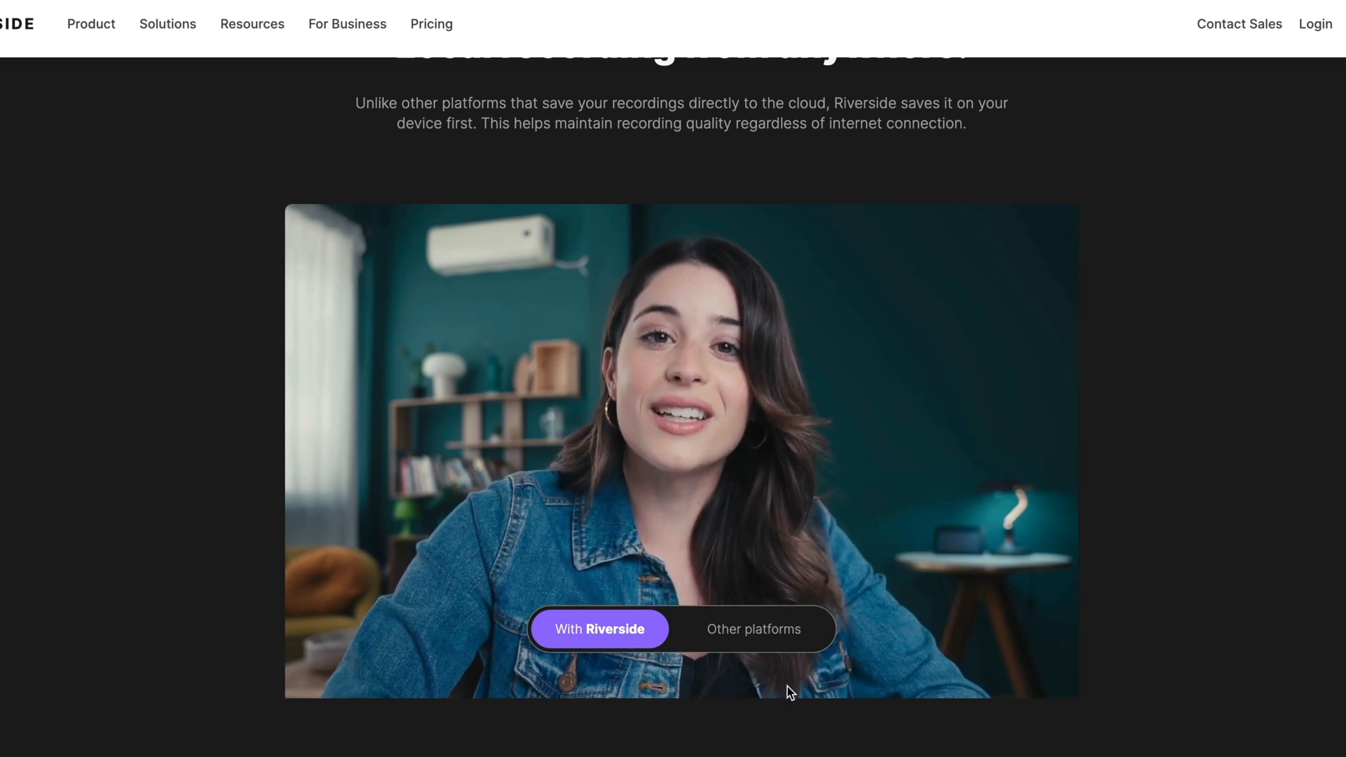
click(753, 628)
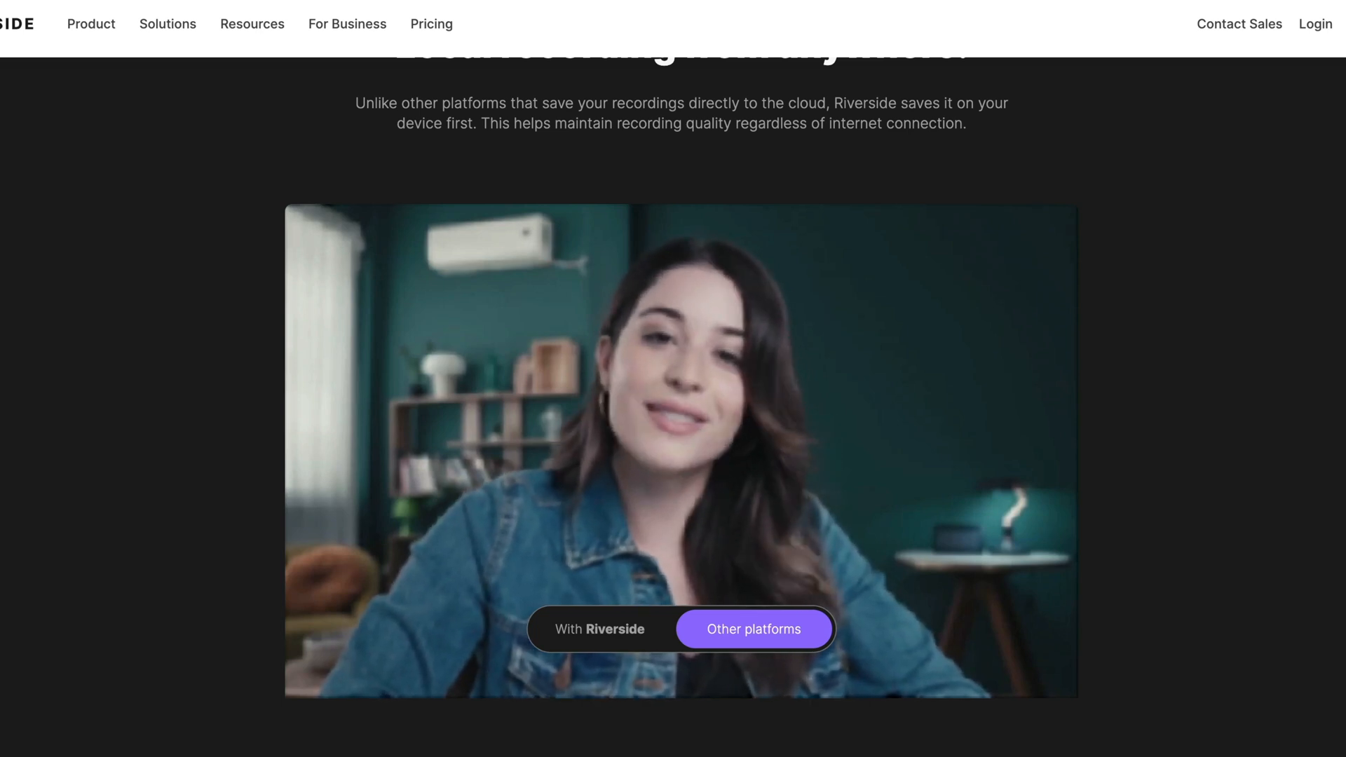
click(599, 630)
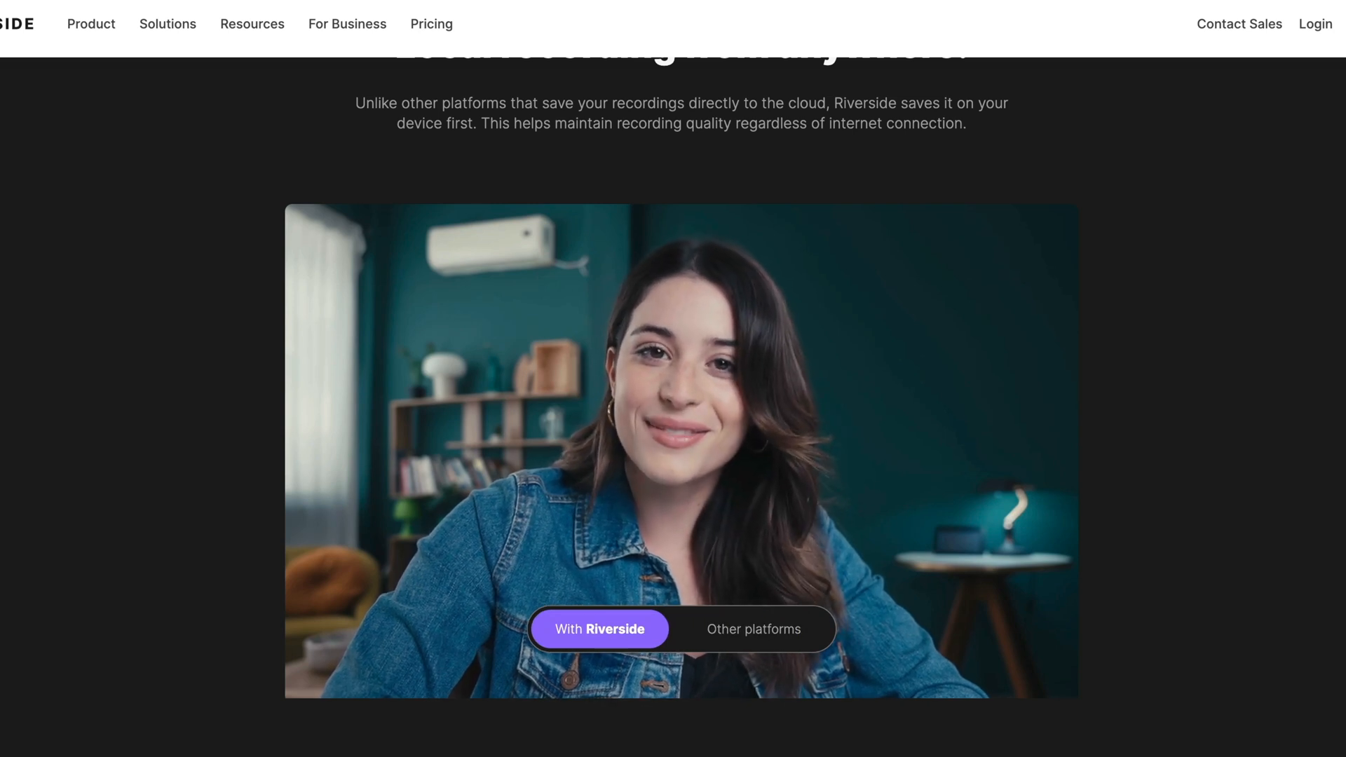
scroll(down, 3)
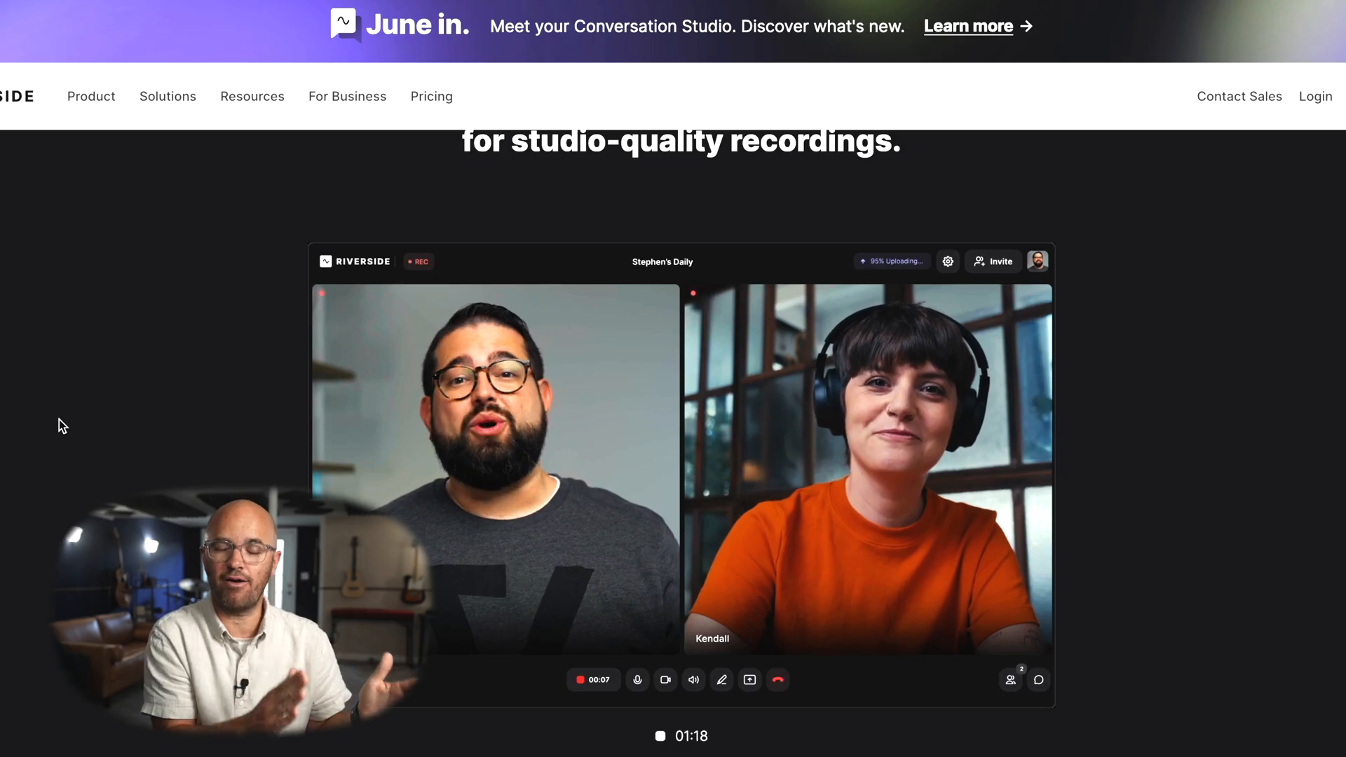
scroll(down, 3)
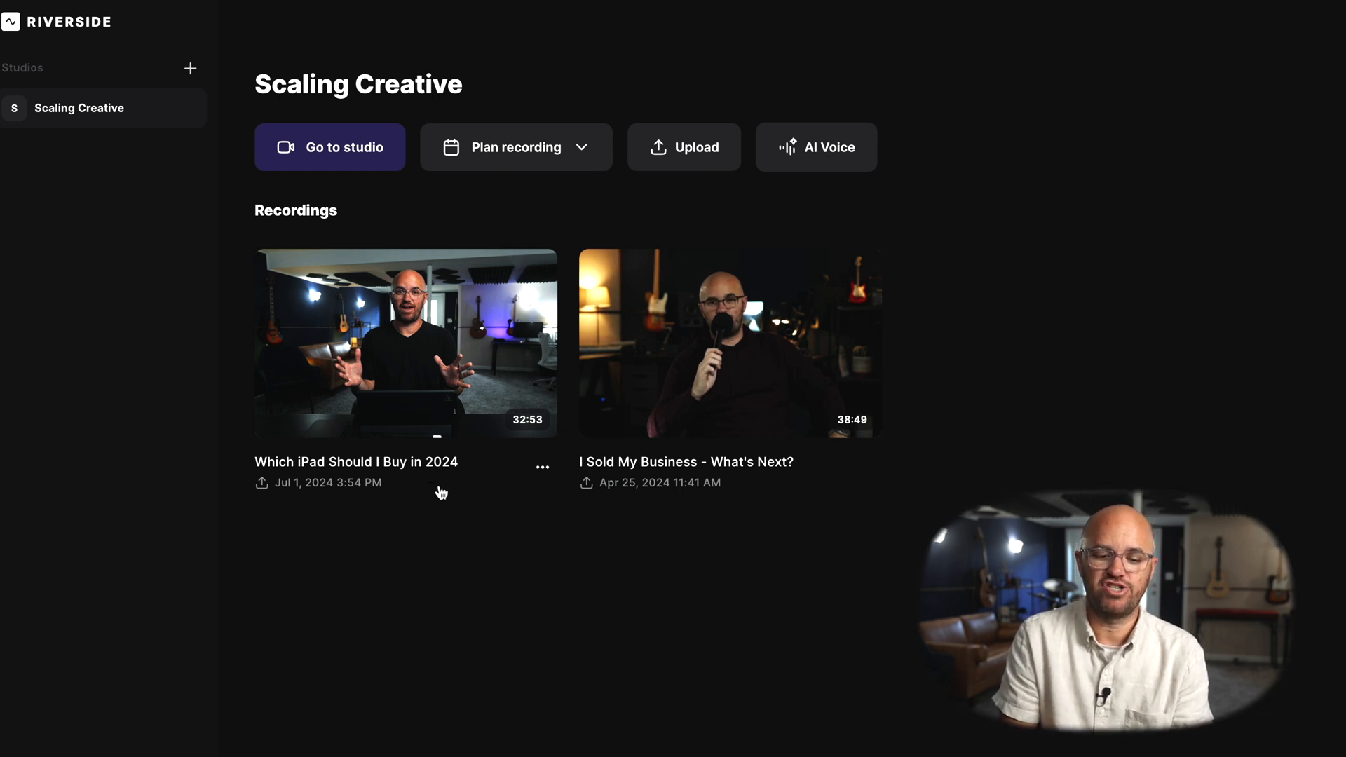
mouse_move(482, 468)
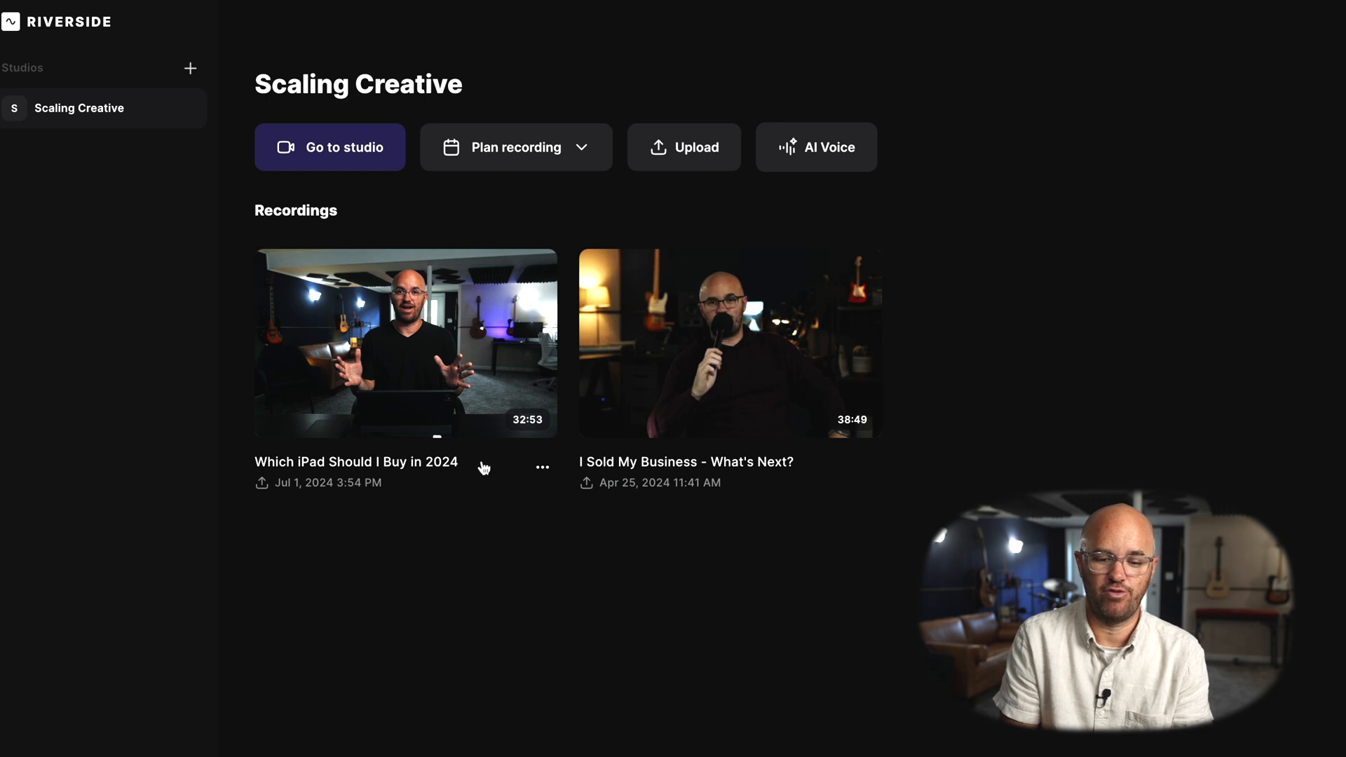
mouse_move(526, 436)
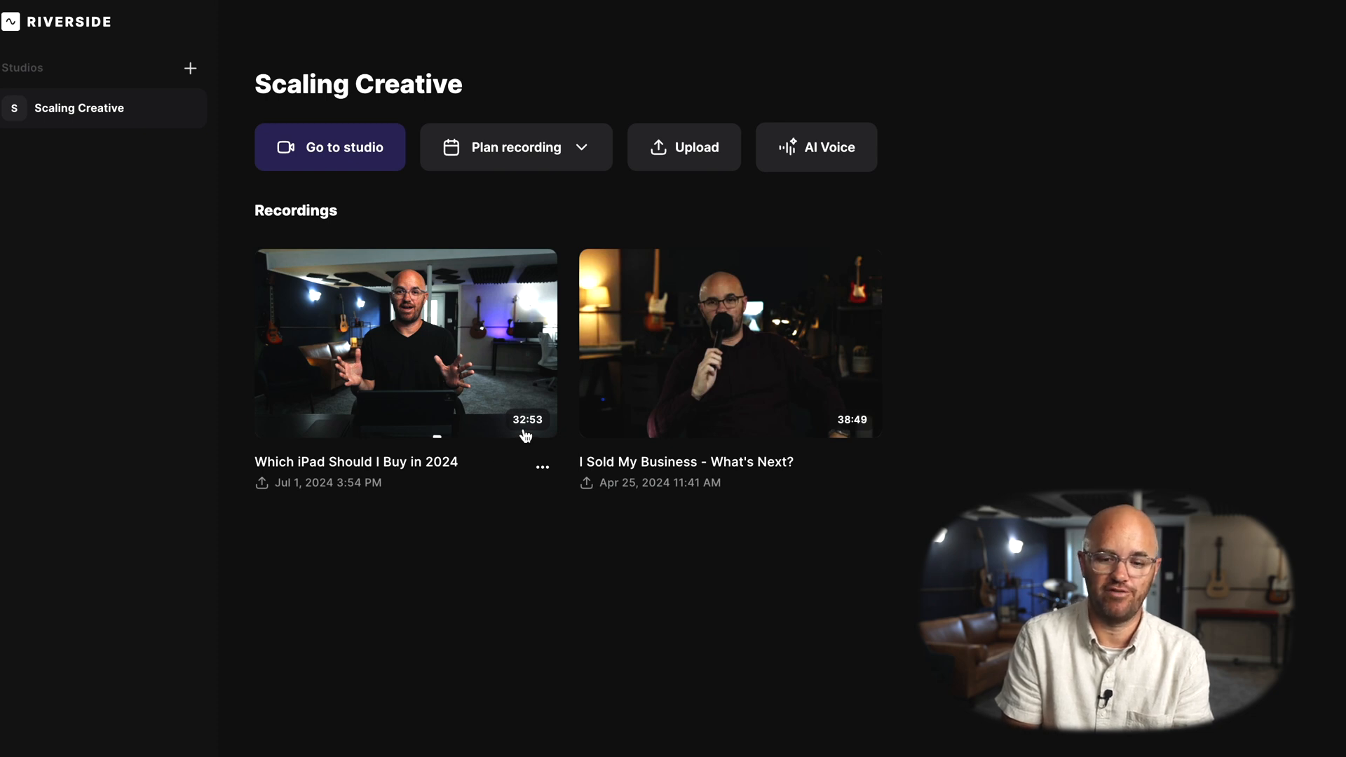
Dismiss the Upload file dialog, open the 'Which iPad Should I Buy in 2024' recording and scroll to its Magic Clips.
click(685, 148)
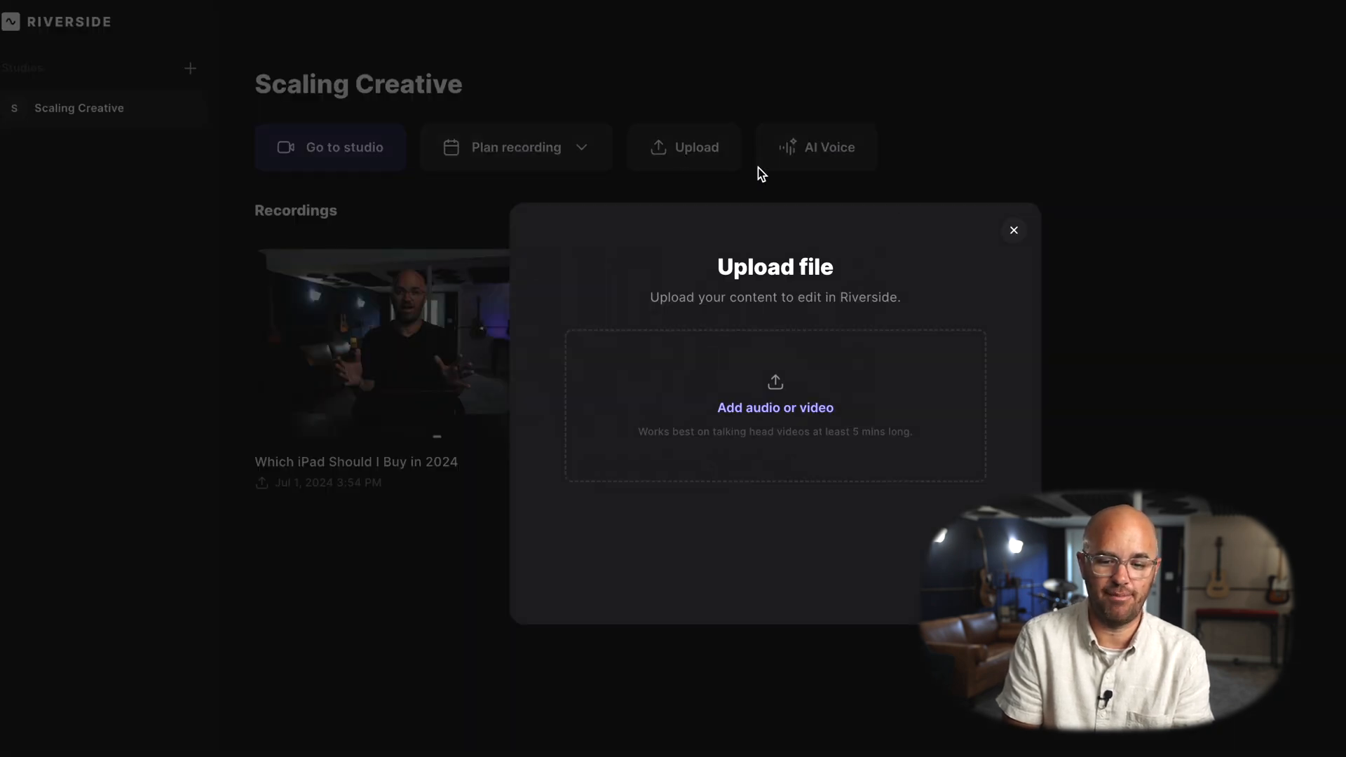
click(1013, 230)
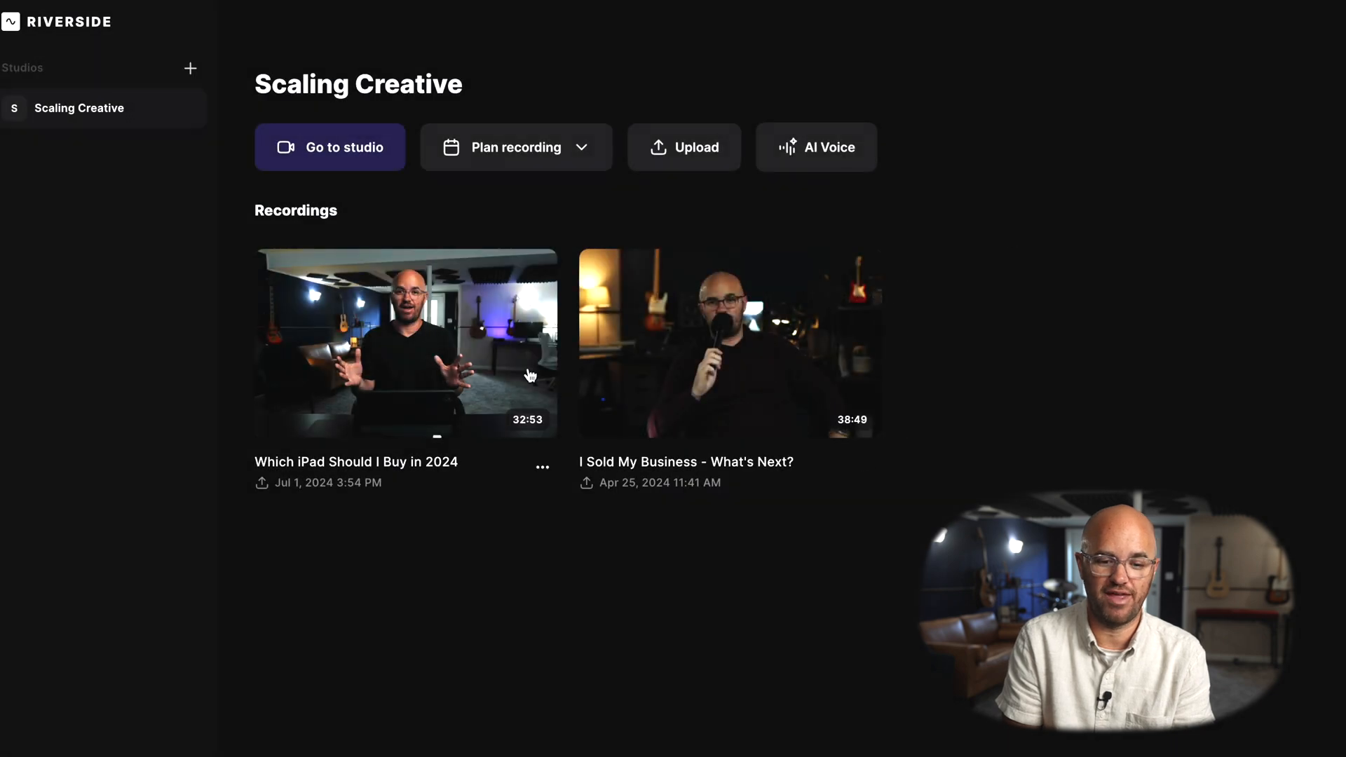
click(405, 343)
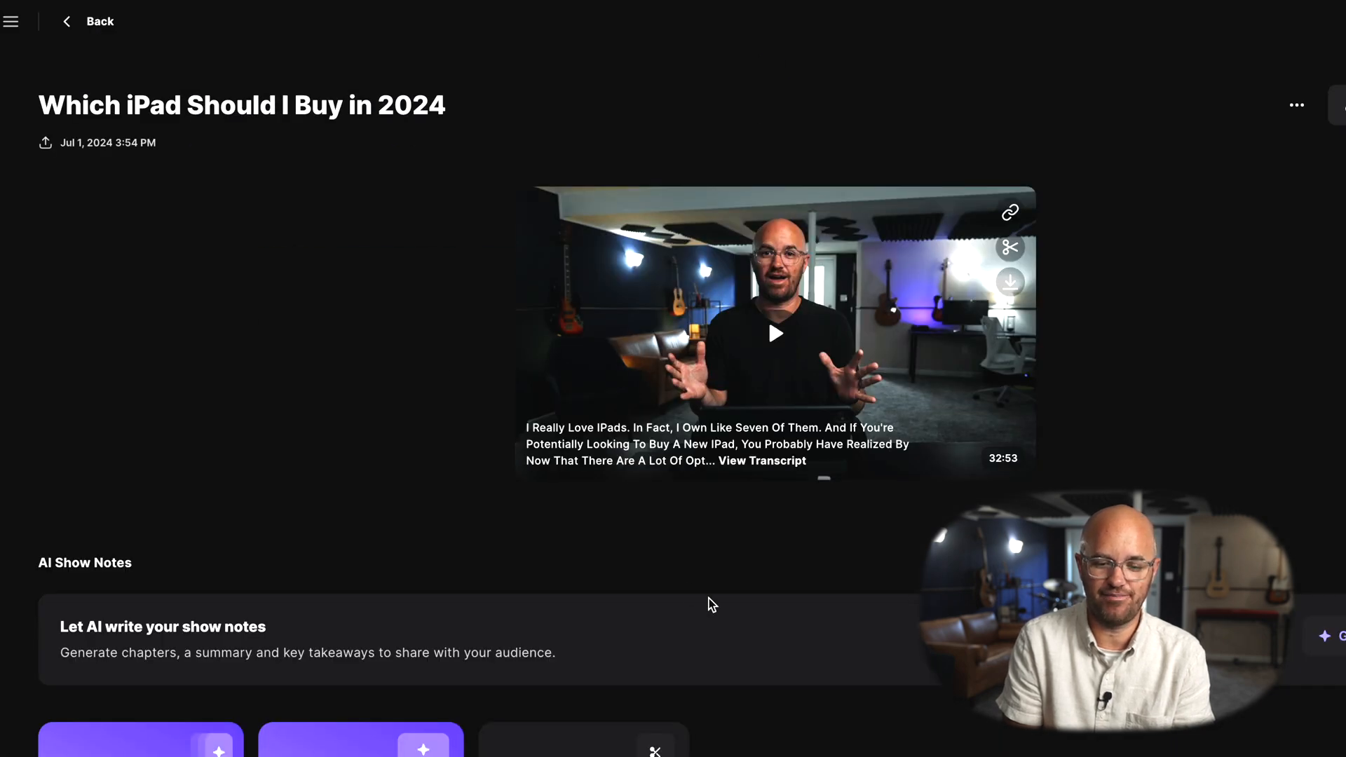
scroll(down, 3)
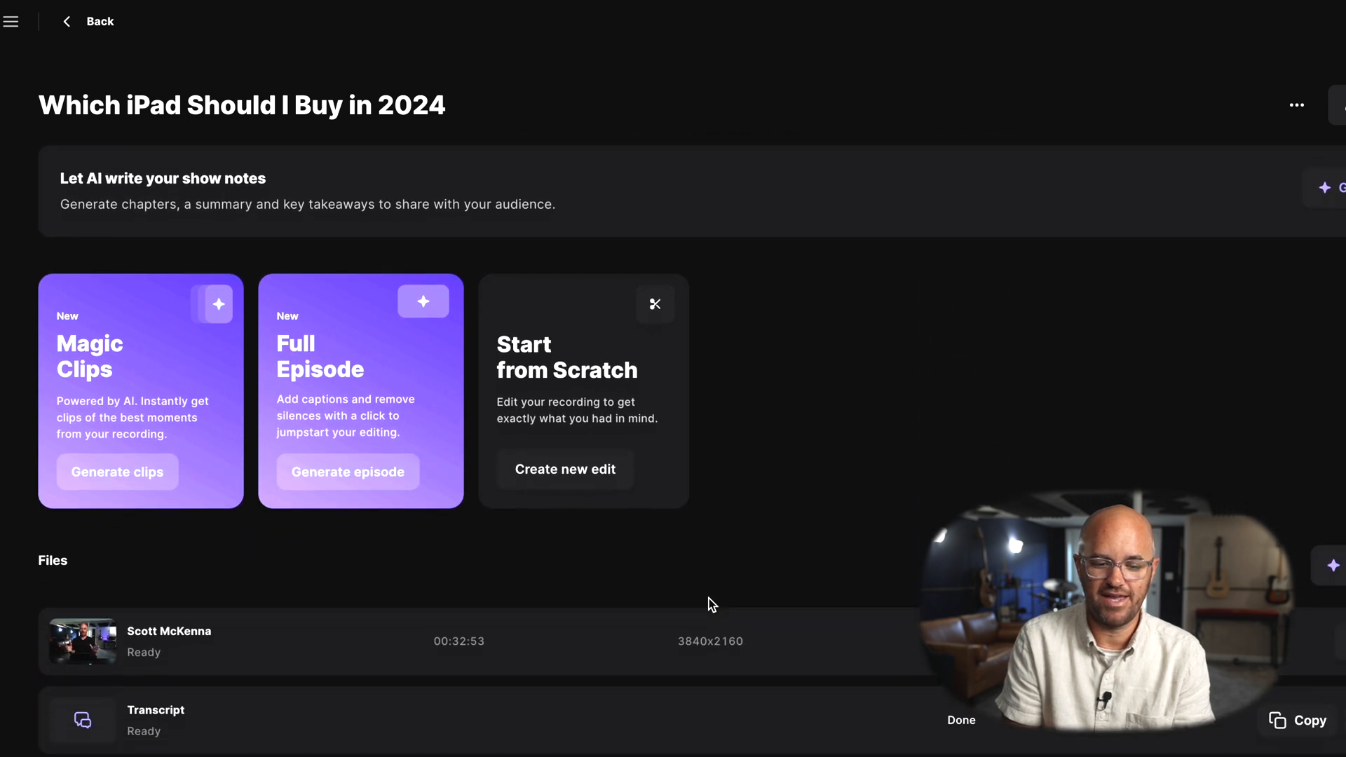
scroll(up, 3)
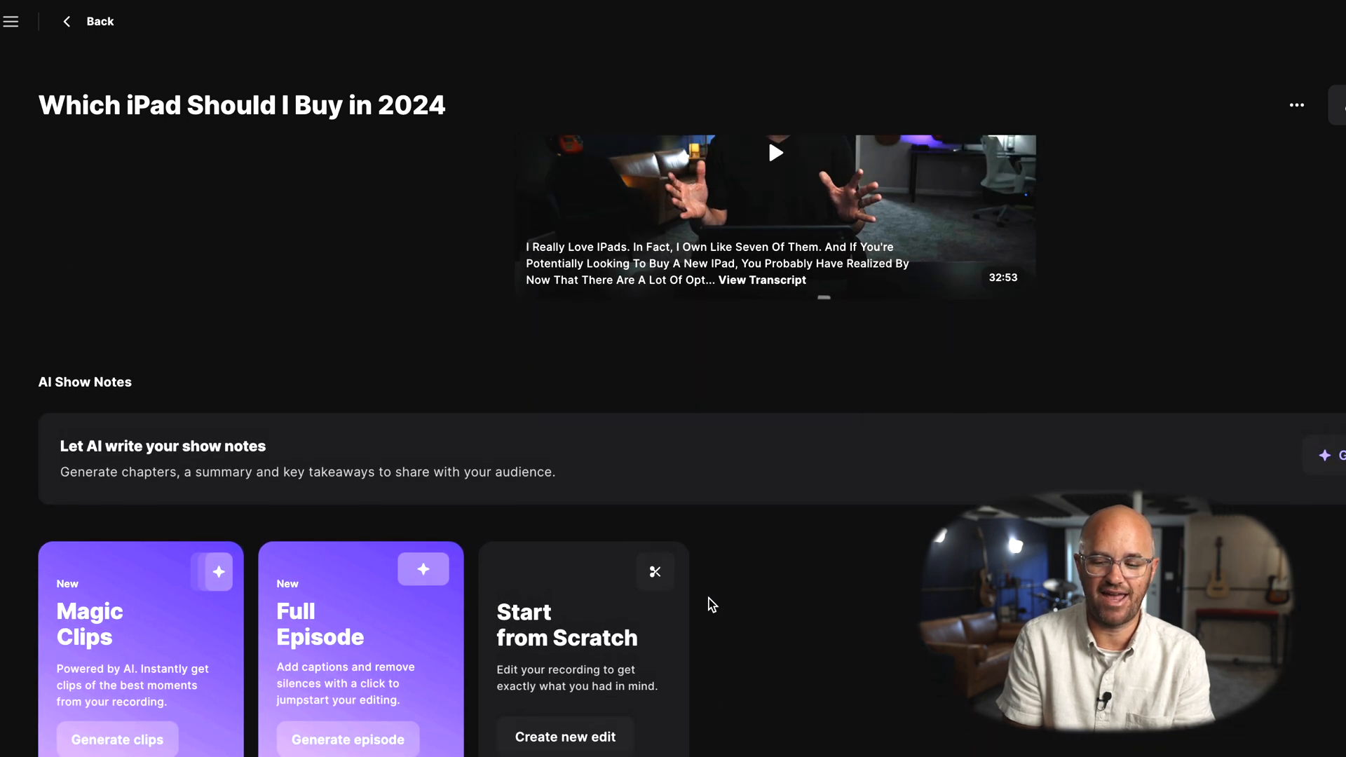
scroll(down, 3)
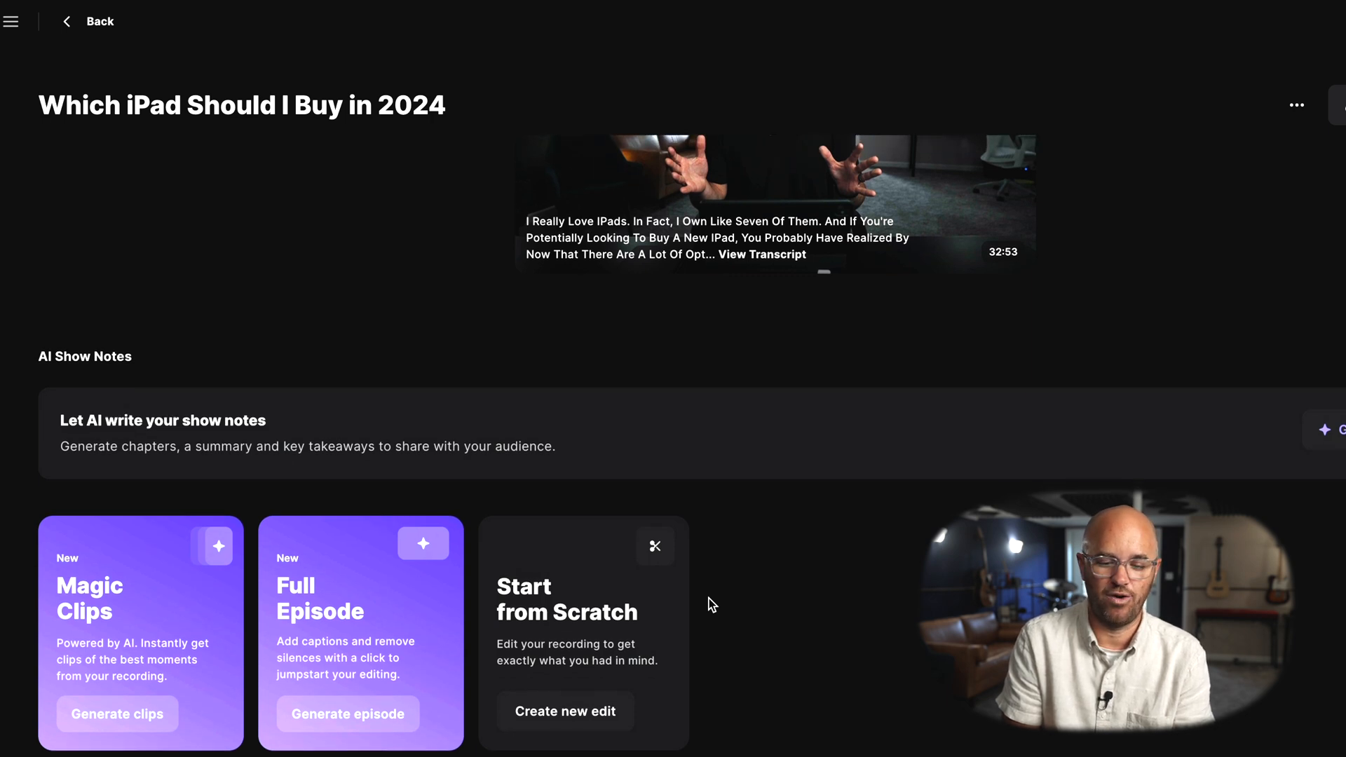
scroll(down, 3)
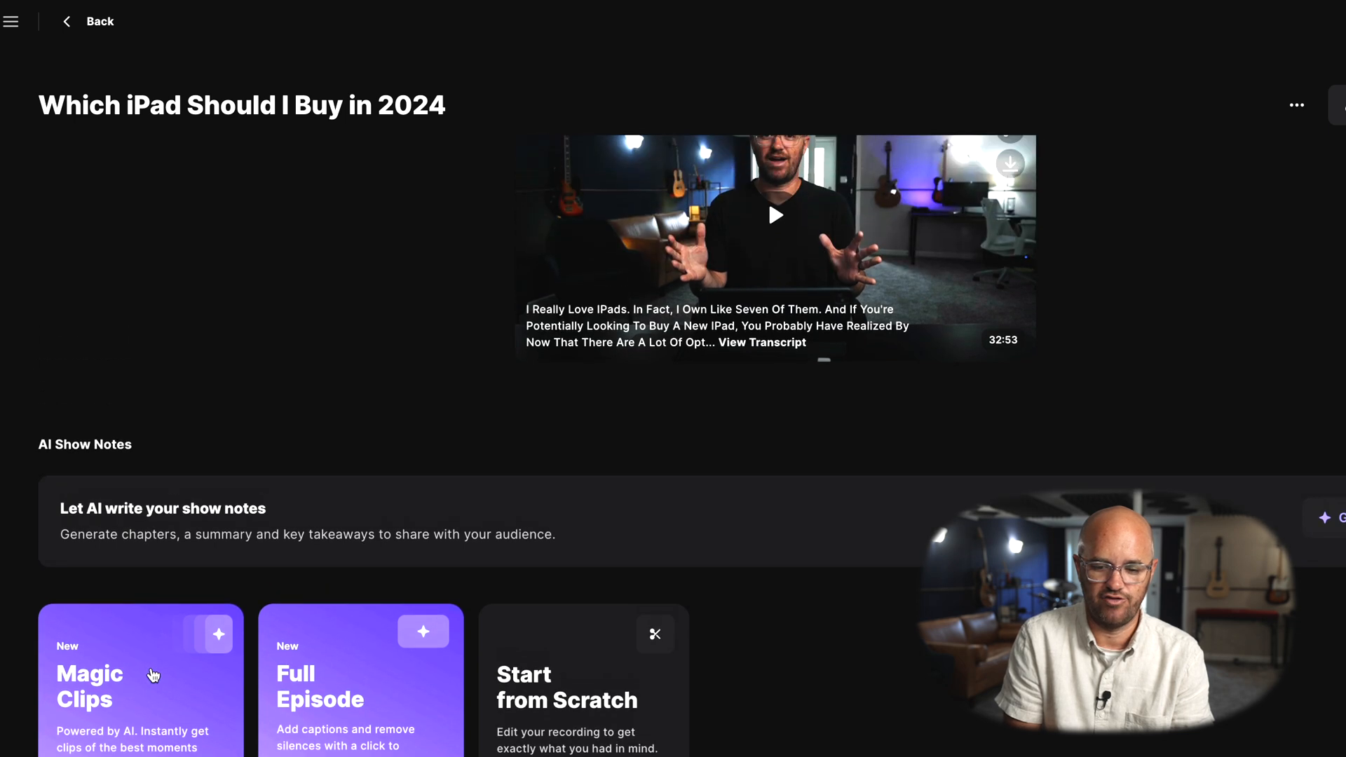
Generate AI Magic Clips from the iPad recording.
click(141, 679)
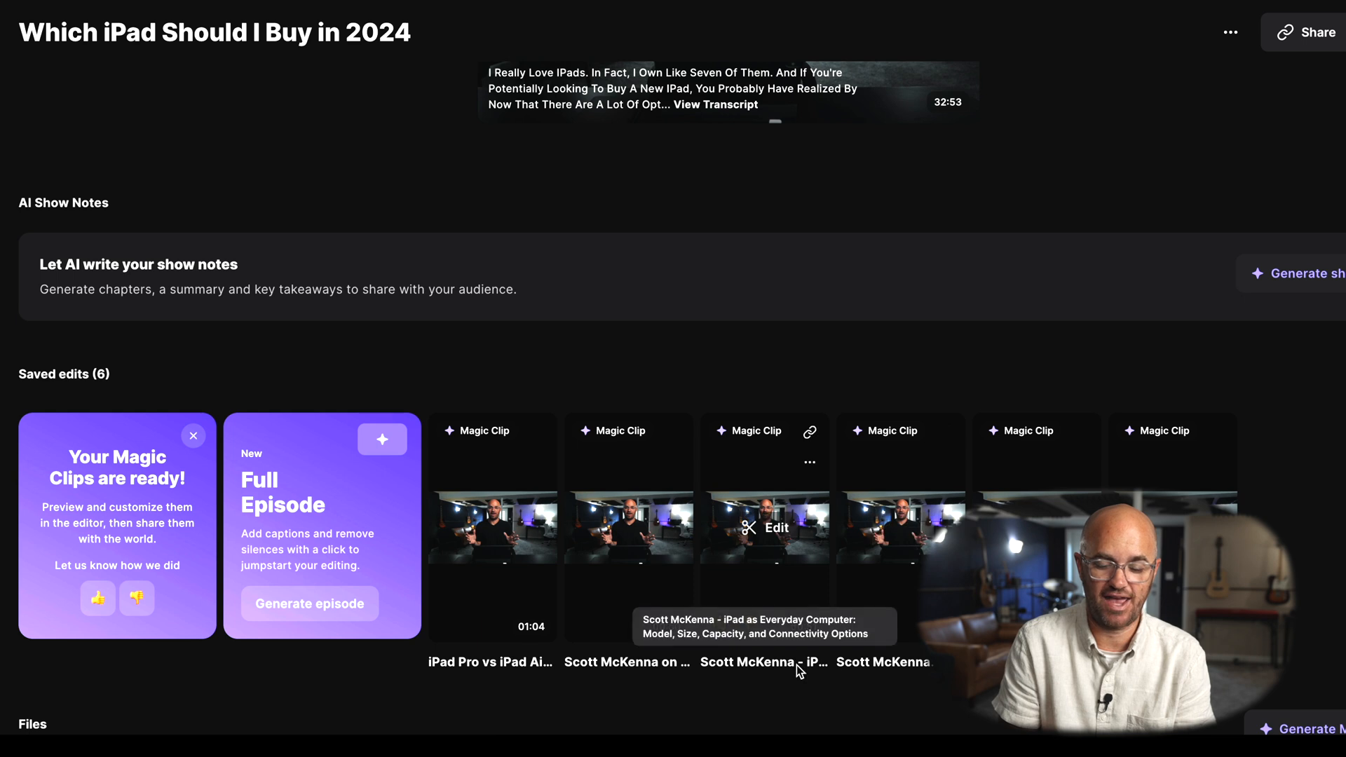
mouse_move(797, 667)
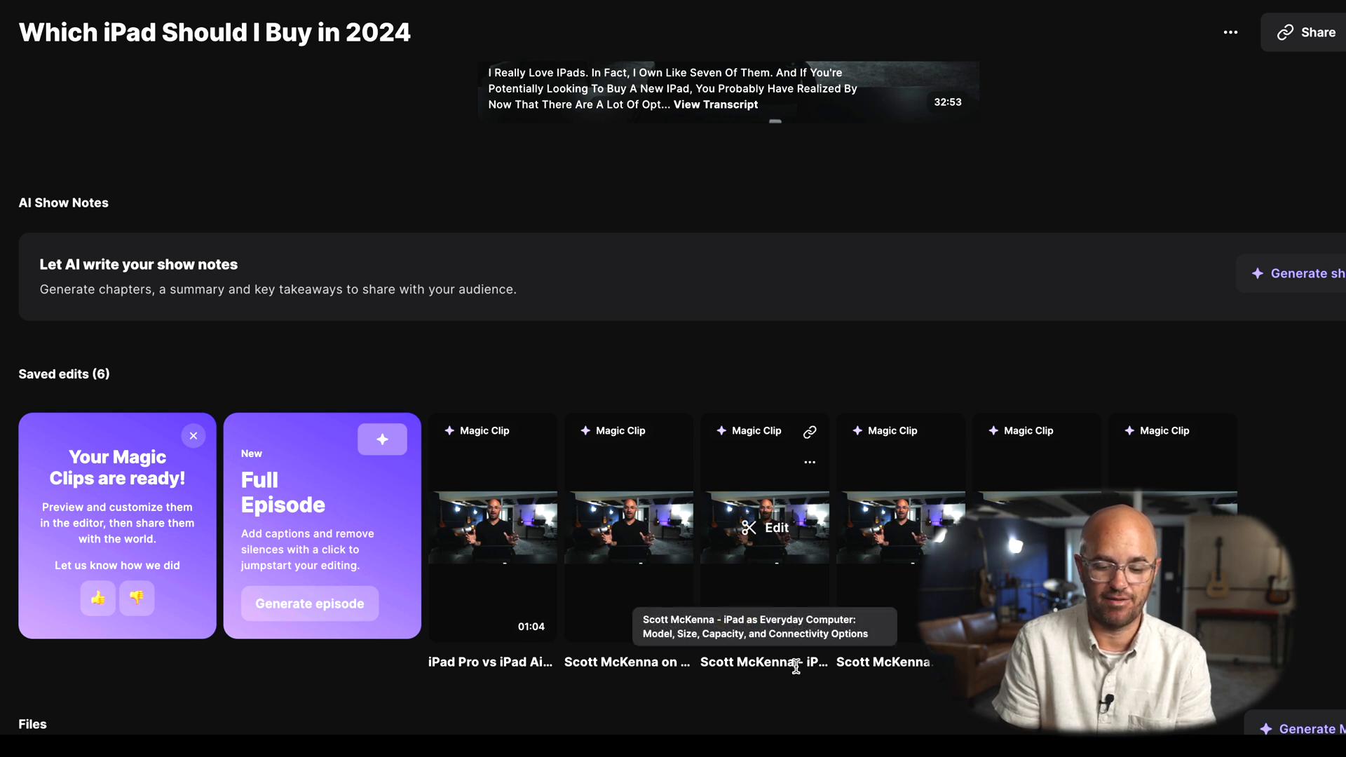
mouse_move(628, 529)
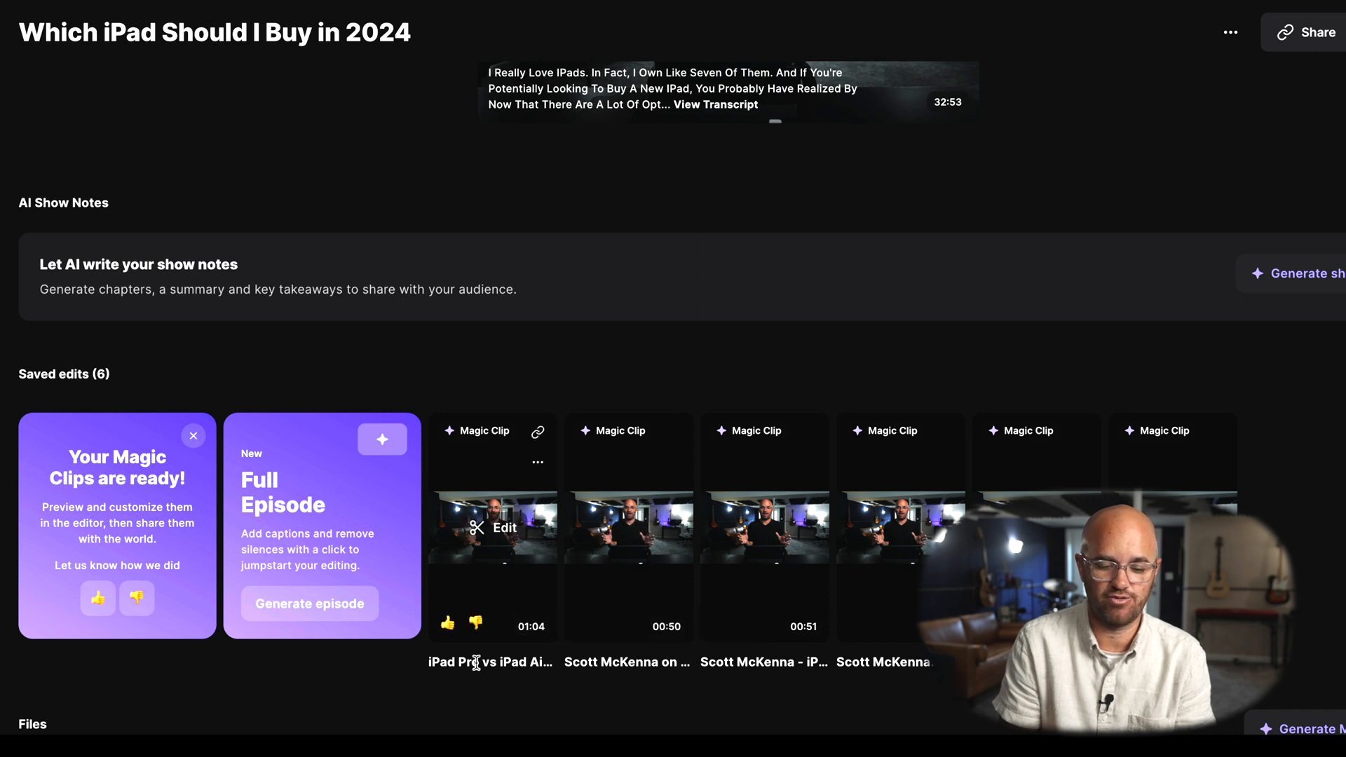
mouse_move(490, 663)
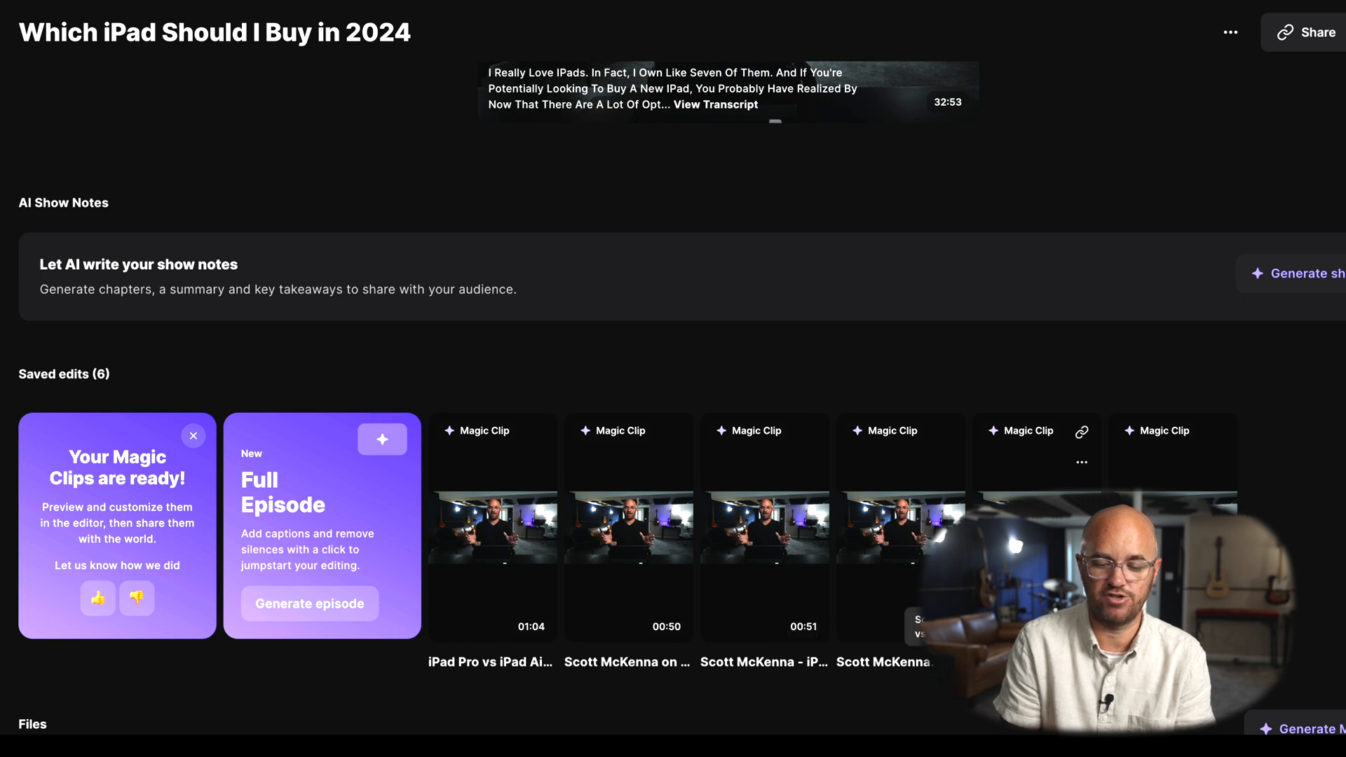
mouse_move(902, 527)
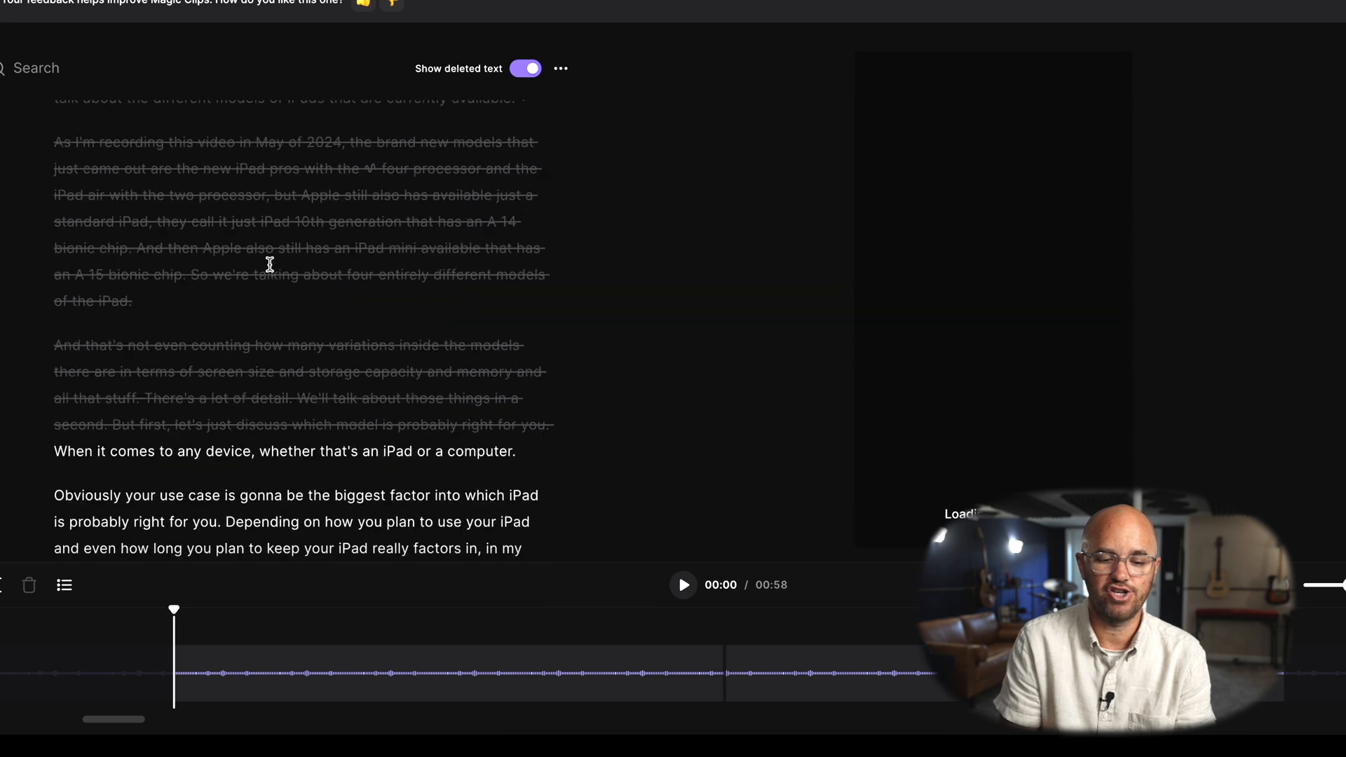
Scroll down through the opened Magic Clip to its layout settings.
scroll(down, 3)
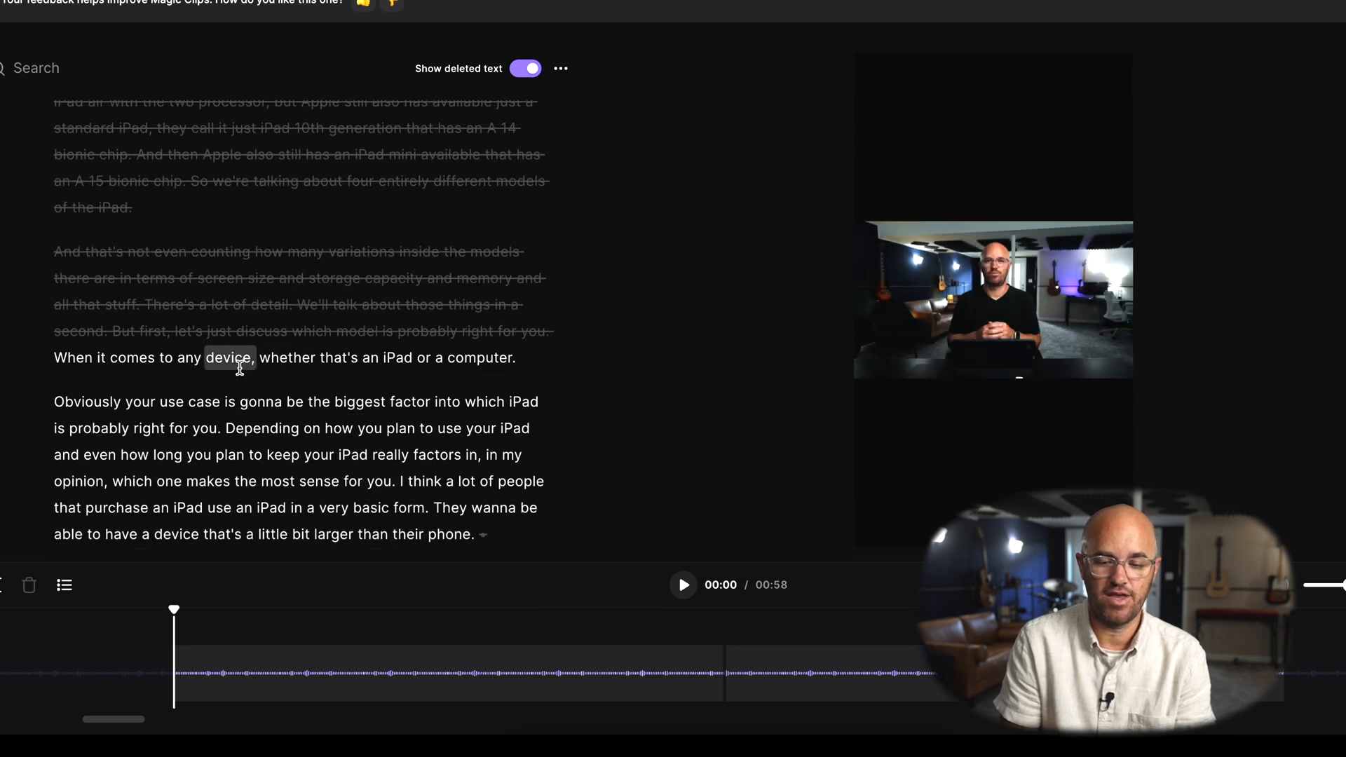
scroll(down, 3)
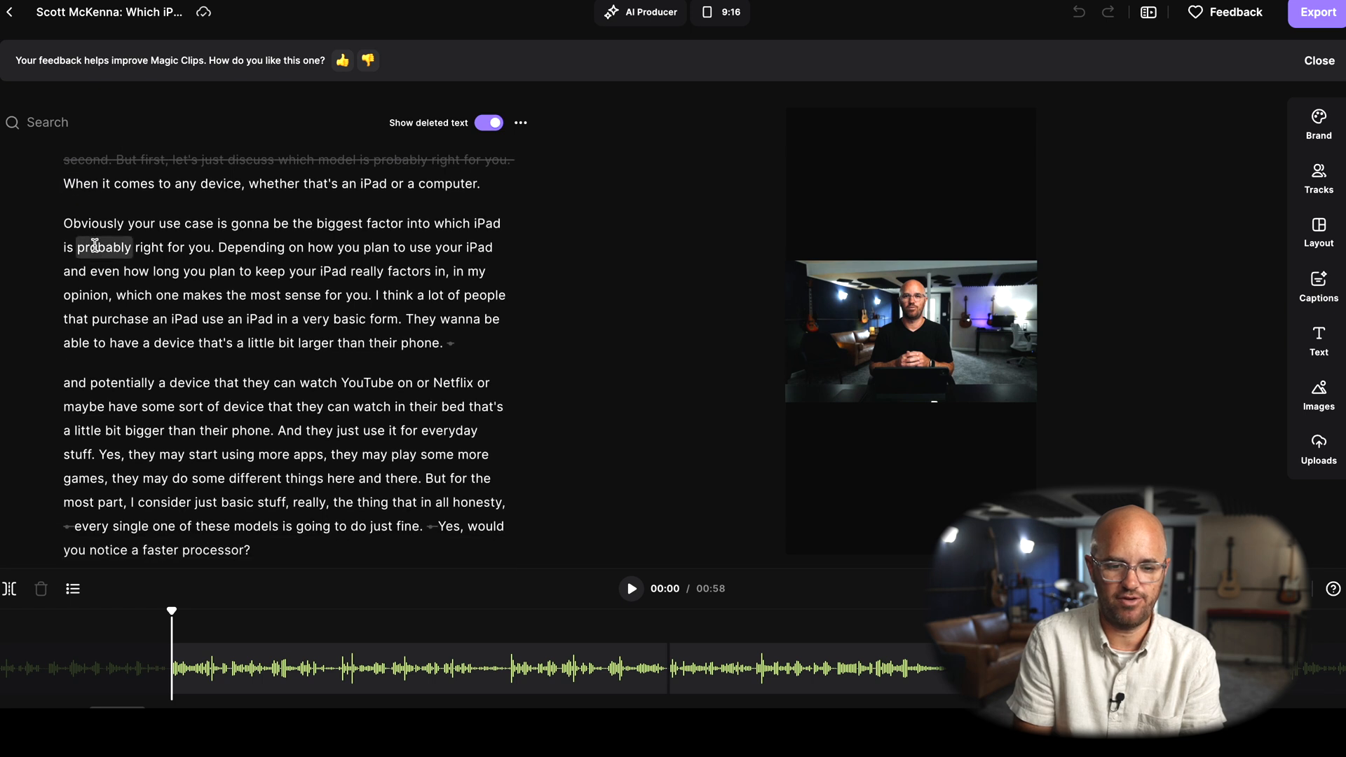
scroll(down, 3)
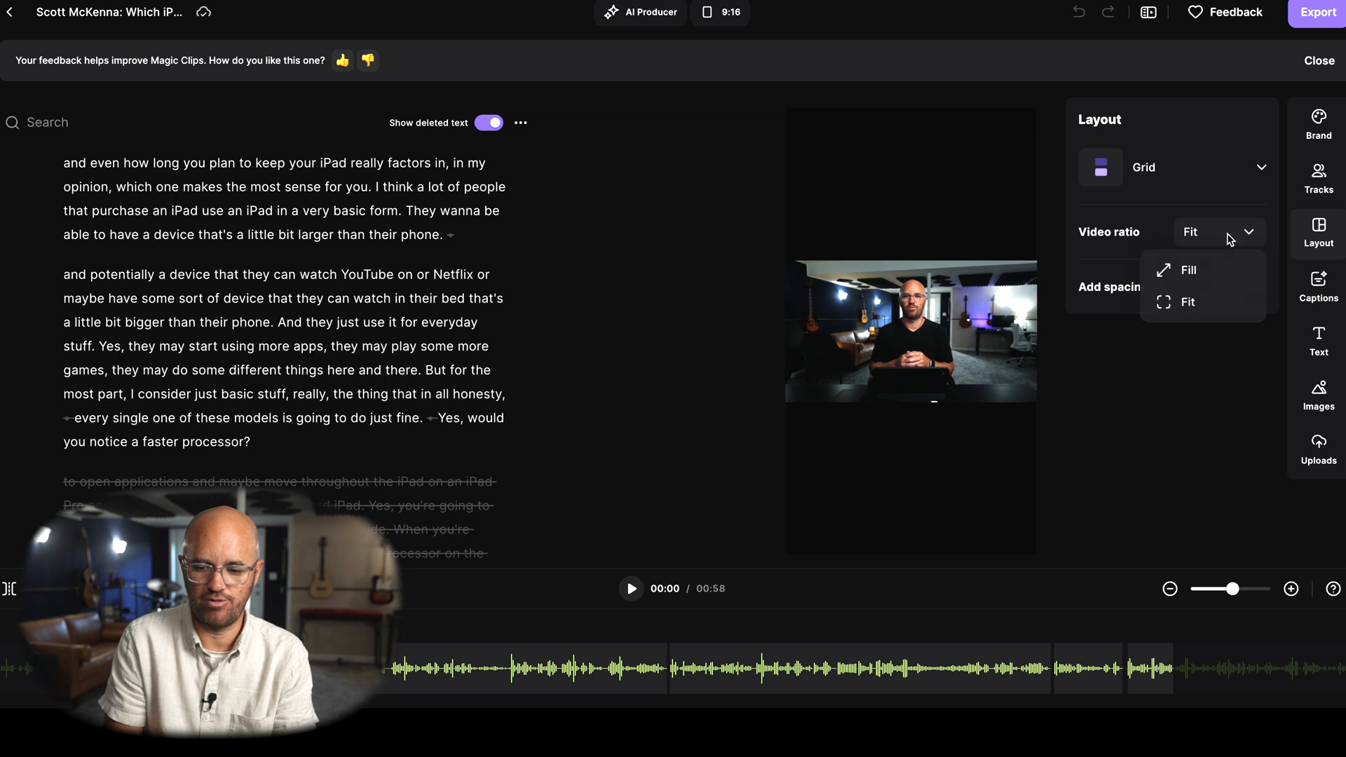
Set the video to Fill and give the clip the yellow brush-stroke brand background after trying the dark and purple ones.
click(1188, 270)
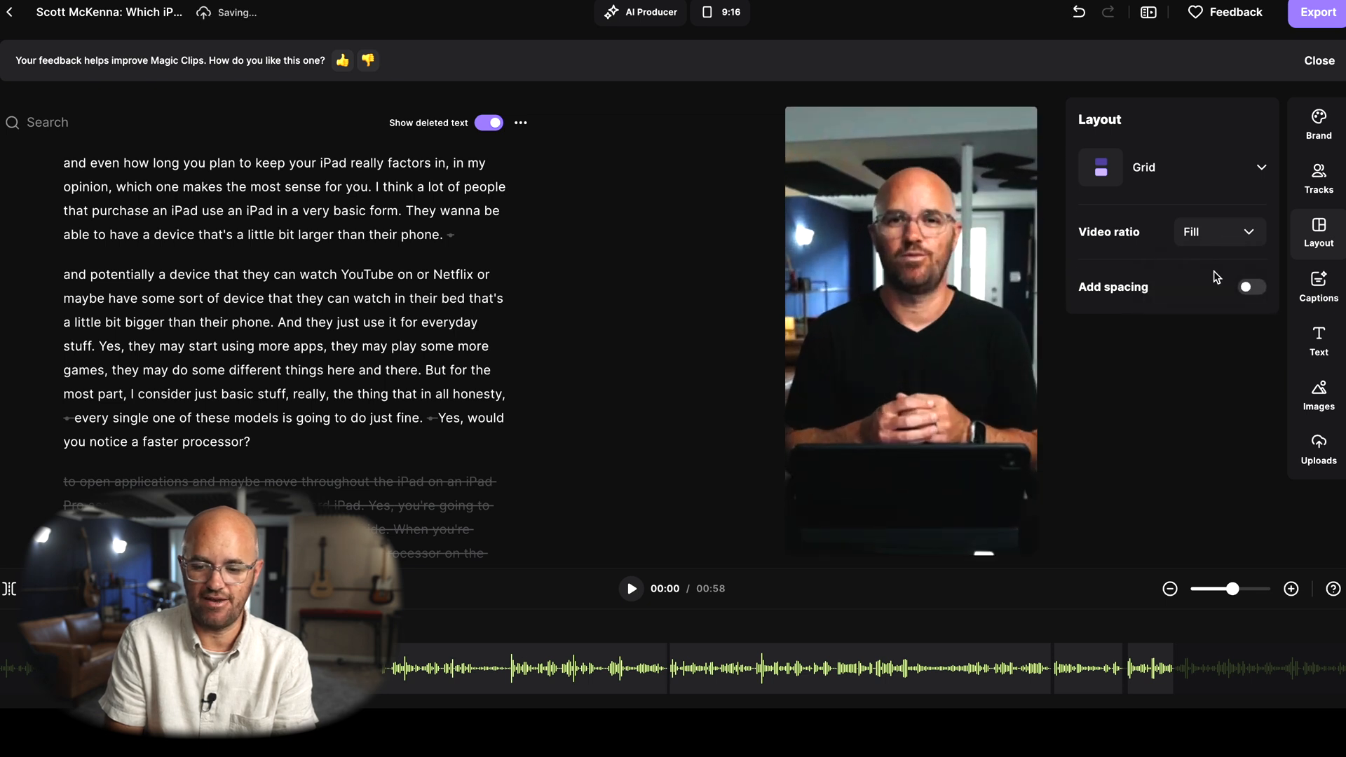
click(1318, 125)
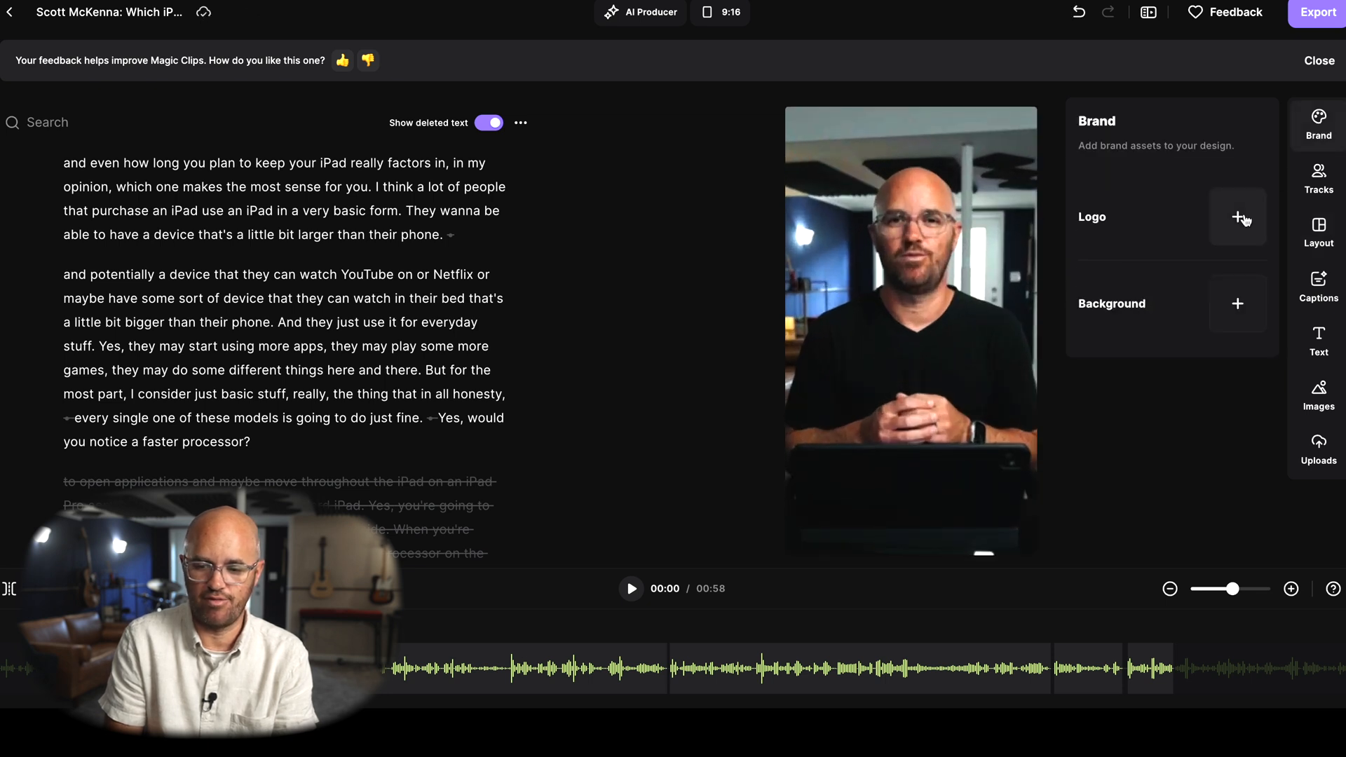
click(1237, 303)
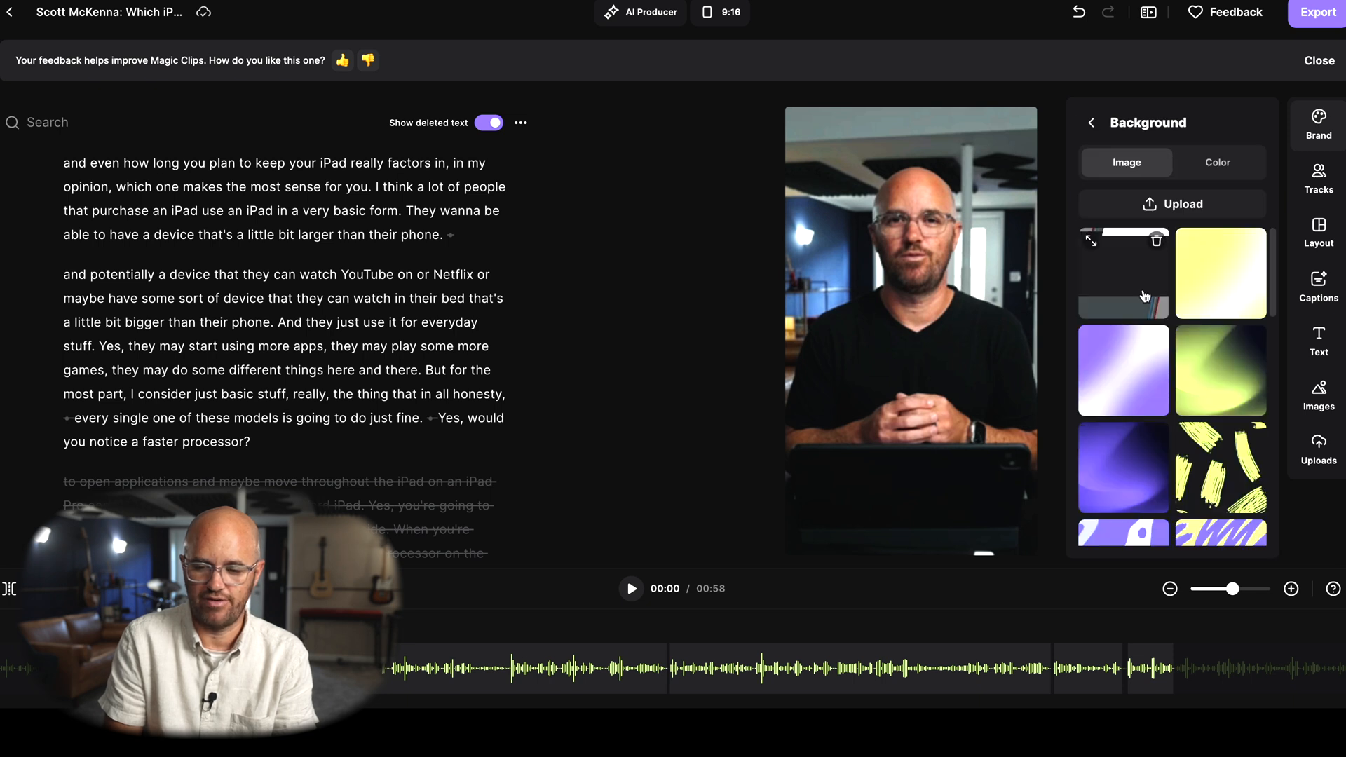
click(1124, 272)
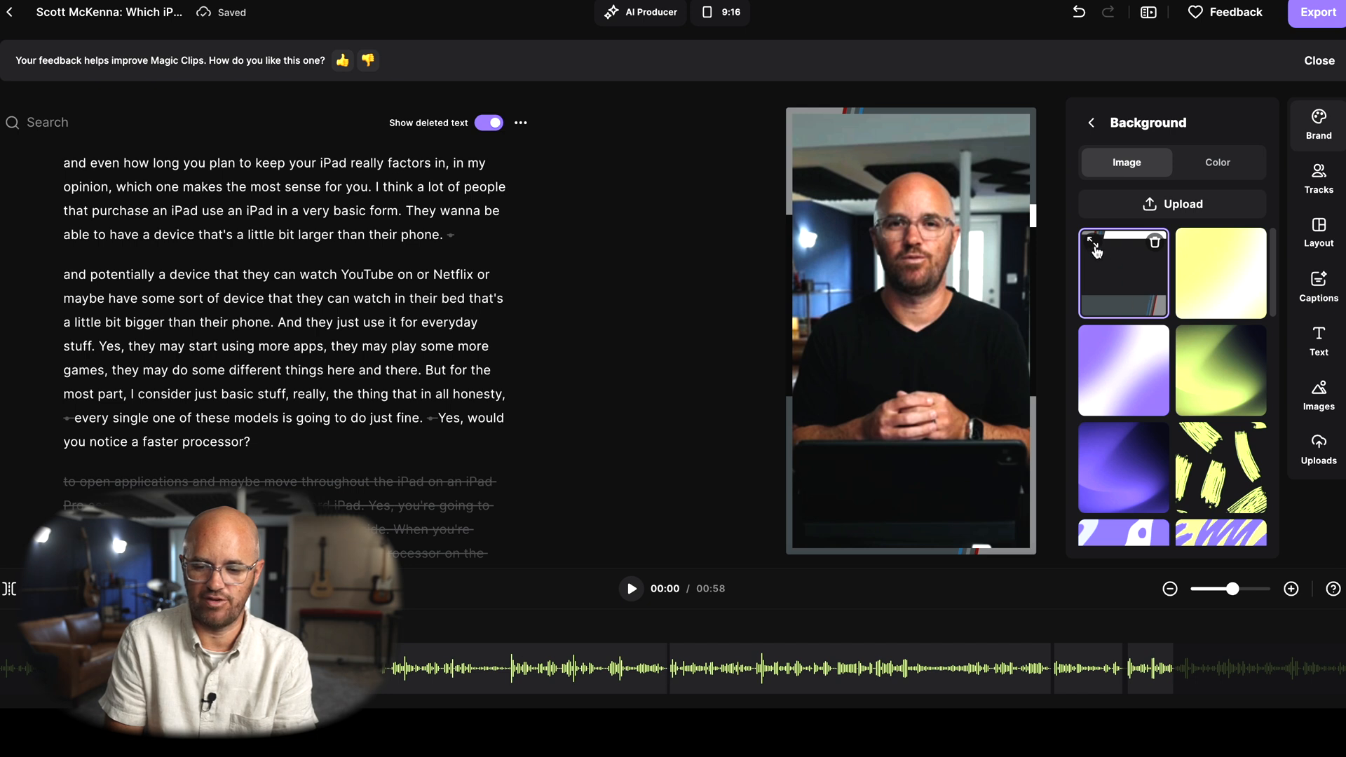
mouse_move(1207, 289)
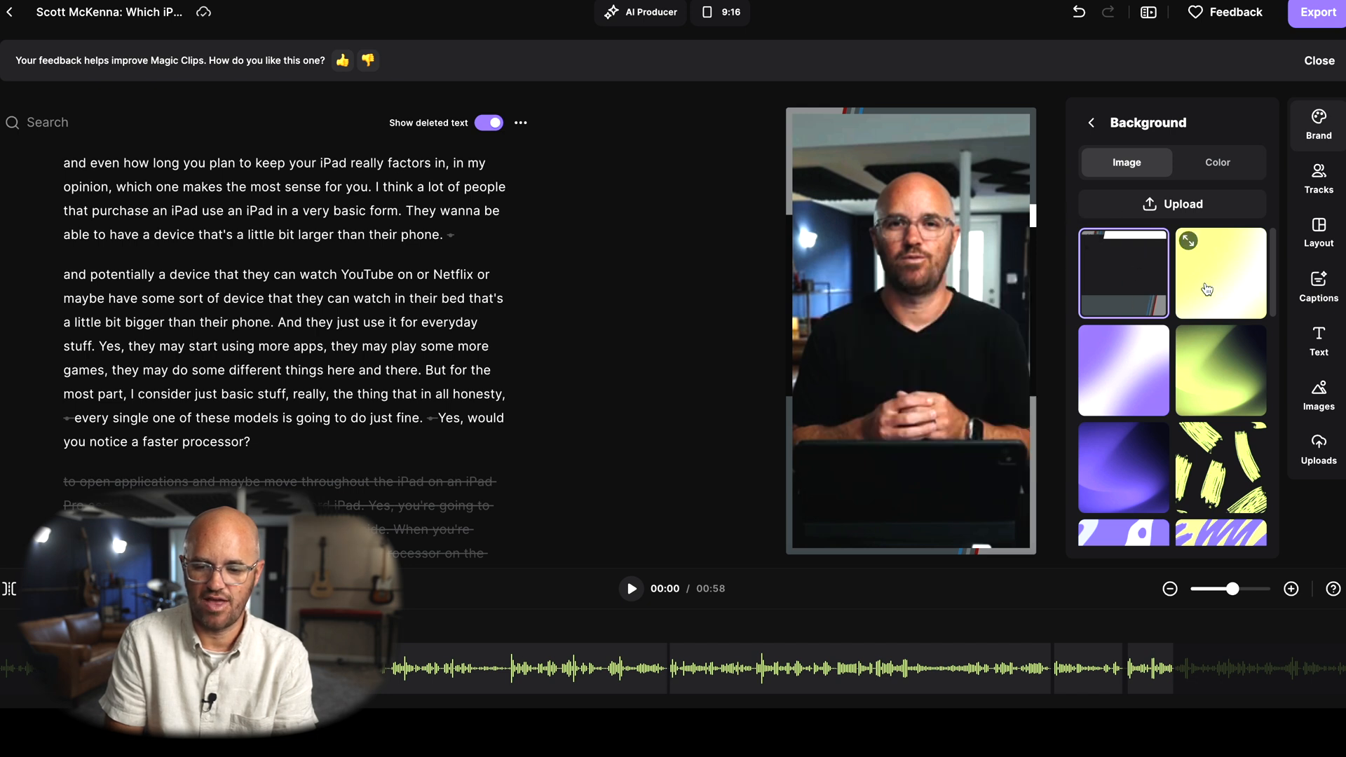
click(1123, 467)
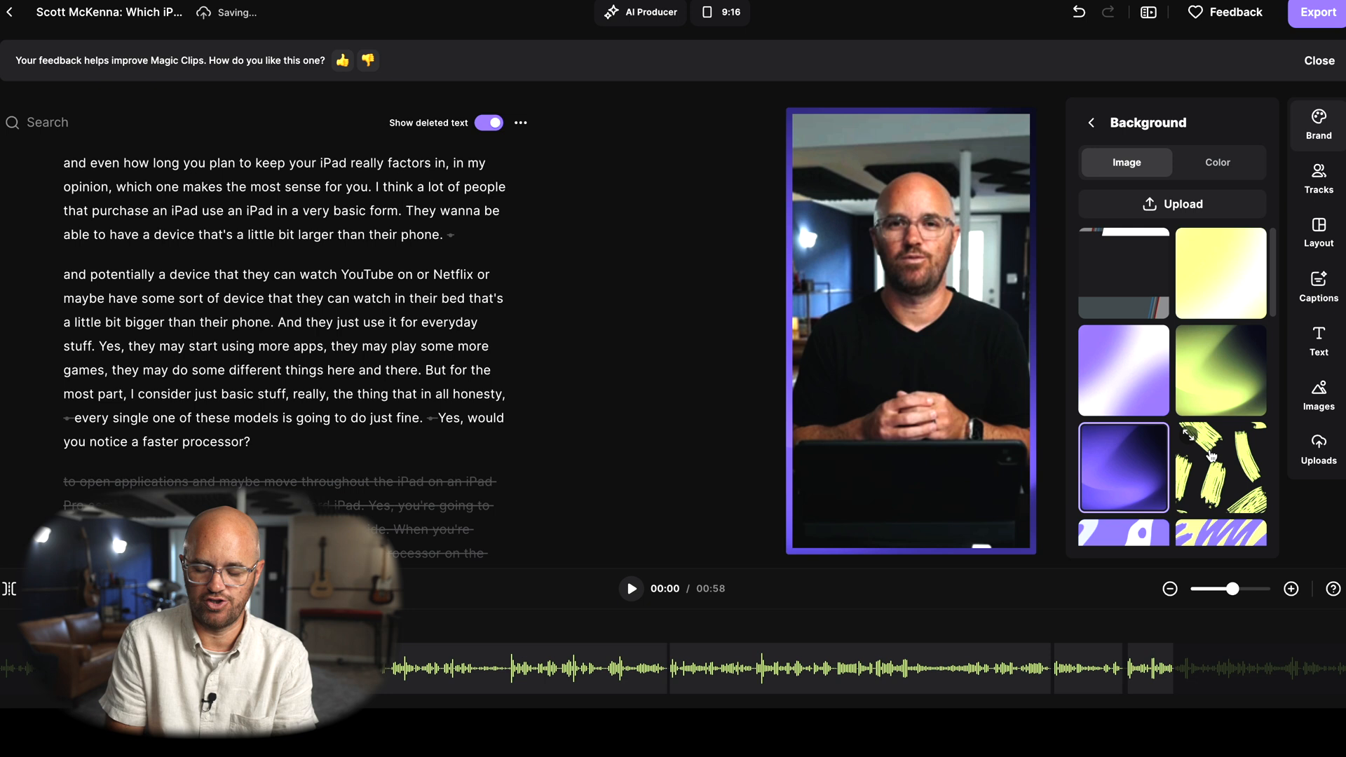
click(1220, 468)
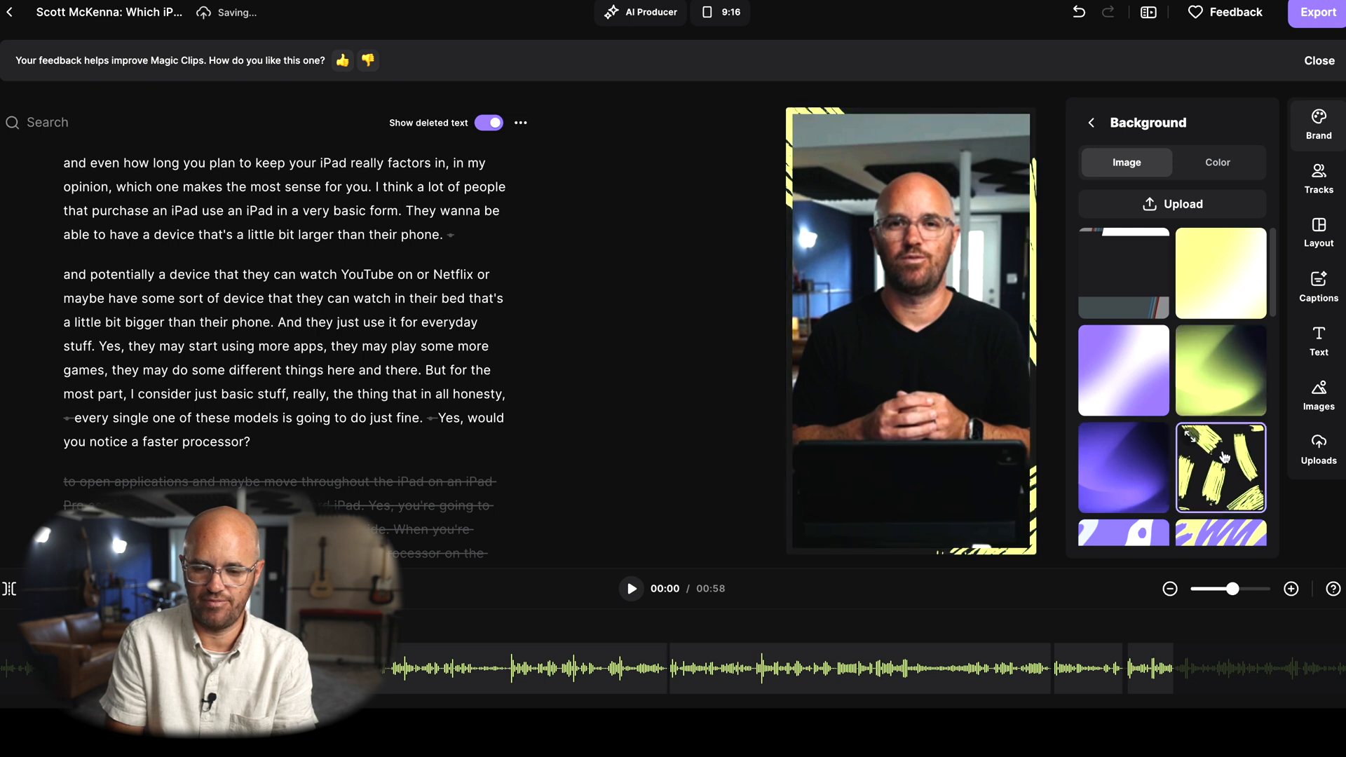
Pick a purple-highlight caption style from the caption presets.
click(1319, 286)
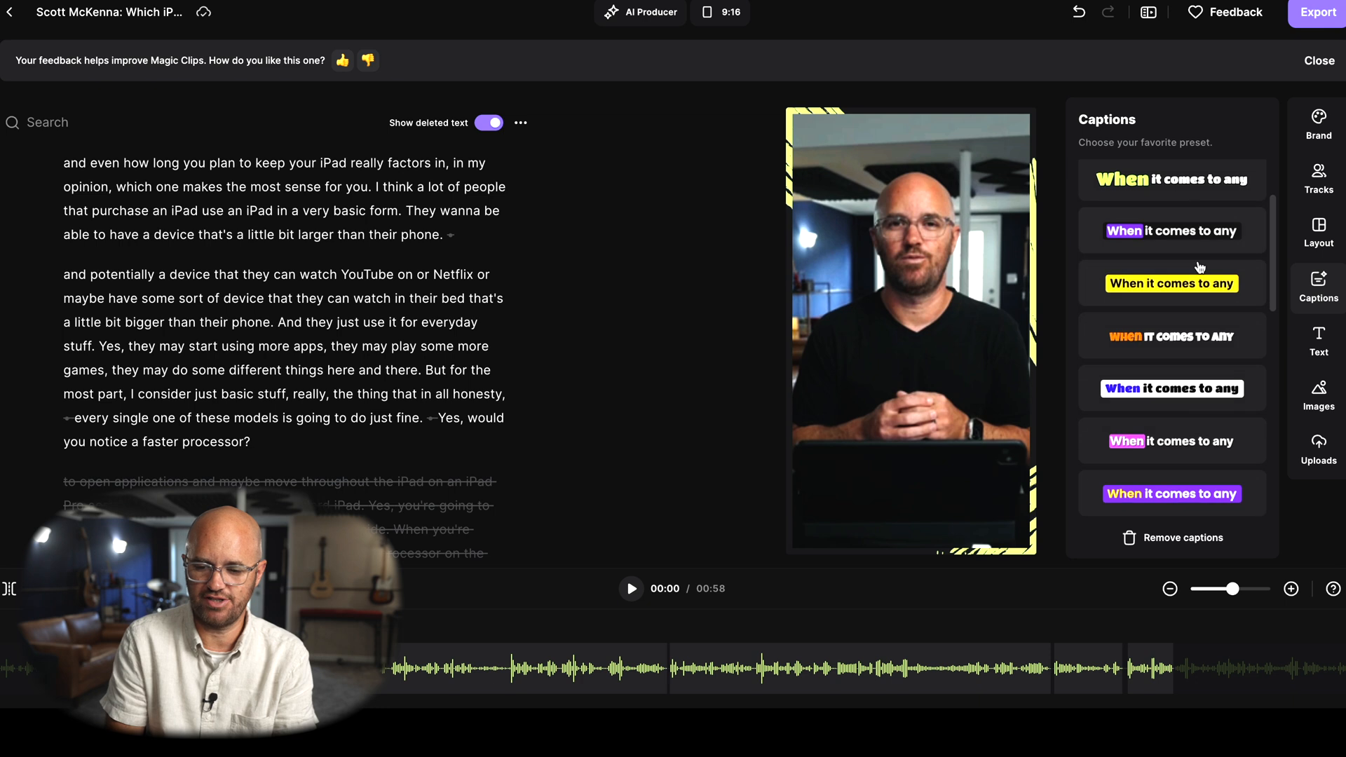
scroll(down, 3)
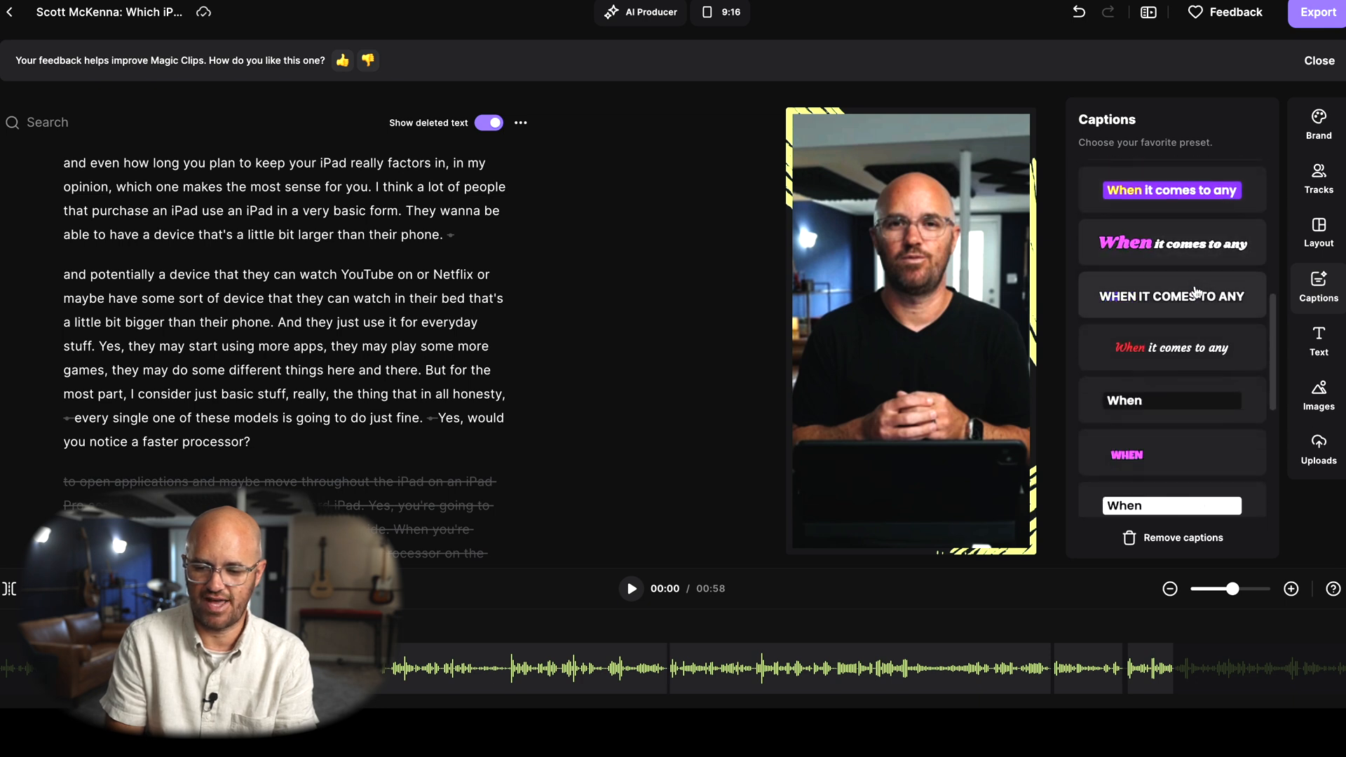
scroll(down, 3)
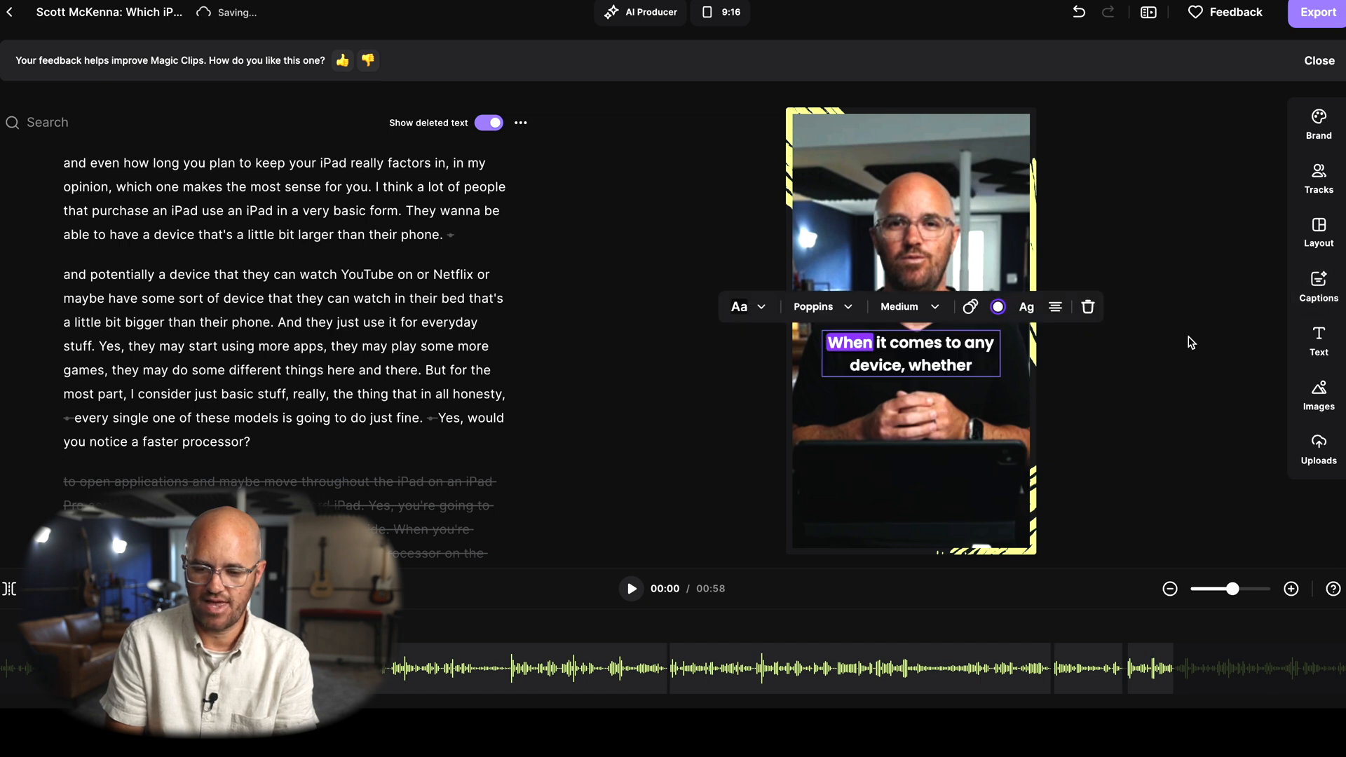
mouse_move(446, 589)
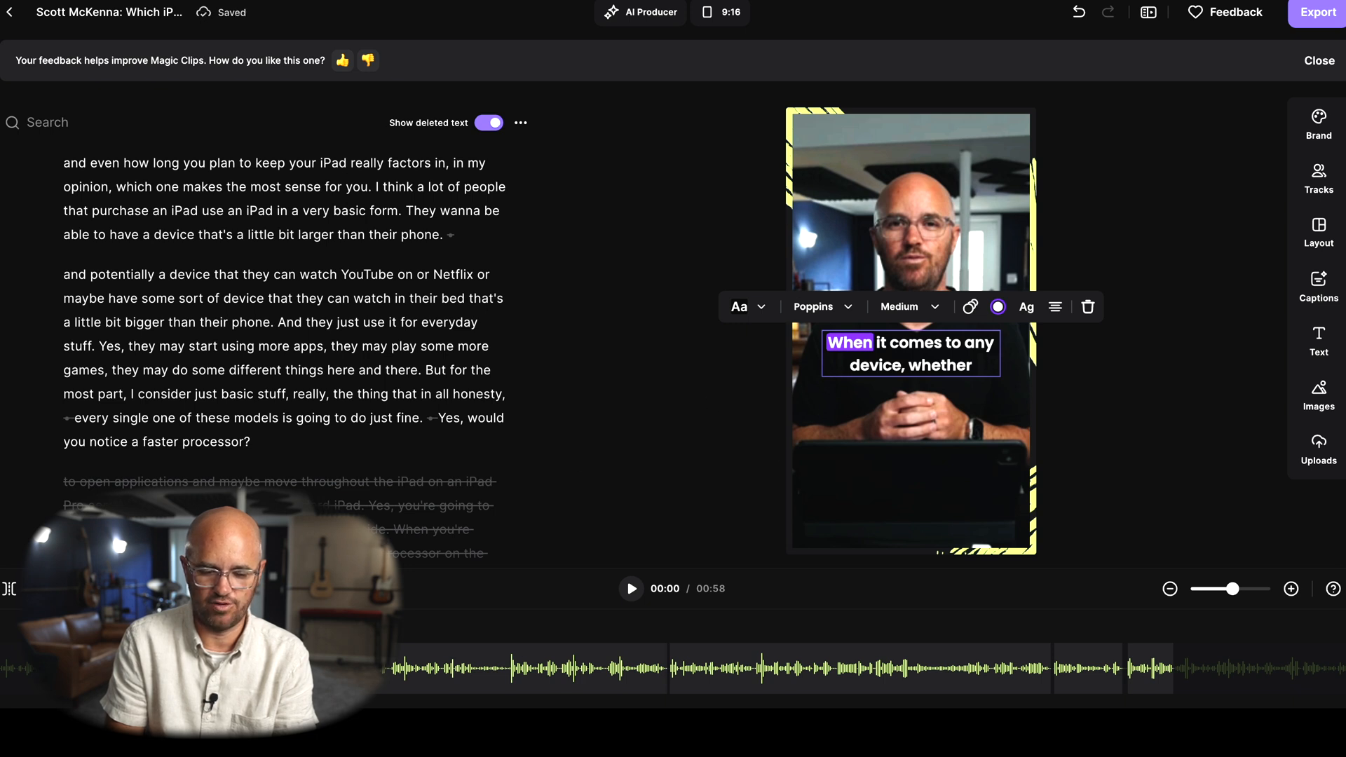
click(770, 523)
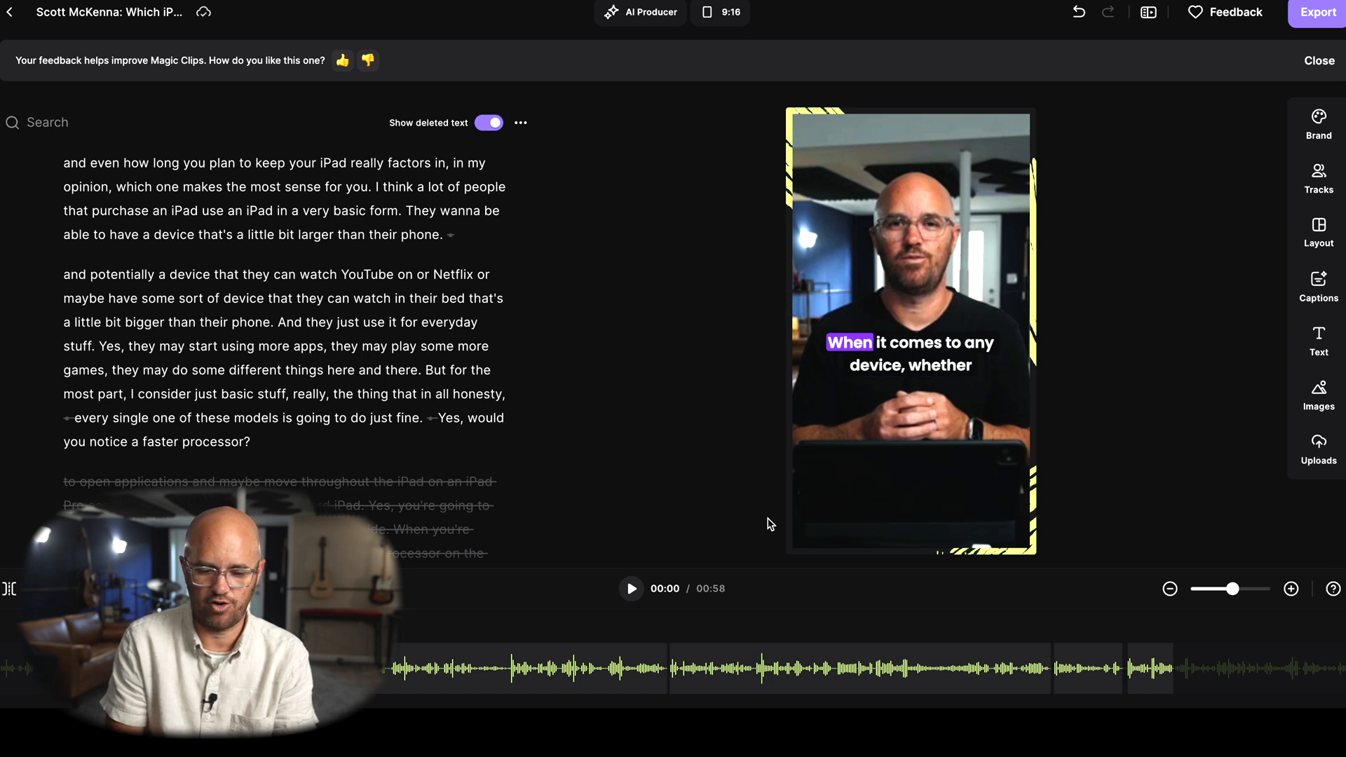
Play the clip to preview the captions, checking the caption formatting along the way.
click(629, 588)
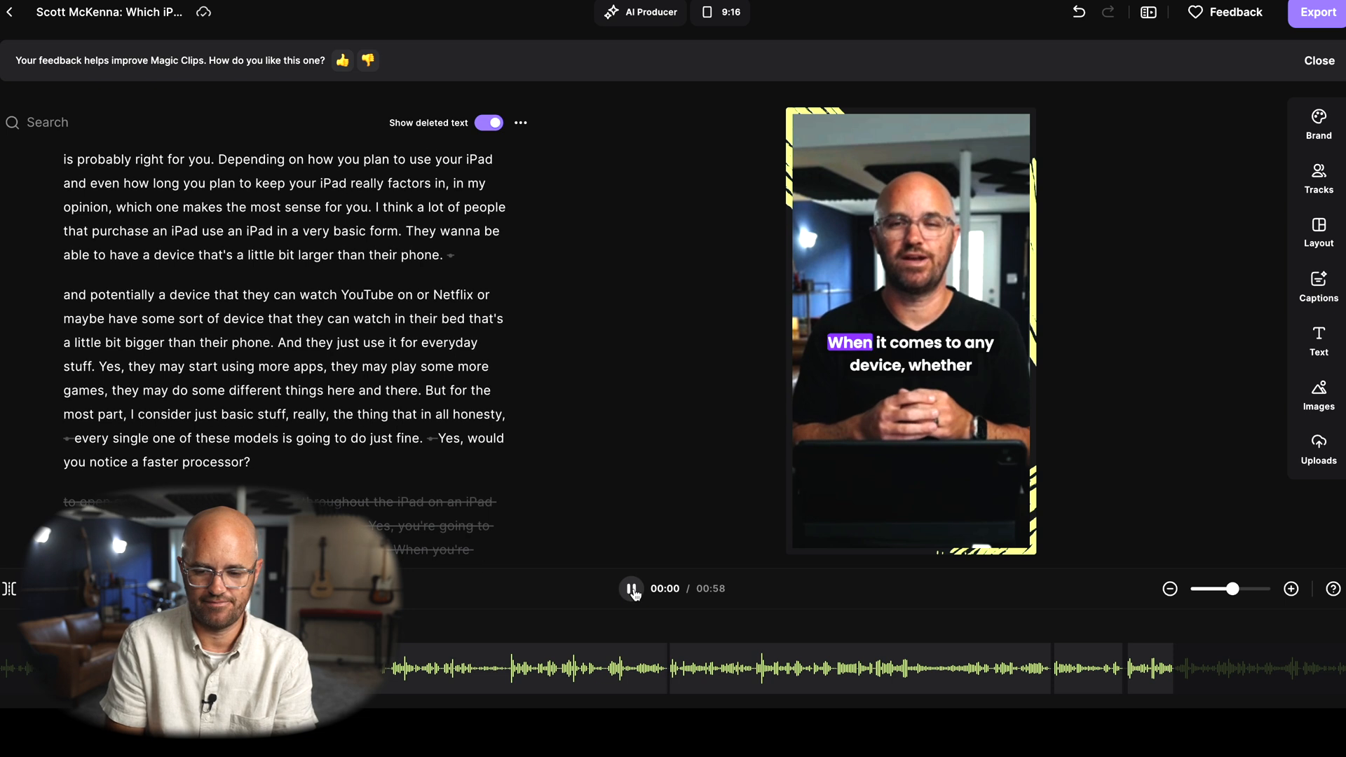
click(631, 588)
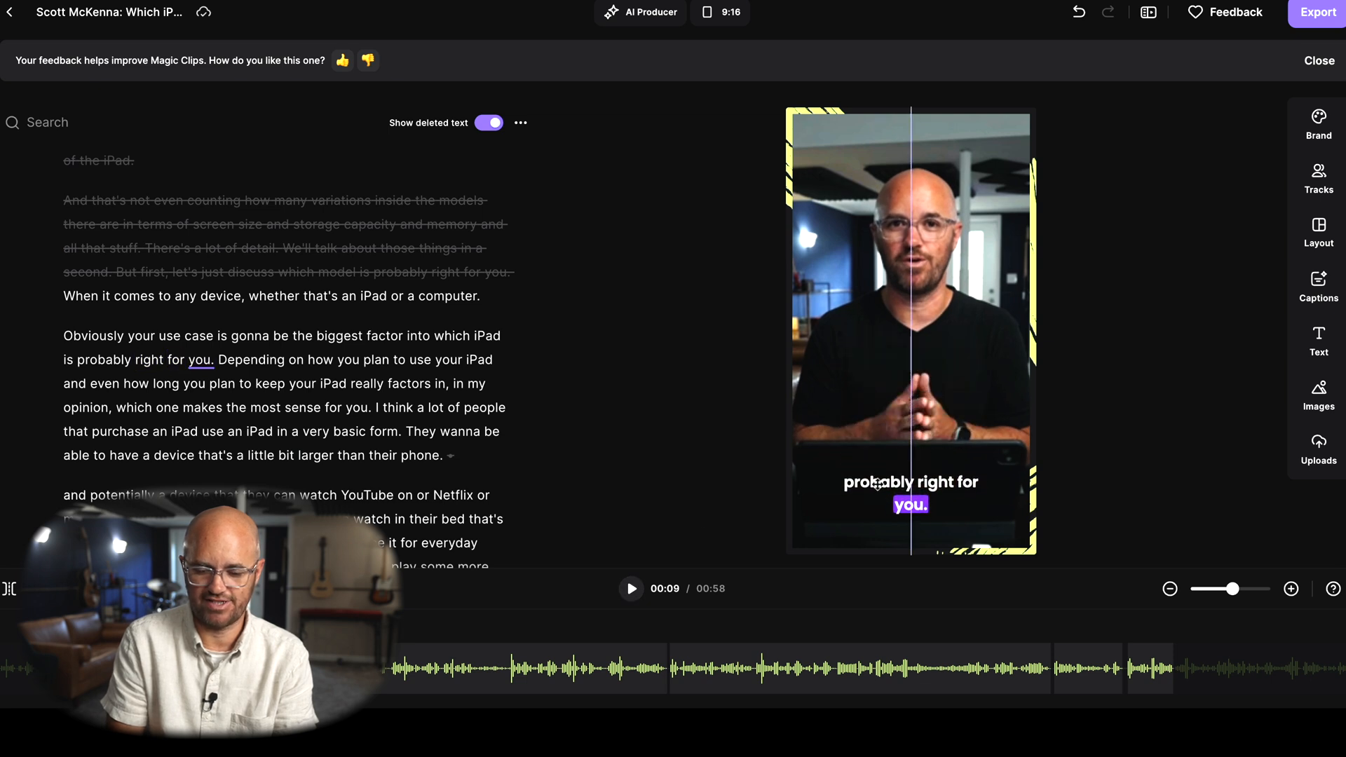
click(909, 492)
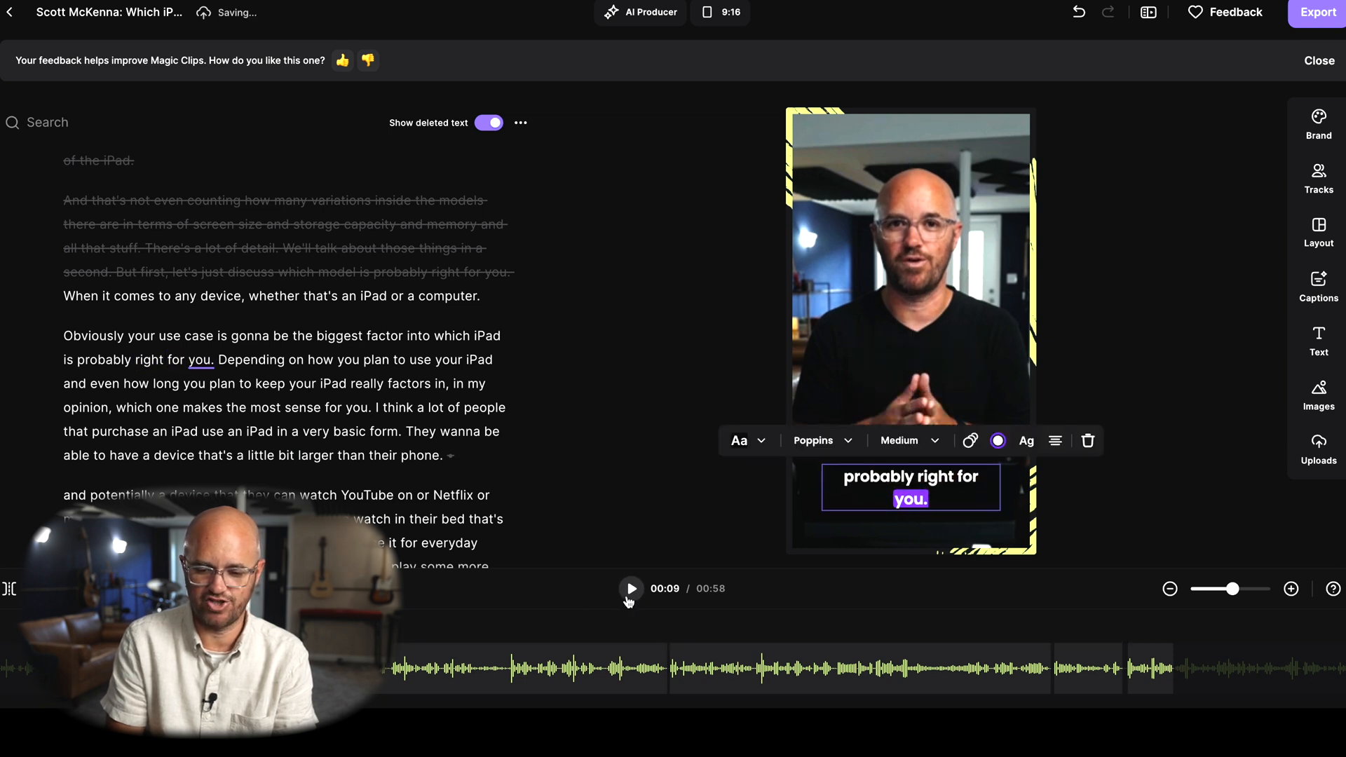
click(630, 588)
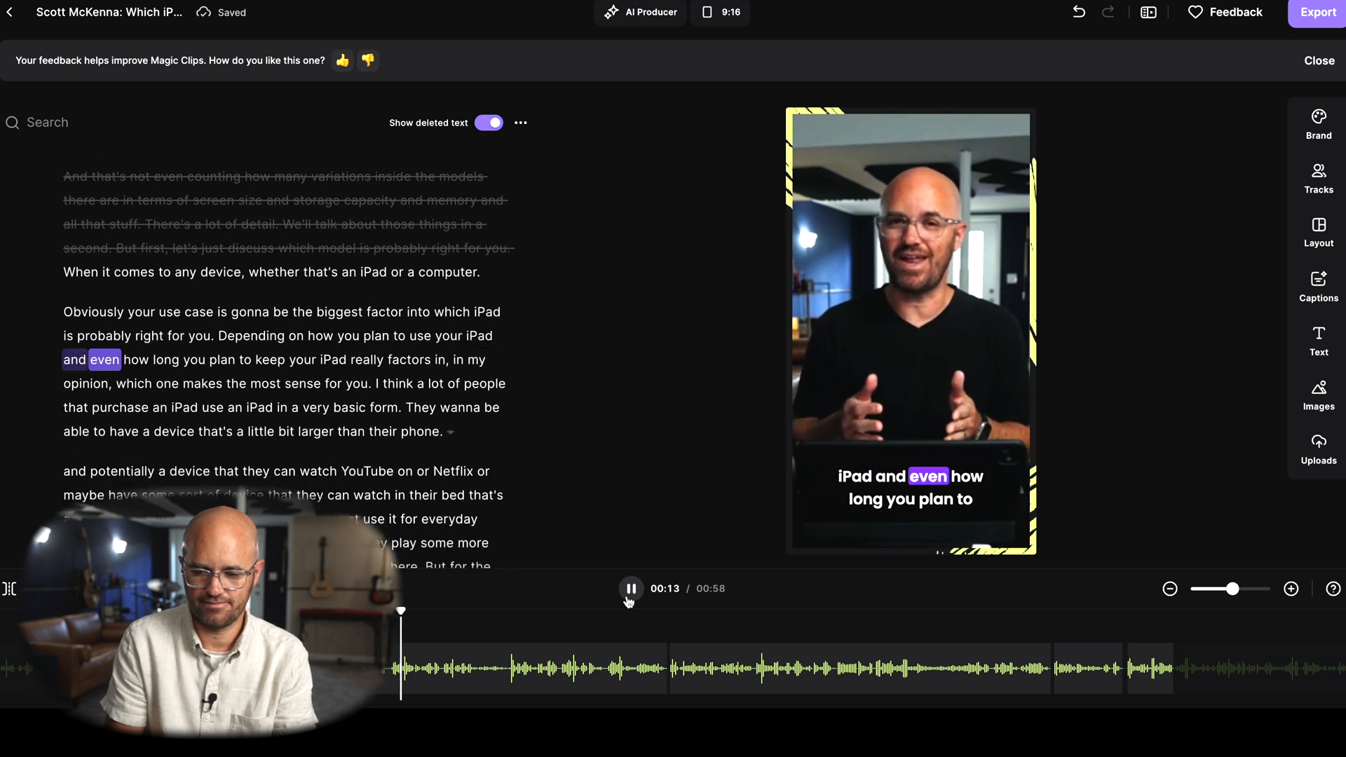
click(629, 588)
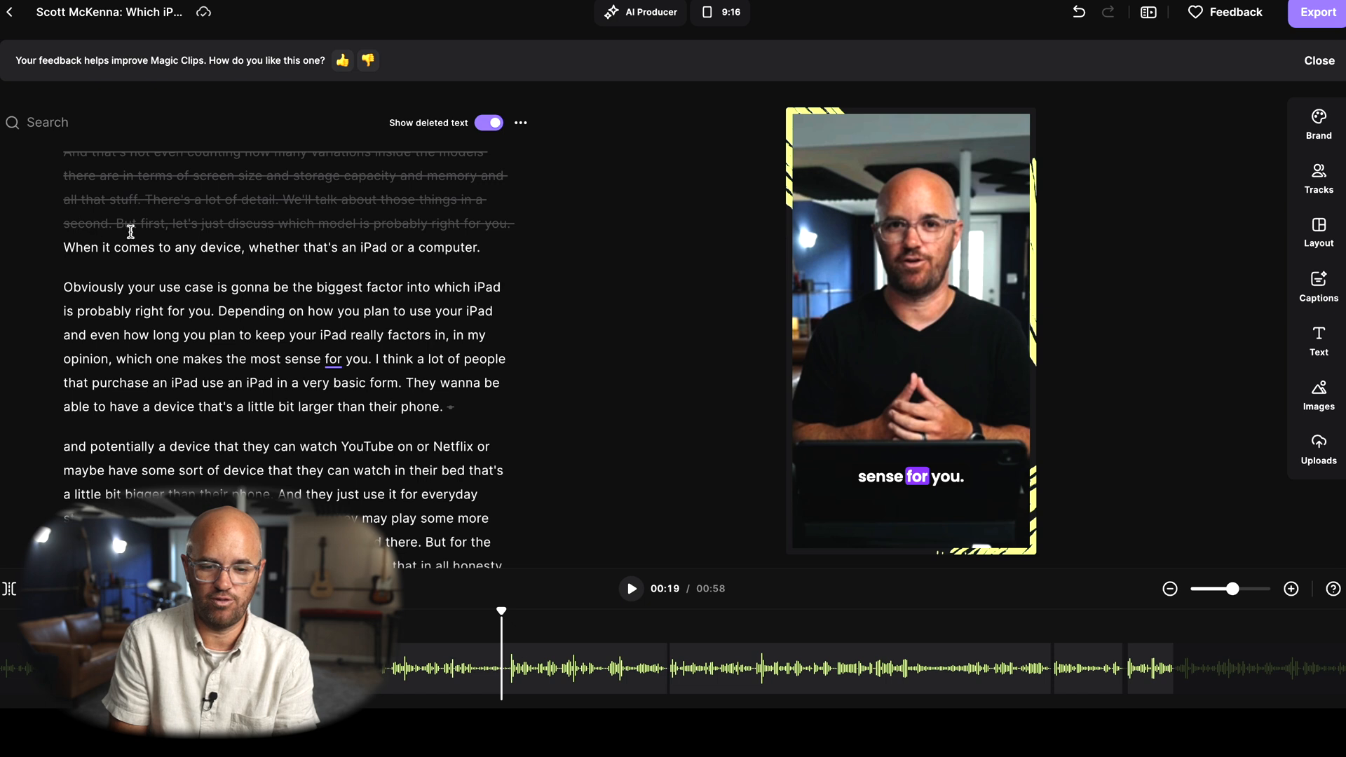
Delete the sentences about every model doing fine and a faster processor, shortening the clip to 46 seconds.
scroll(up, 3)
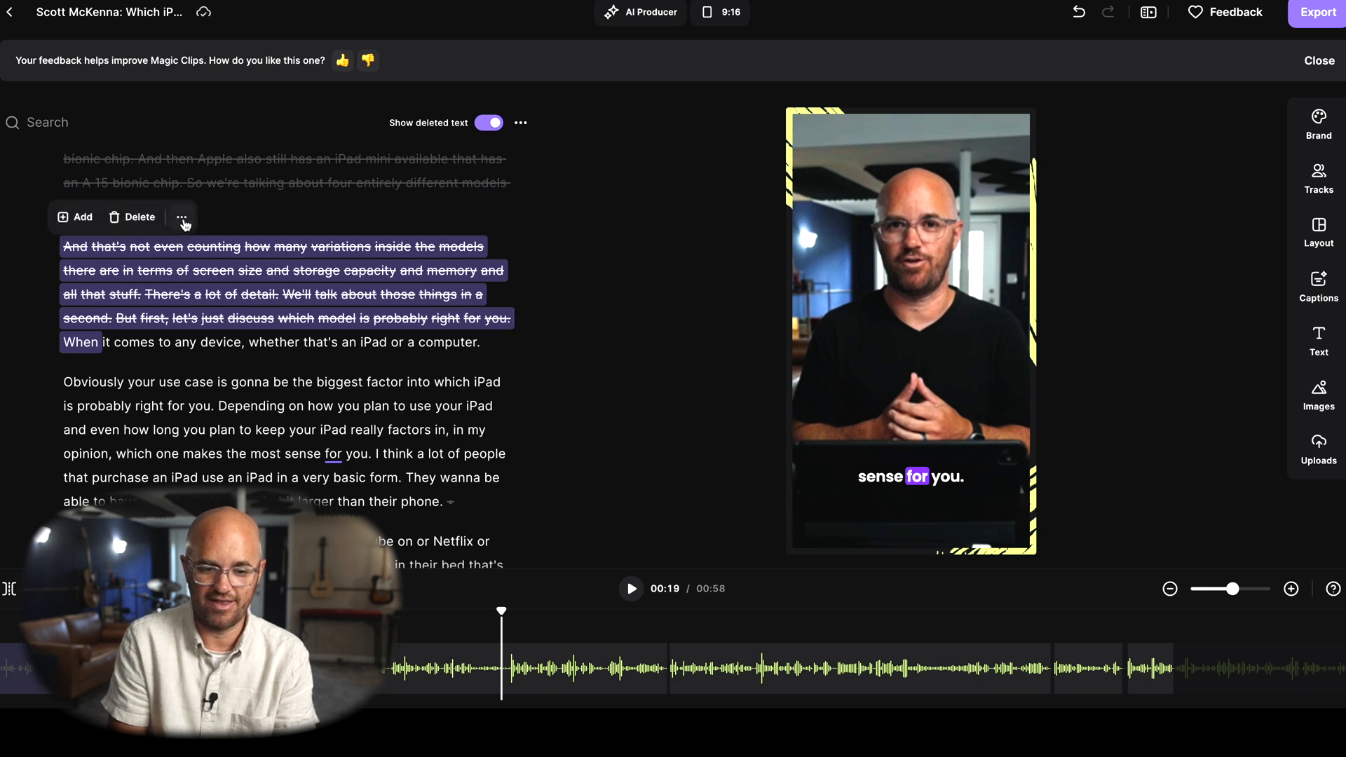
click(181, 216)
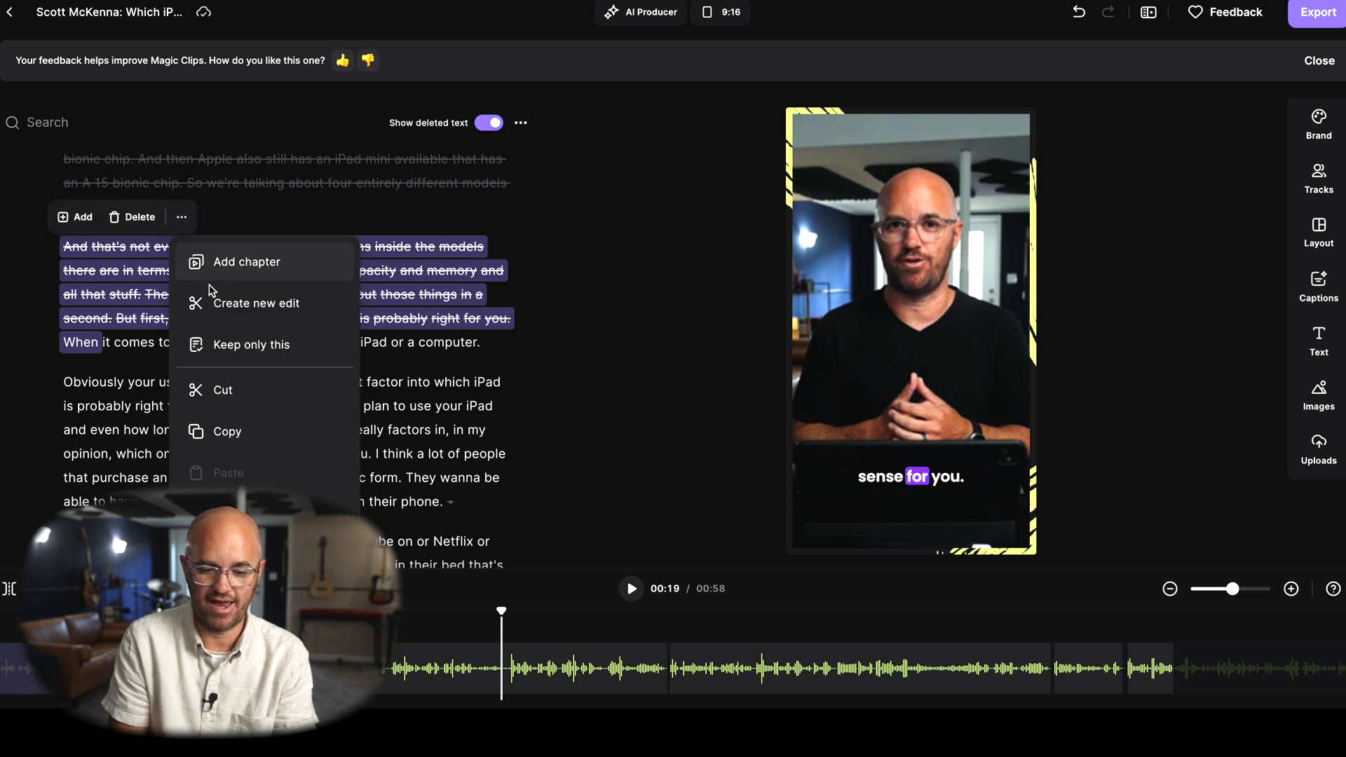
mouse_move(174, 273)
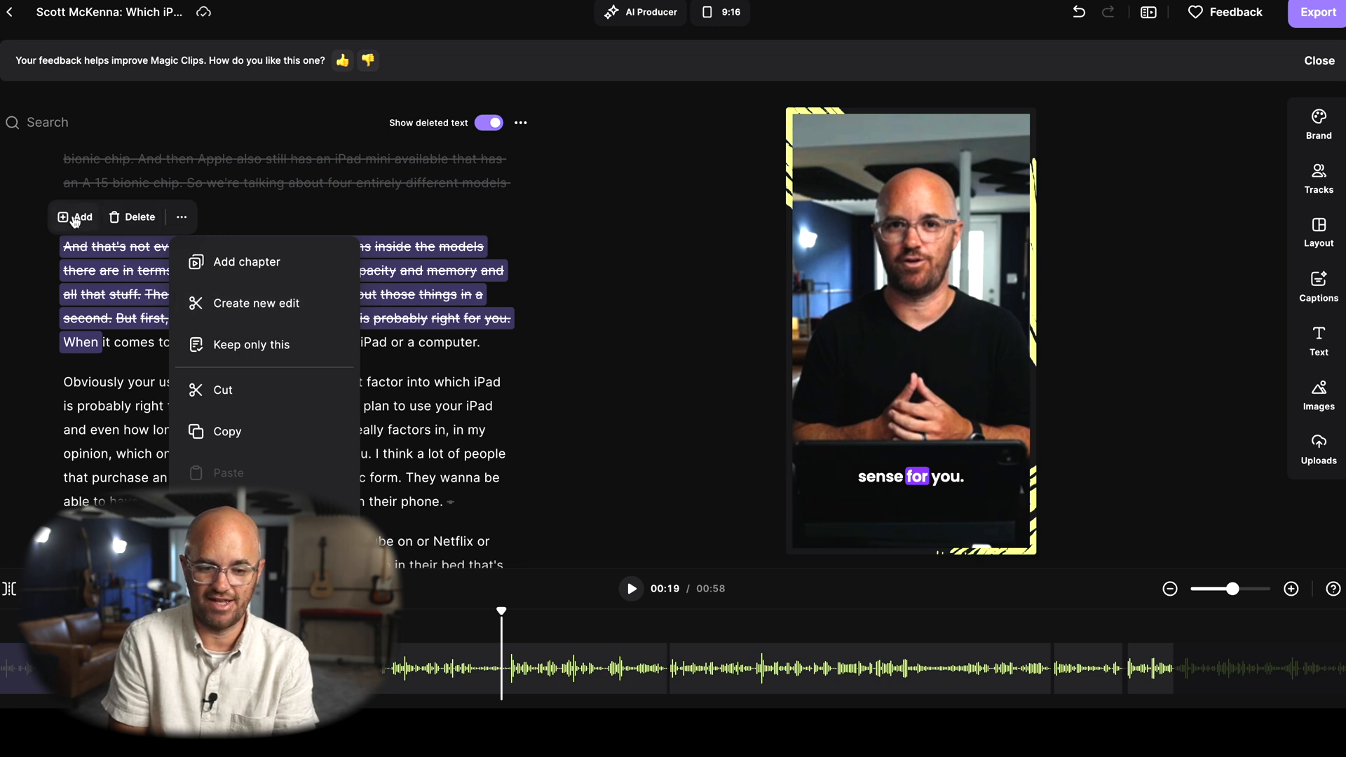
click(76, 216)
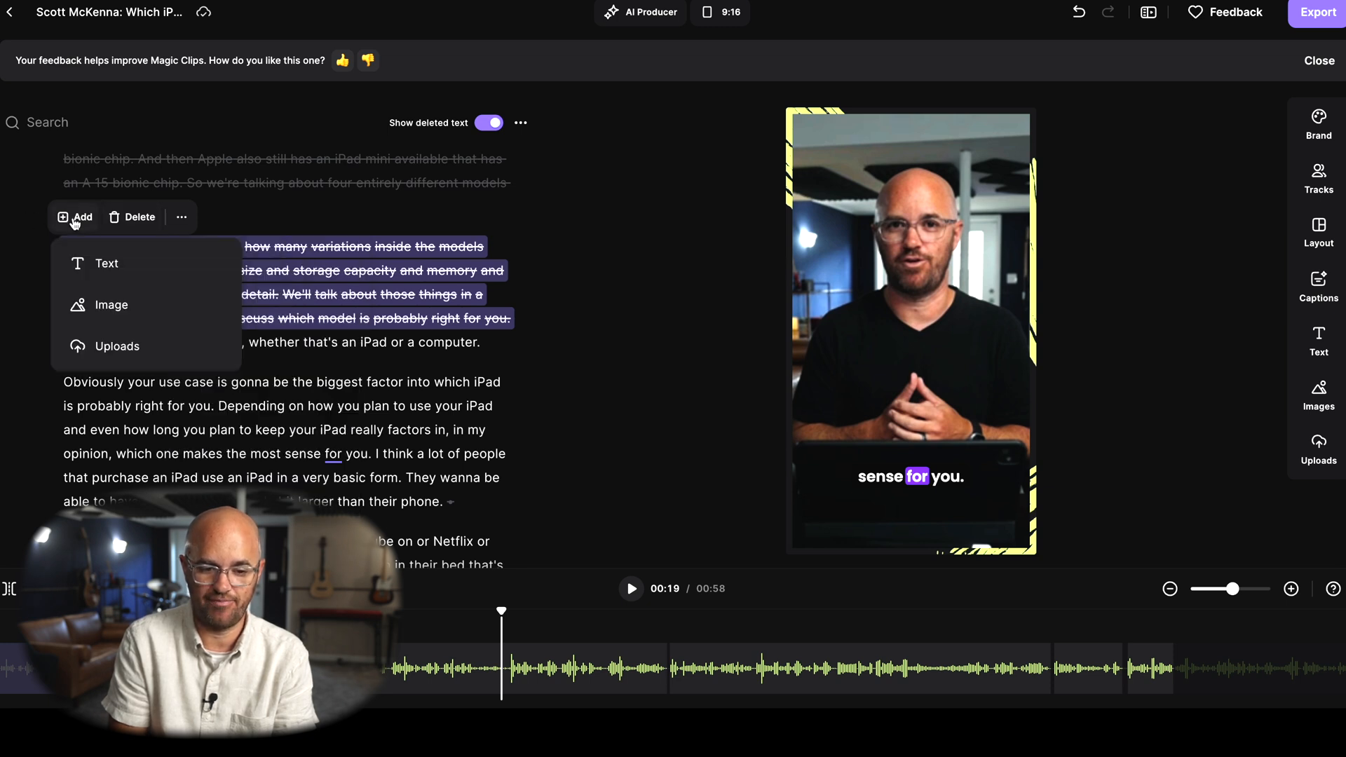
click(454, 361)
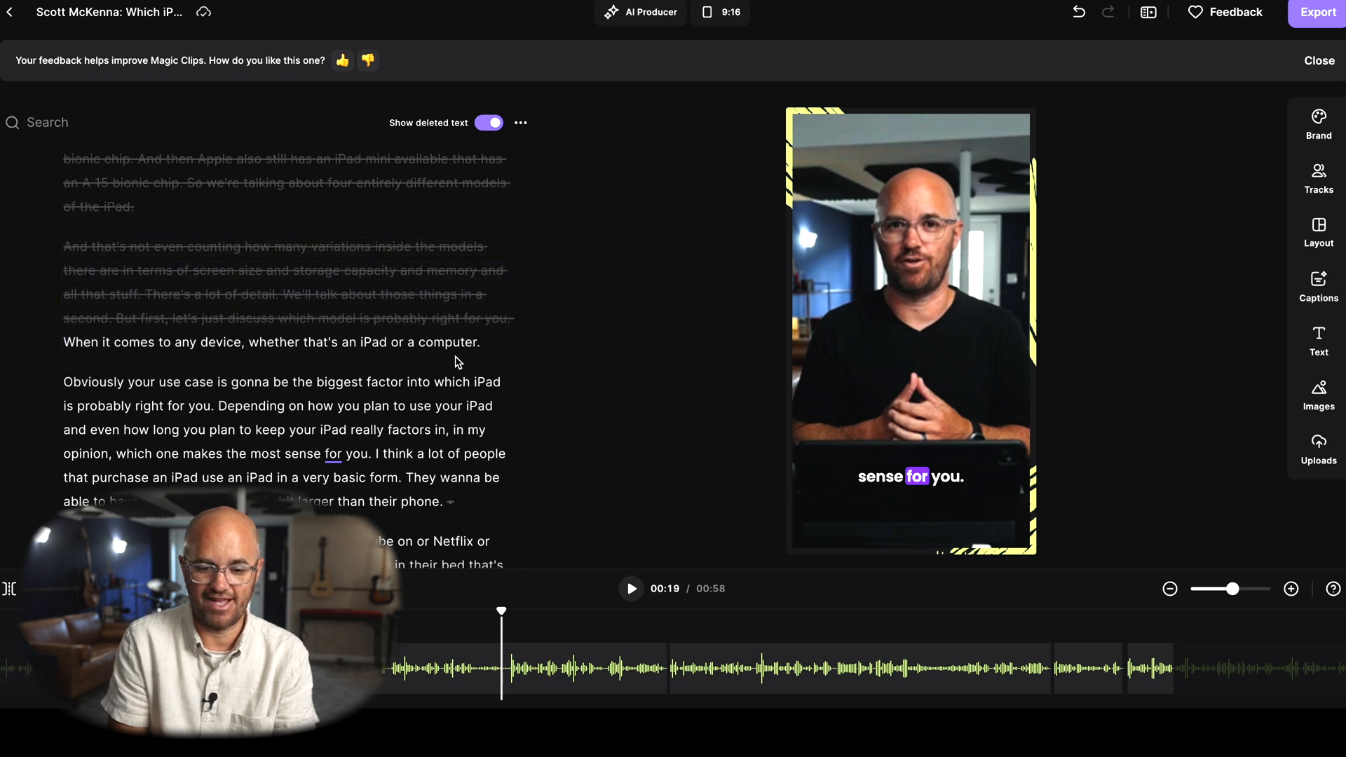
scroll(down, 3)
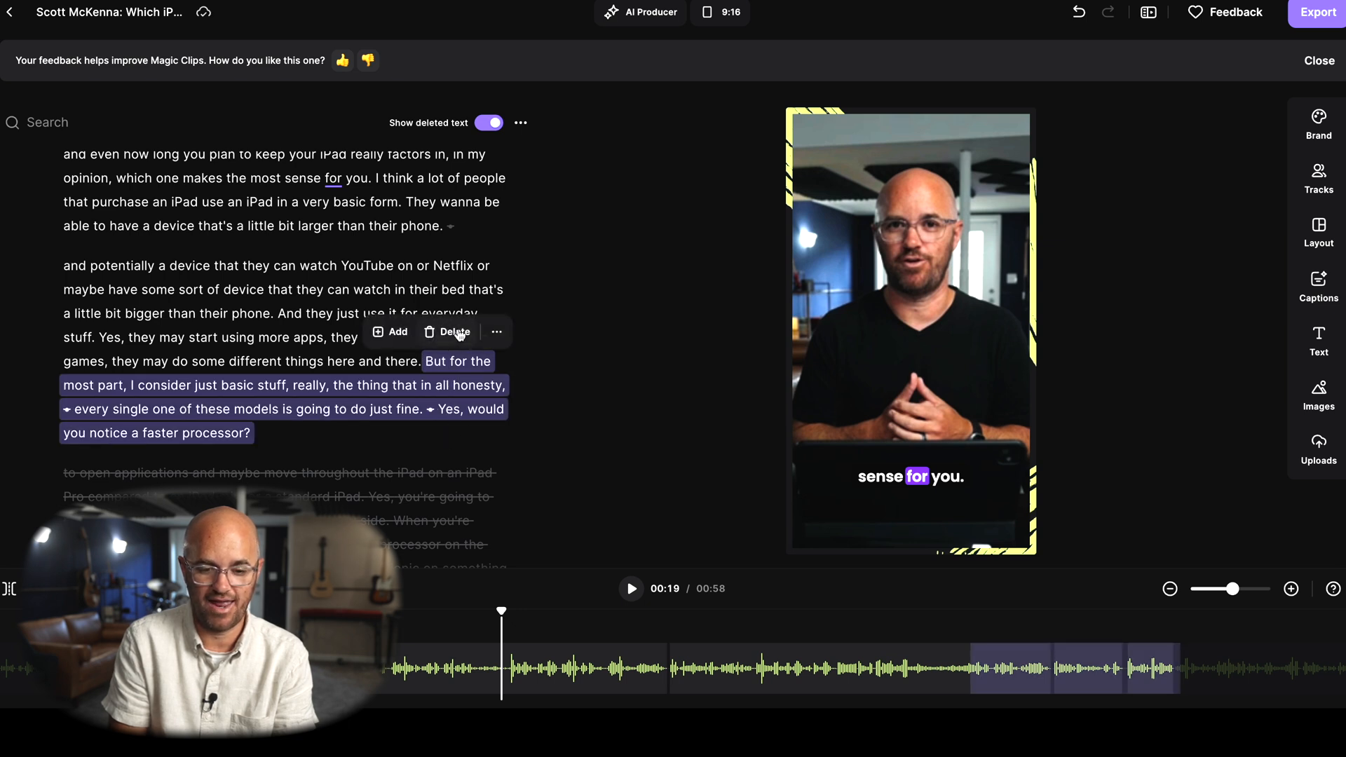
click(453, 333)
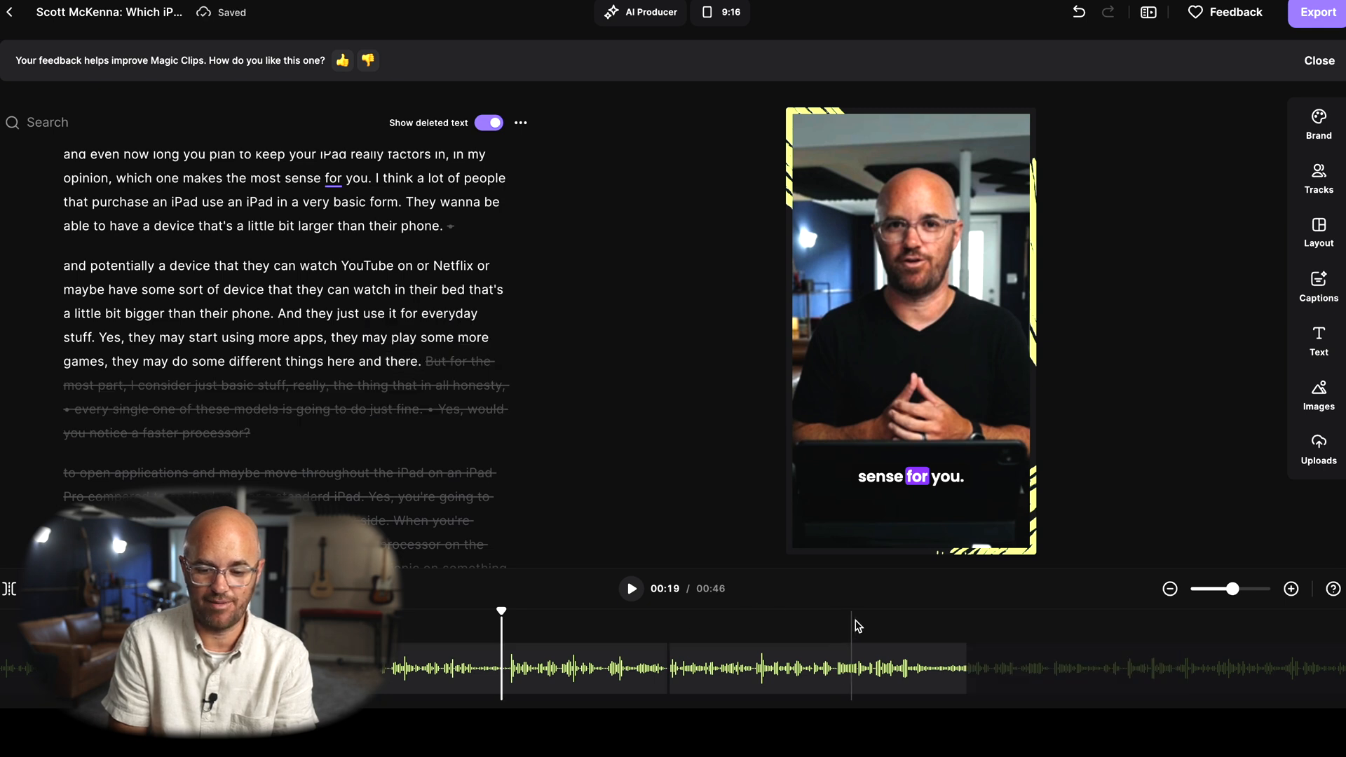
mouse_move(626, 514)
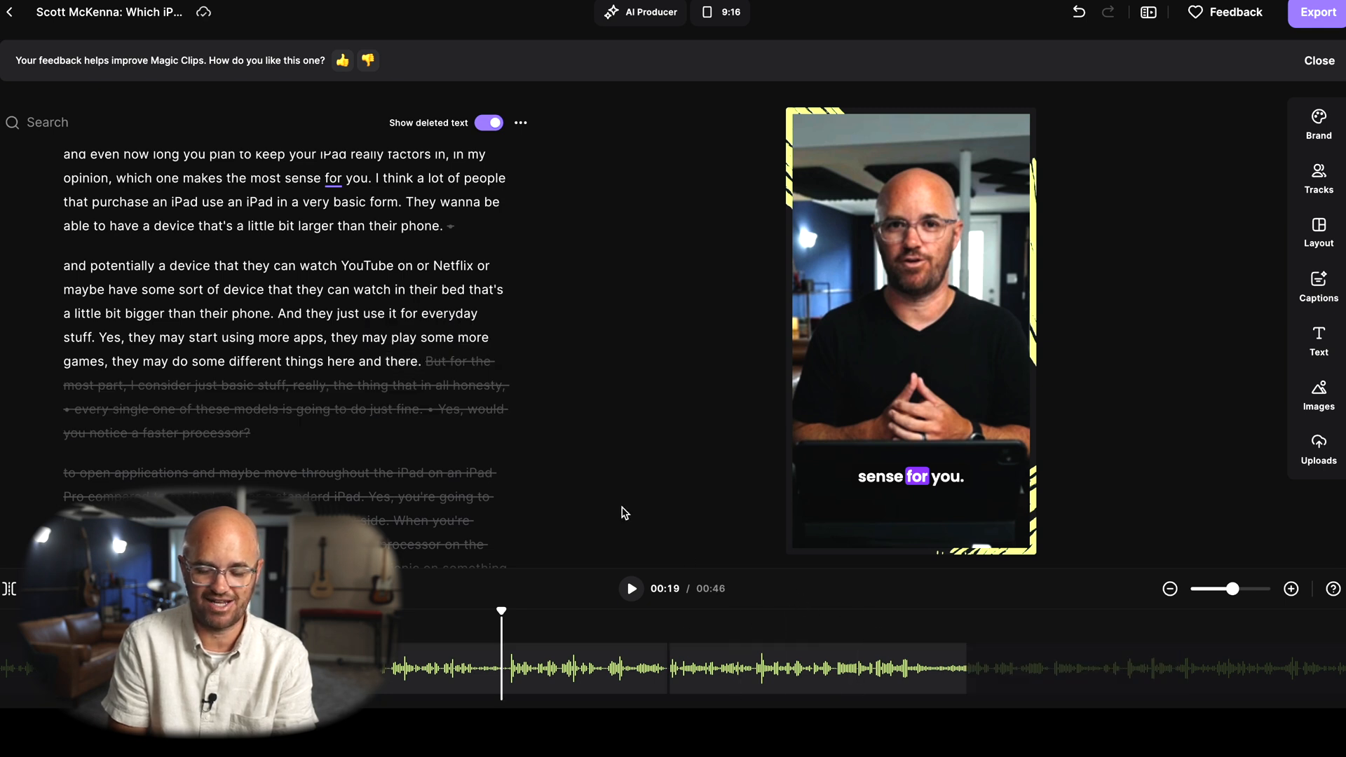
Review the Set pace options in AI Producer and start Magic Audio enhancement on the audio track.
click(639, 12)
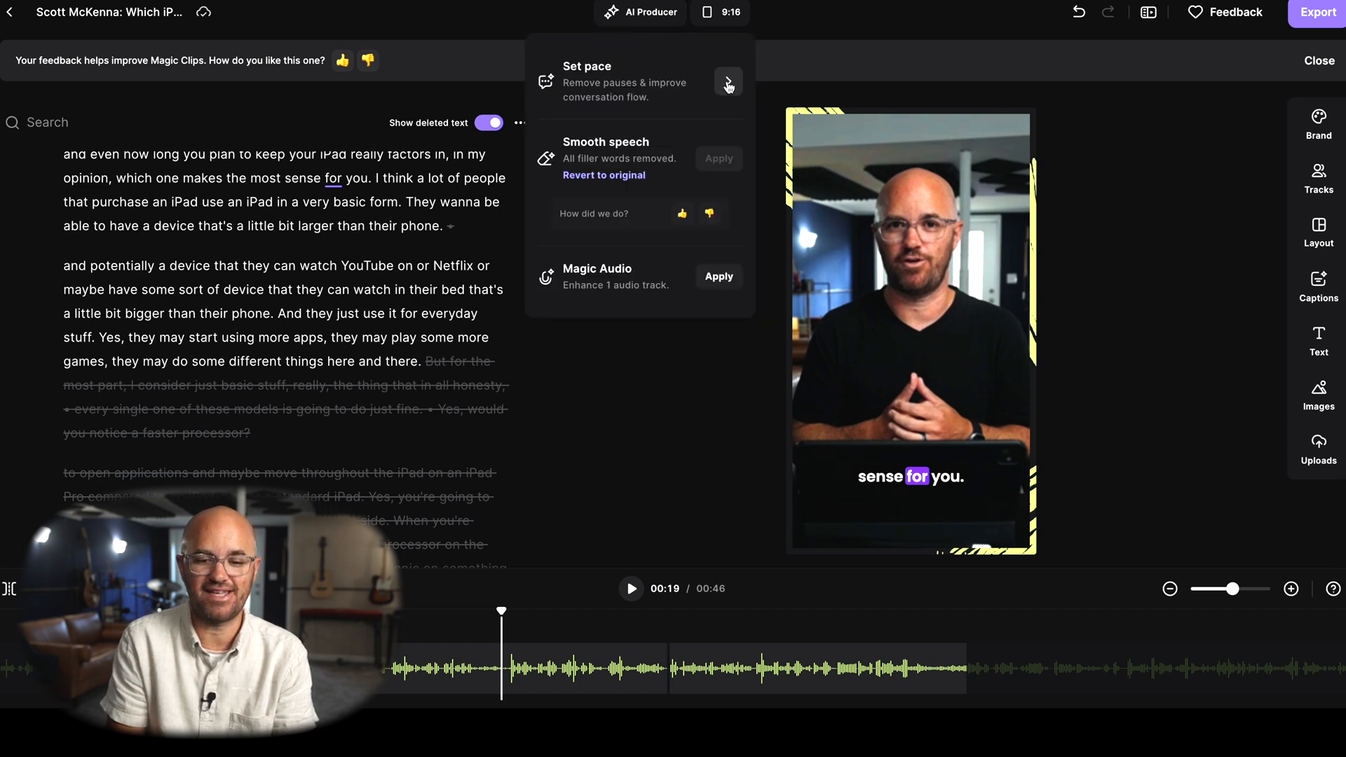
click(727, 81)
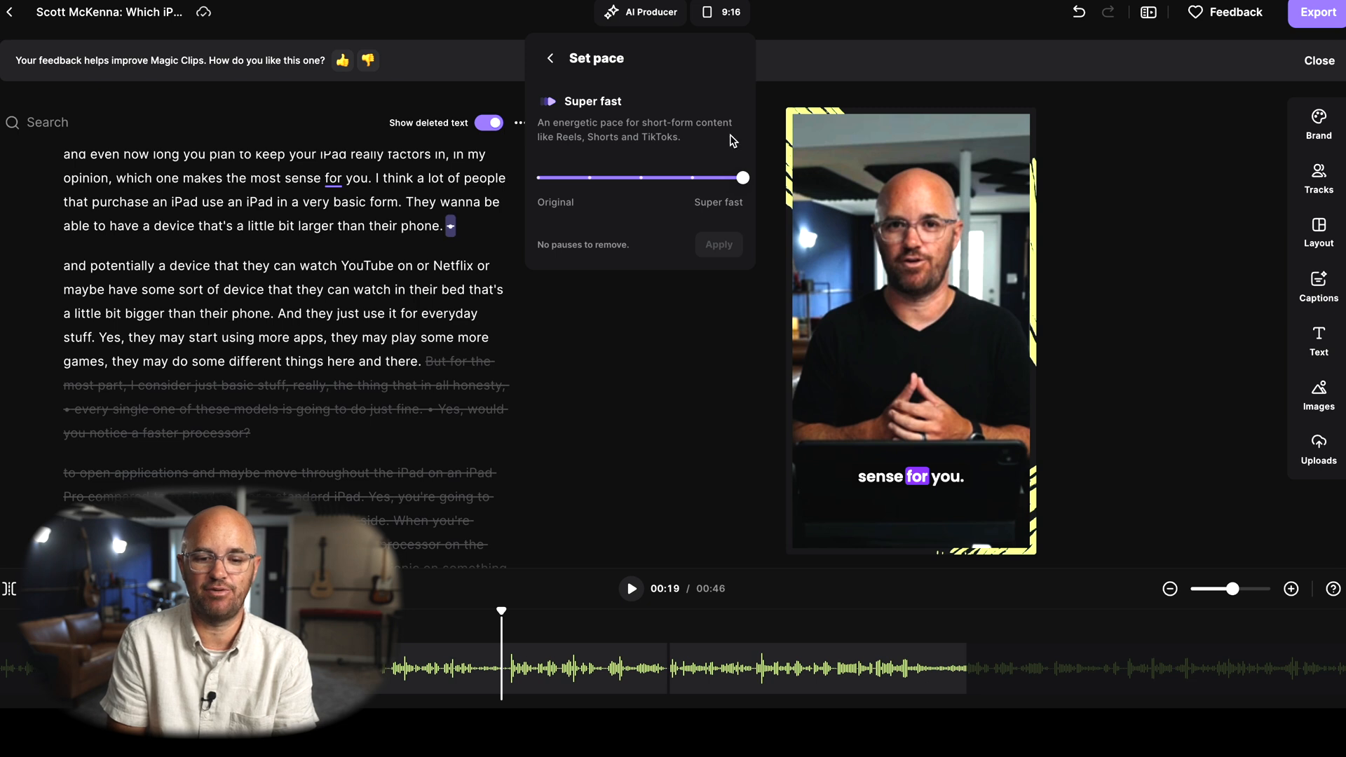
mouse_move(742, 178)
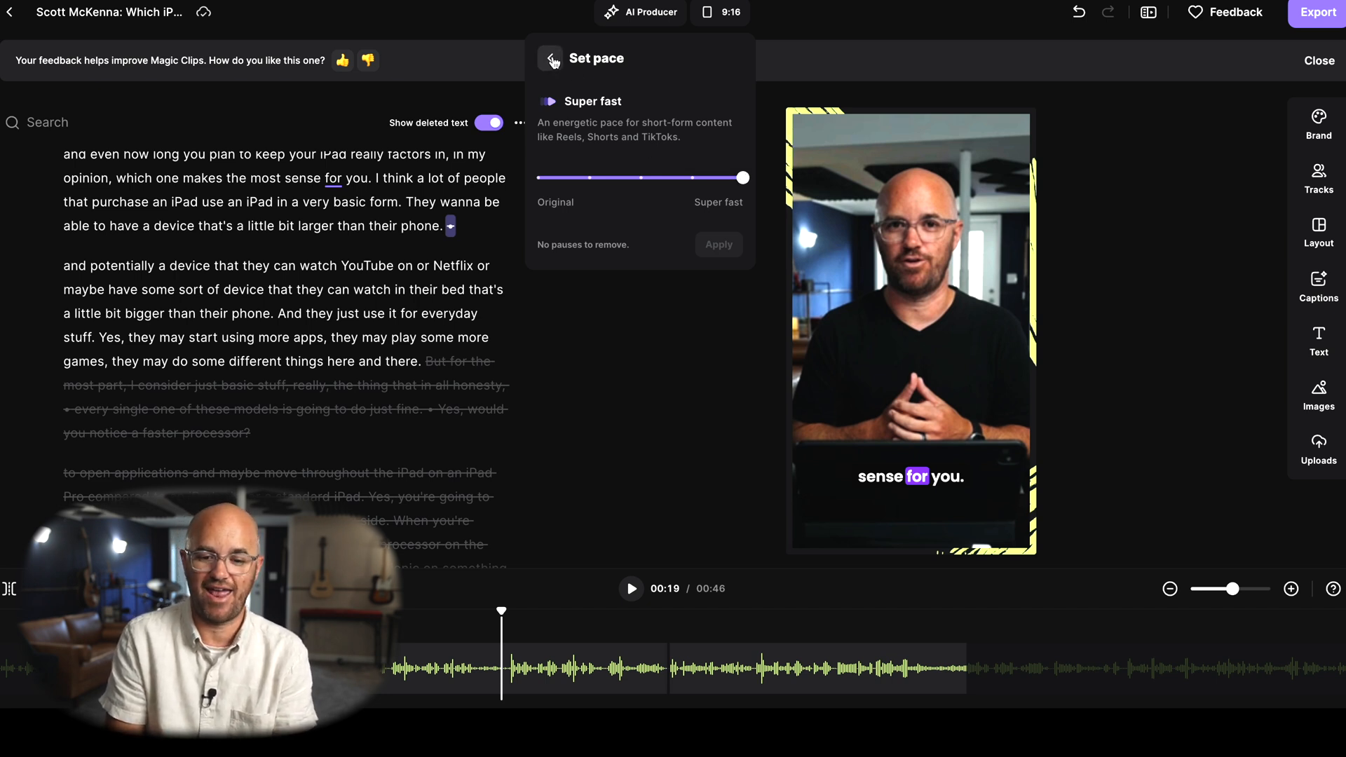
click(550, 59)
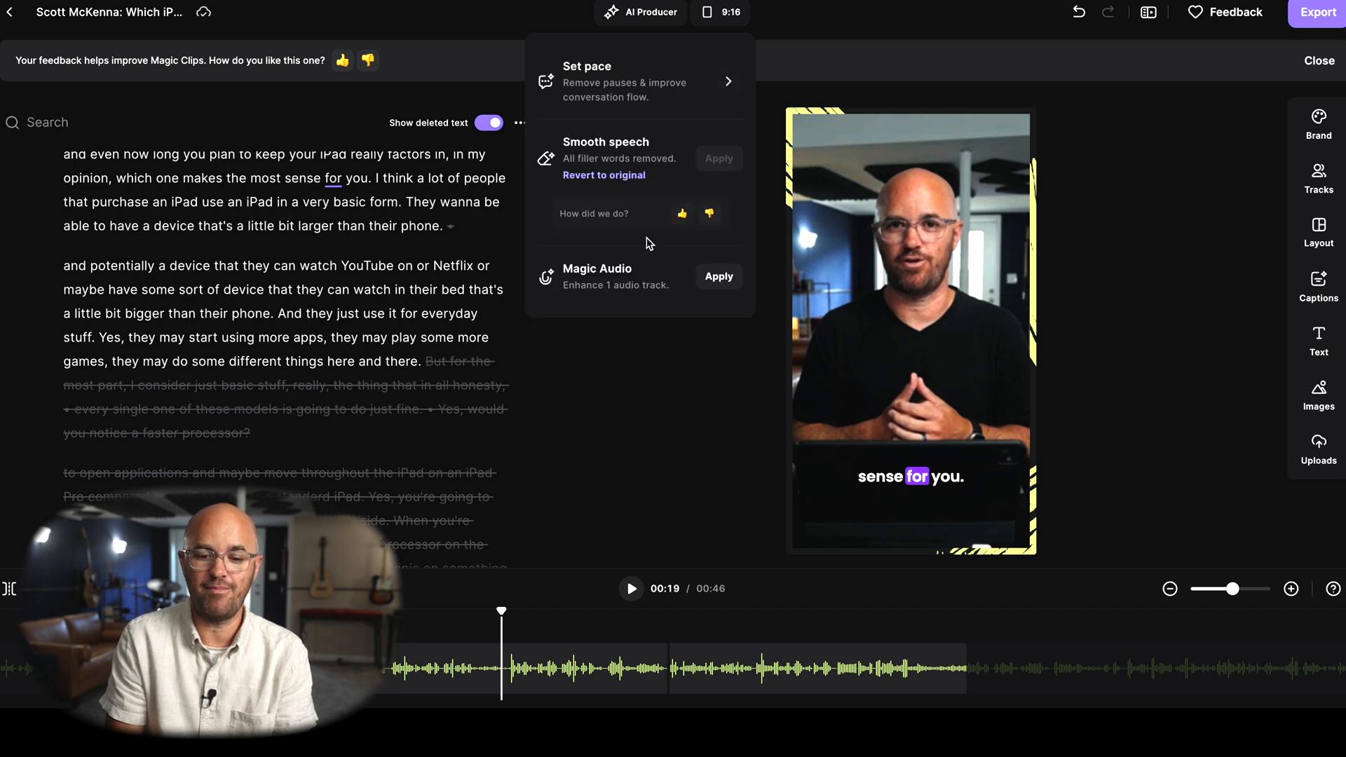
mouse_move(695, 279)
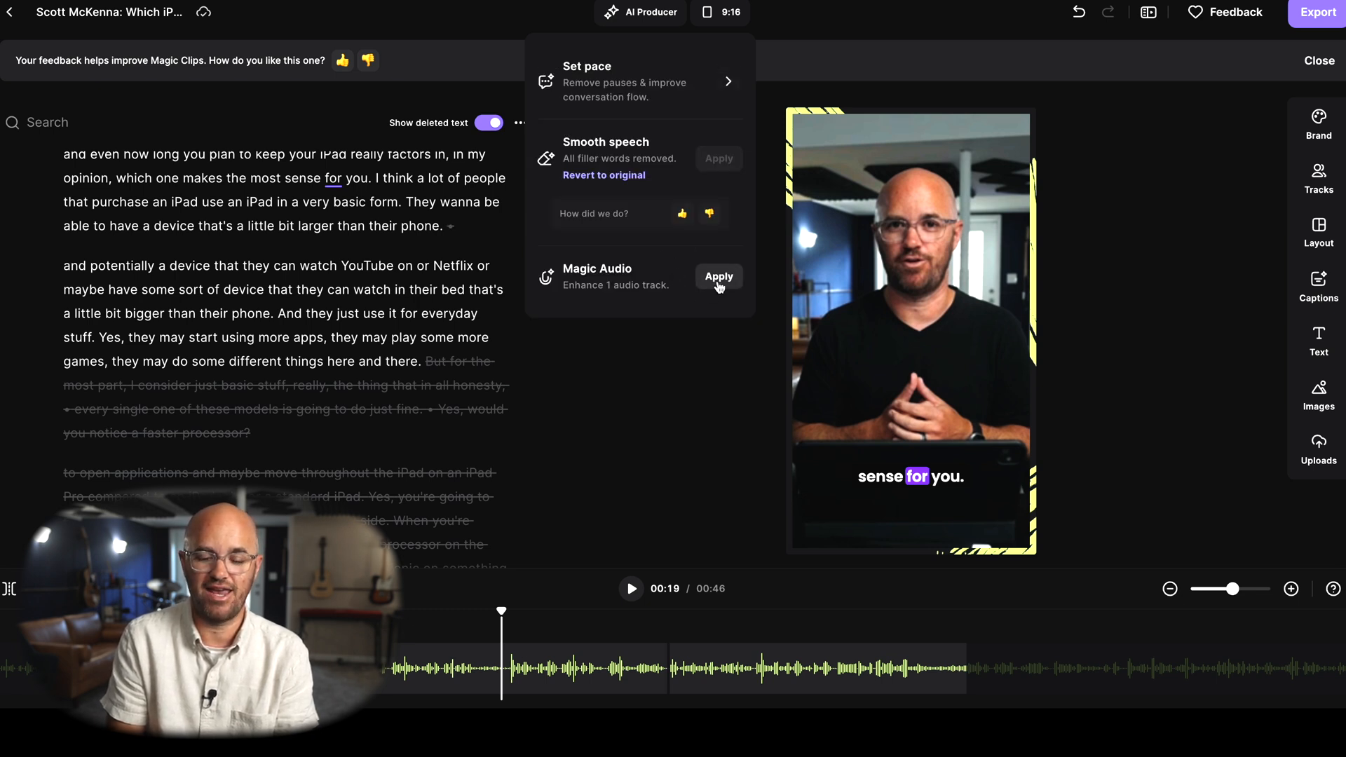
click(718, 277)
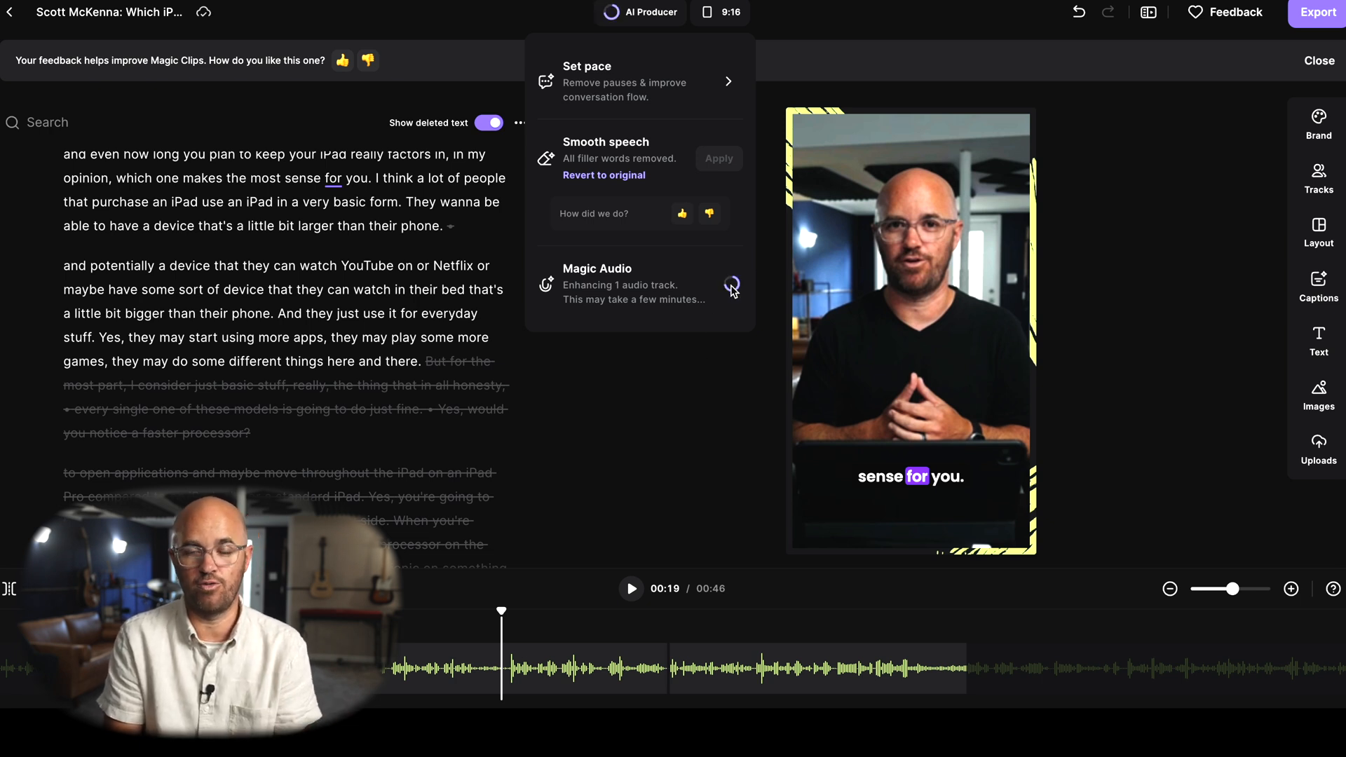
mouse_move(725, 345)
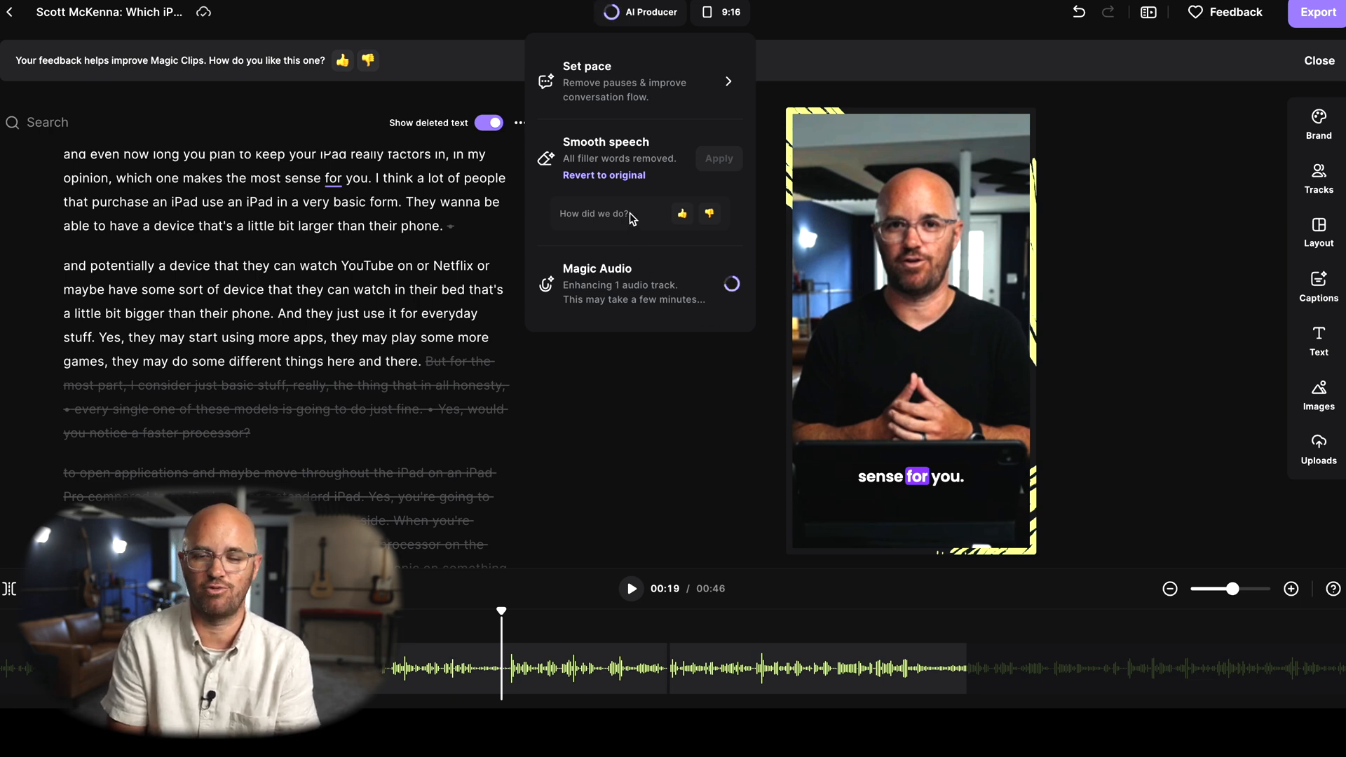
mouse_move(724, 295)
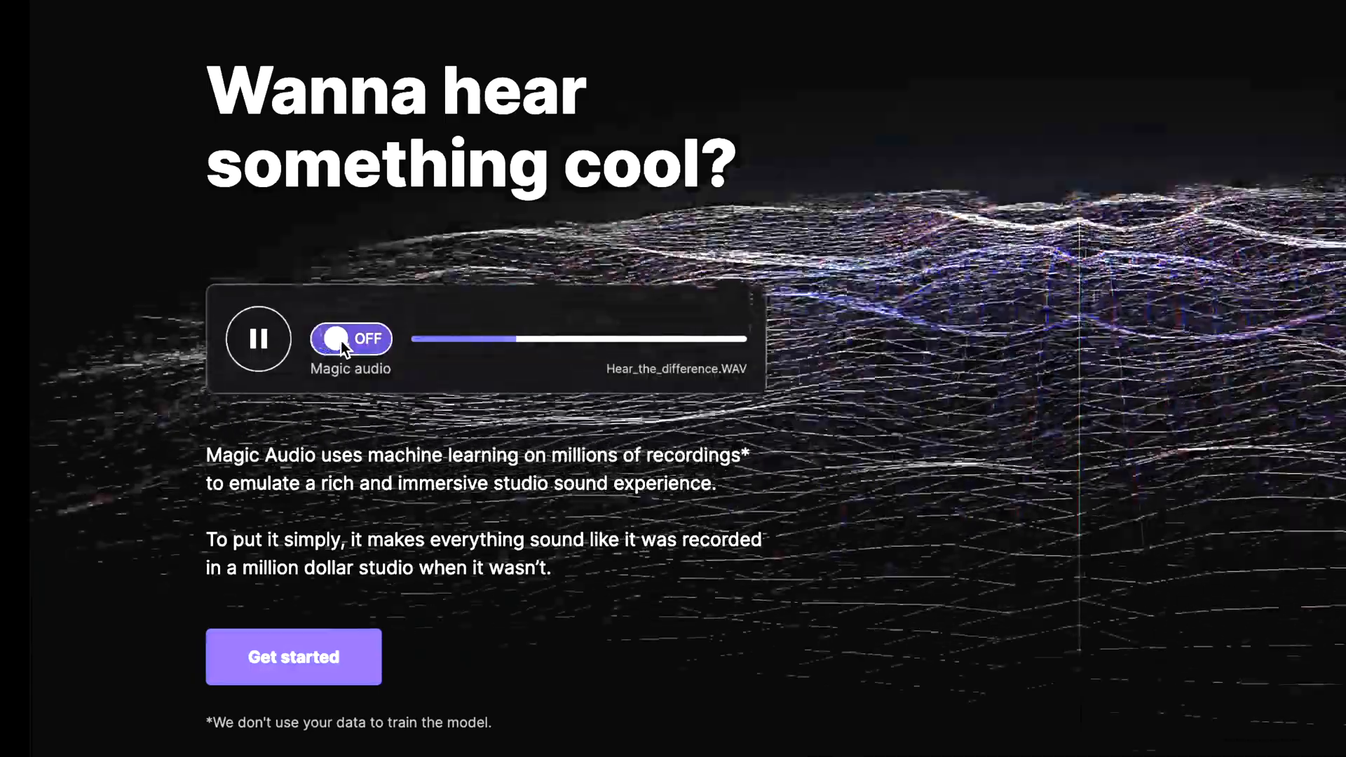
Toggle Magic Audio on the sample recording to hear the difference.
click(350, 339)
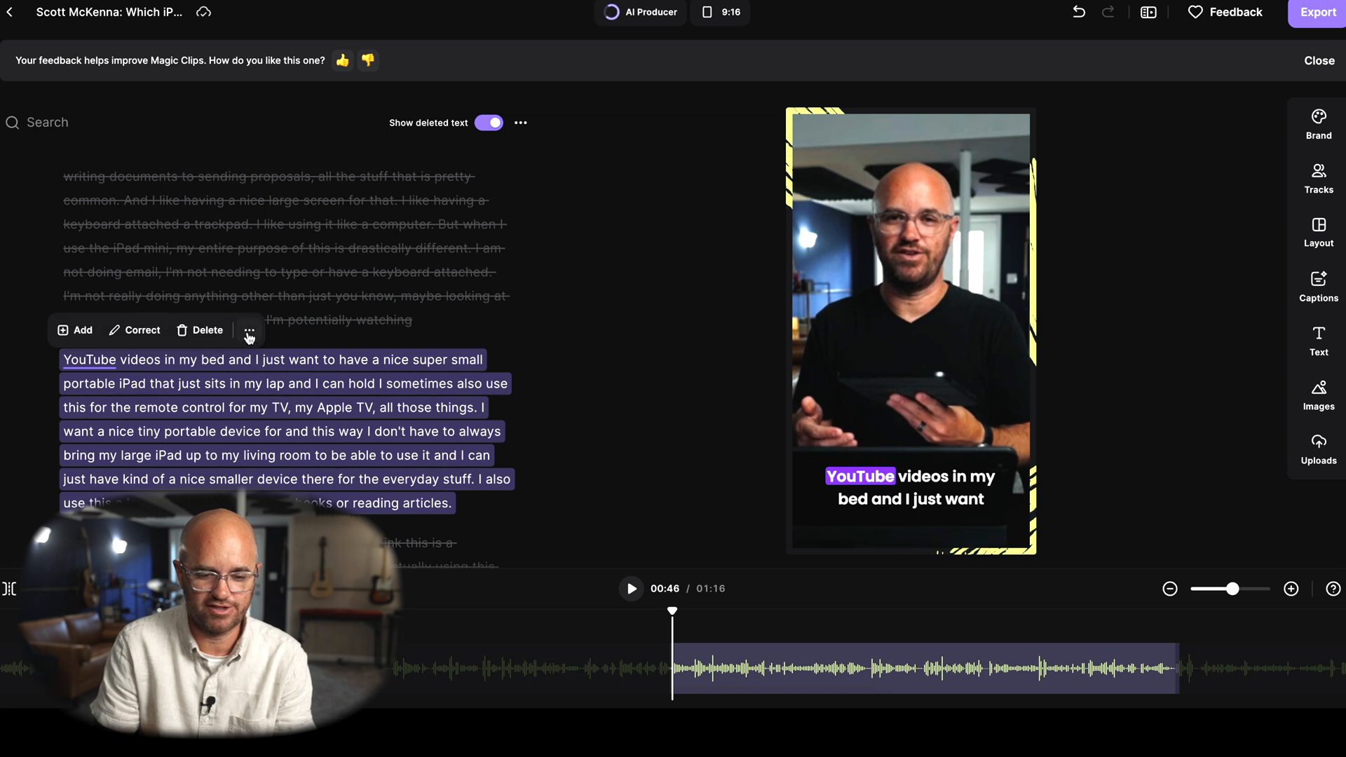
Keep only the passage about wanting a small portable iPad (about 29 seconds) and play it through.
click(250, 329)
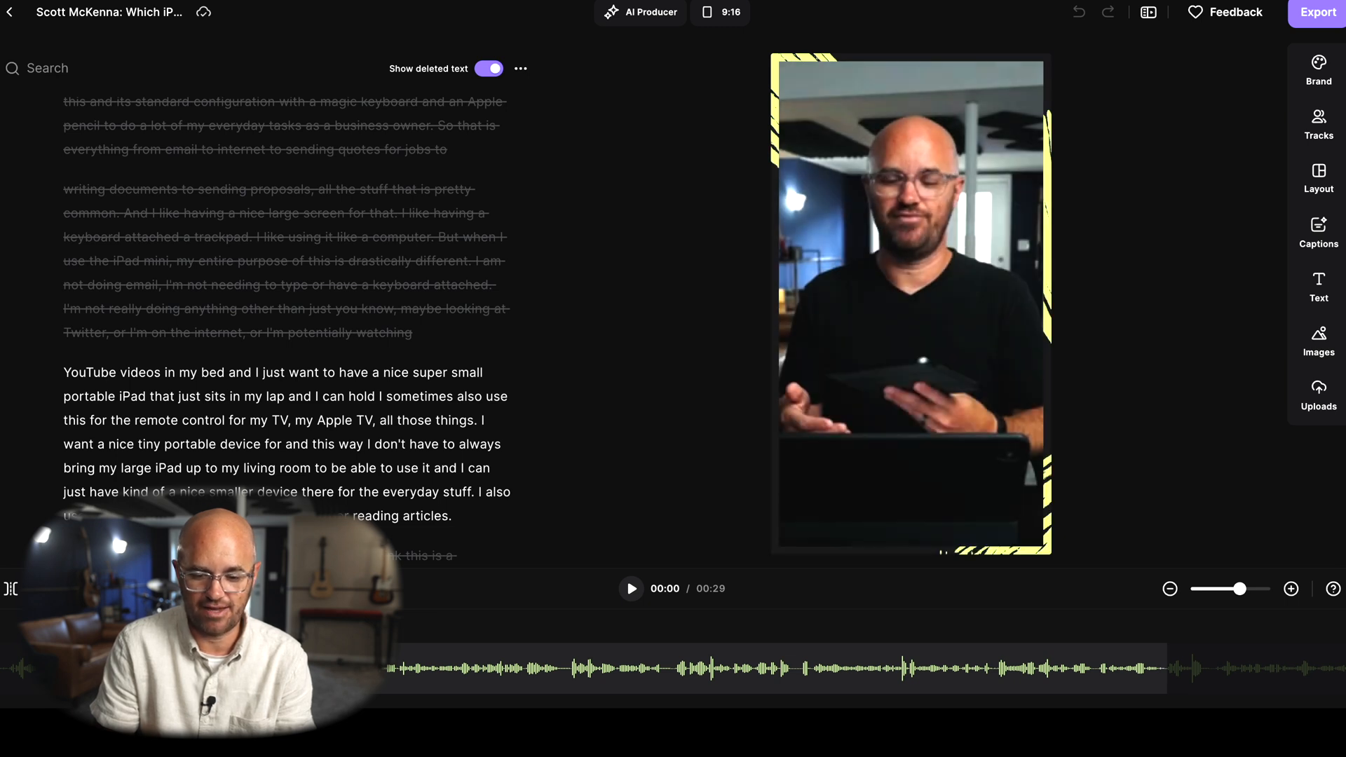
click(630, 588)
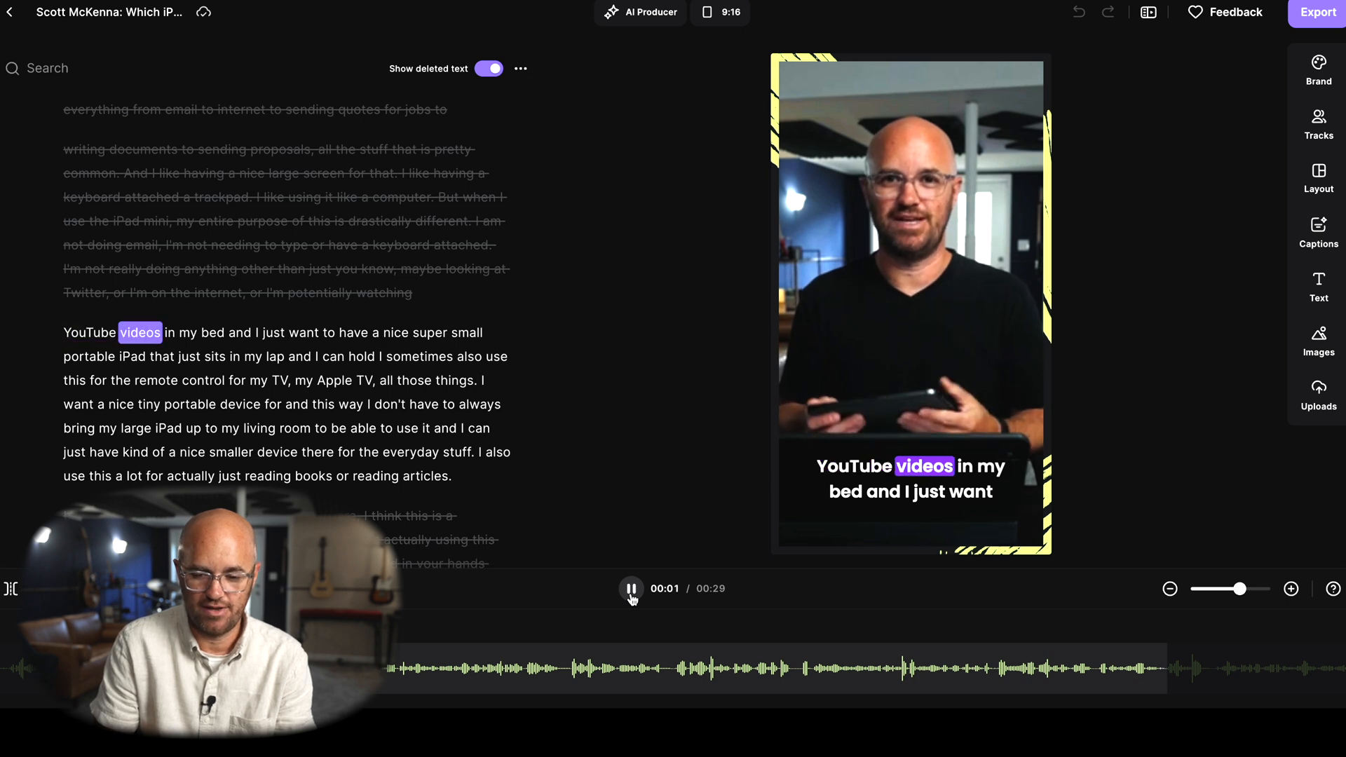
click(630, 588)
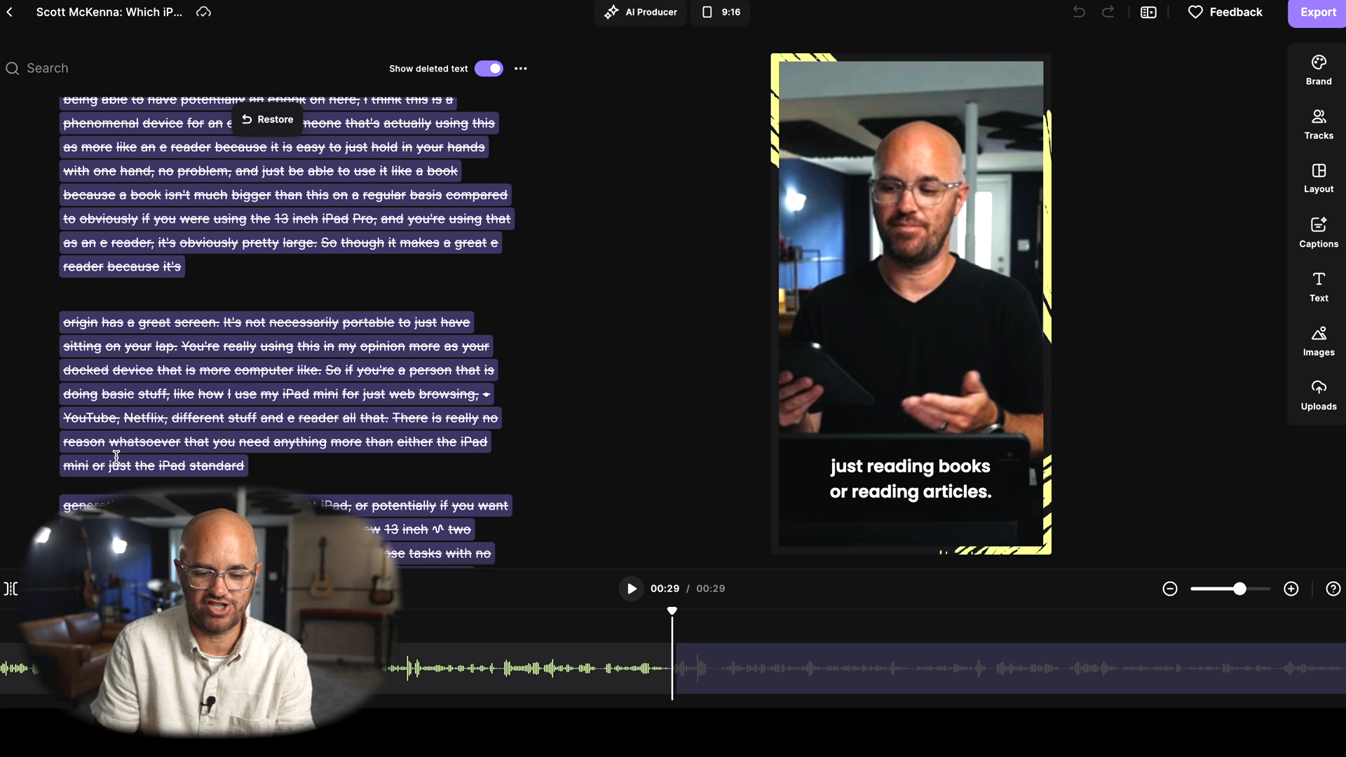
scroll(up, 3)
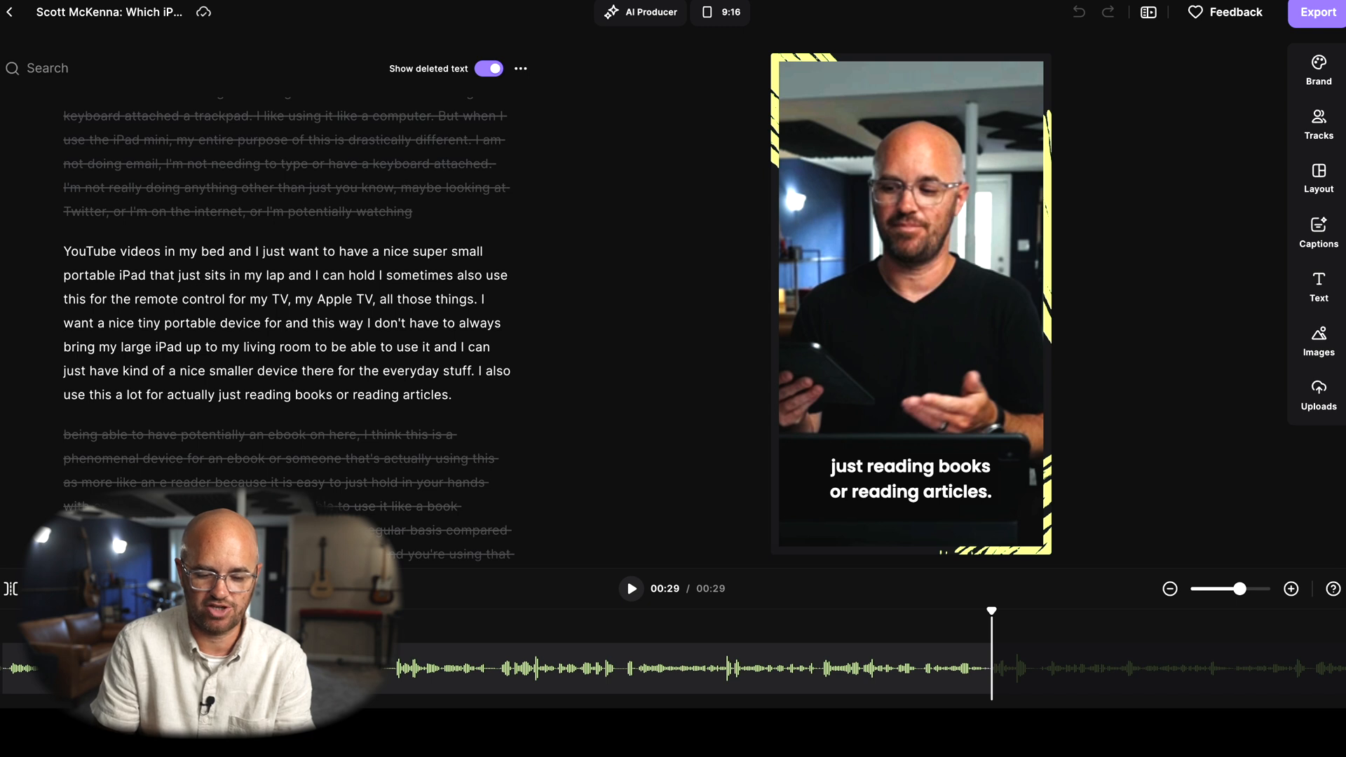
Switch the clip to a 1:1 square ratio and set the caption size to Small.
click(729, 13)
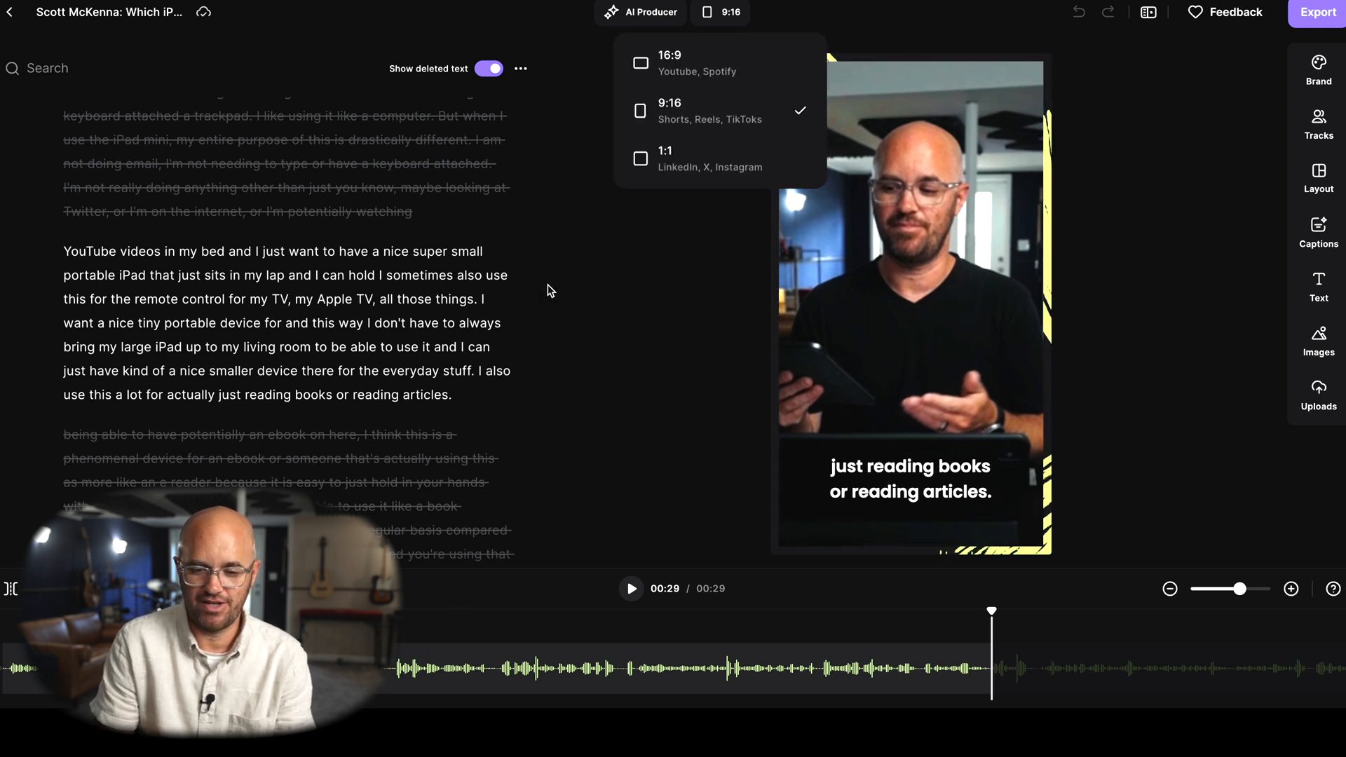
mouse_move(580, 261)
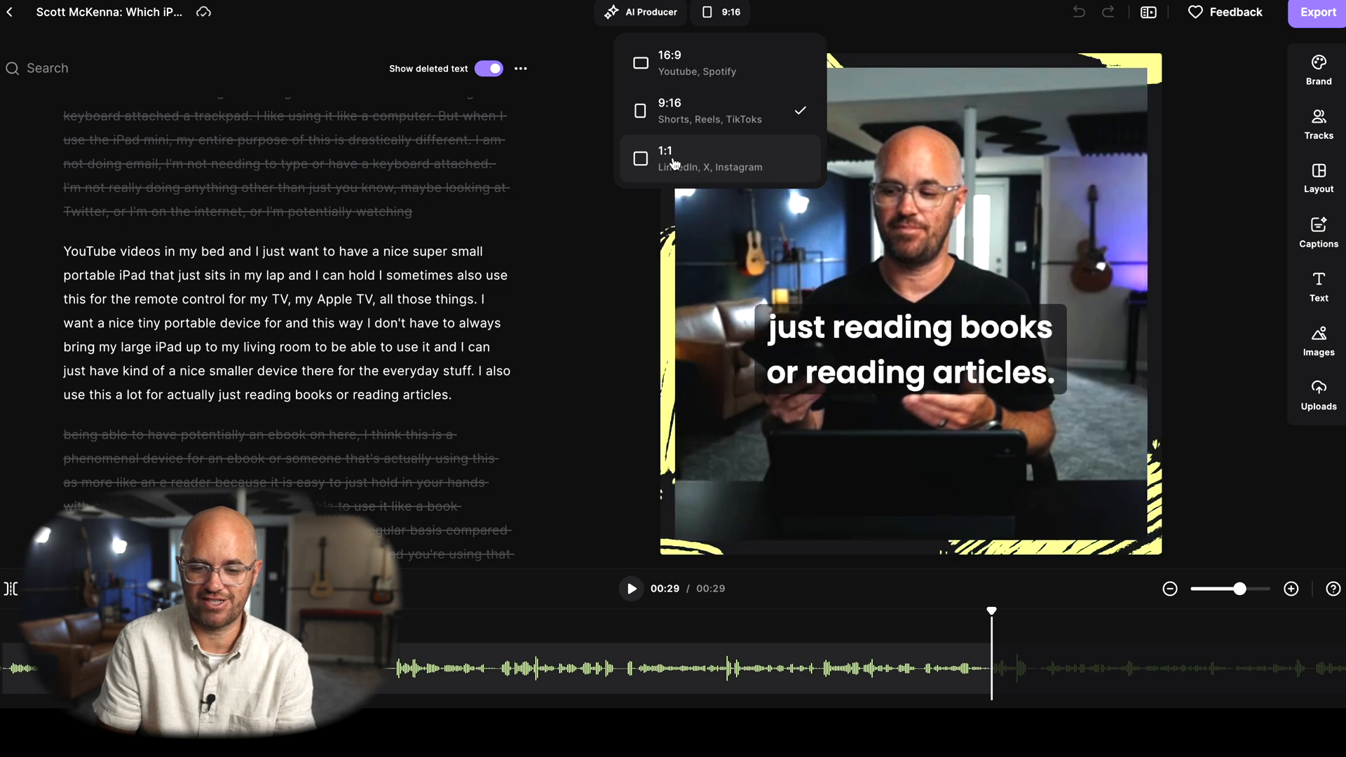
mouse_move(679, 63)
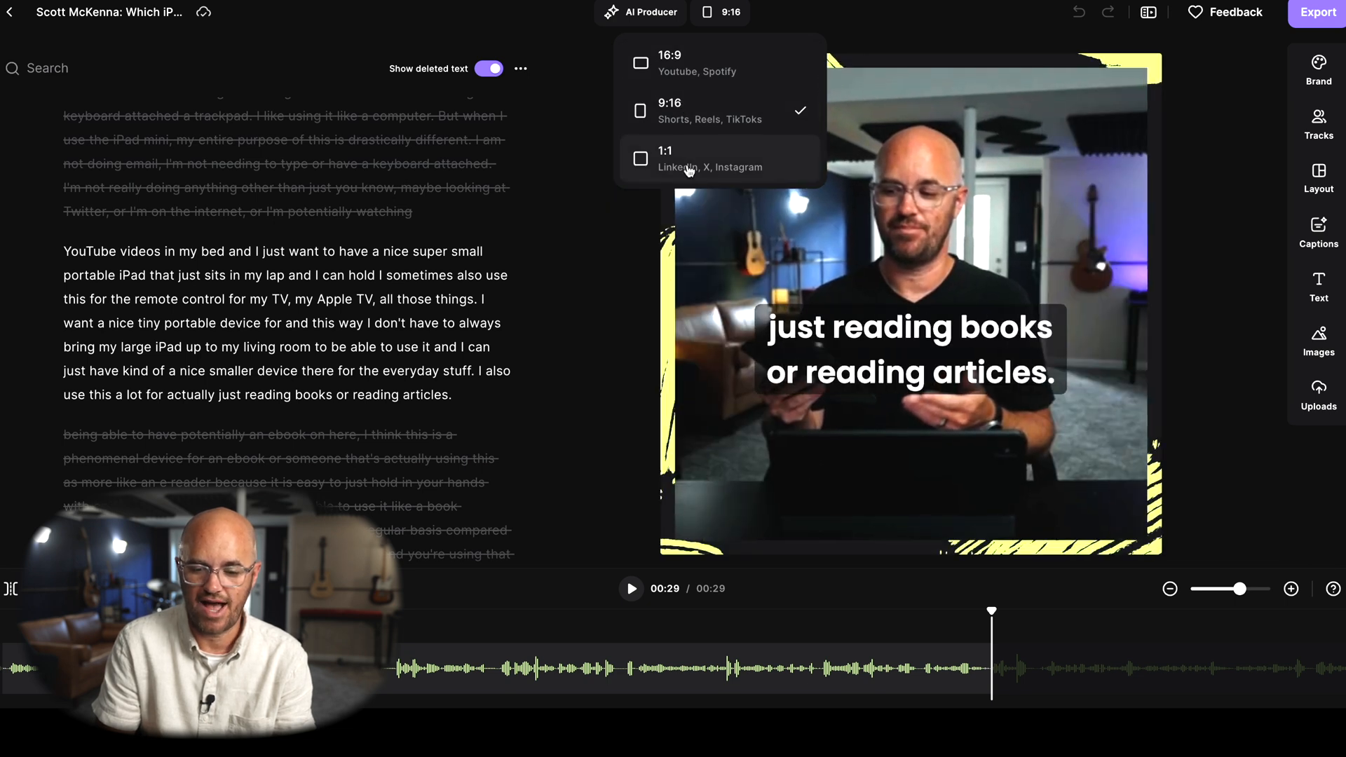
click(669, 160)
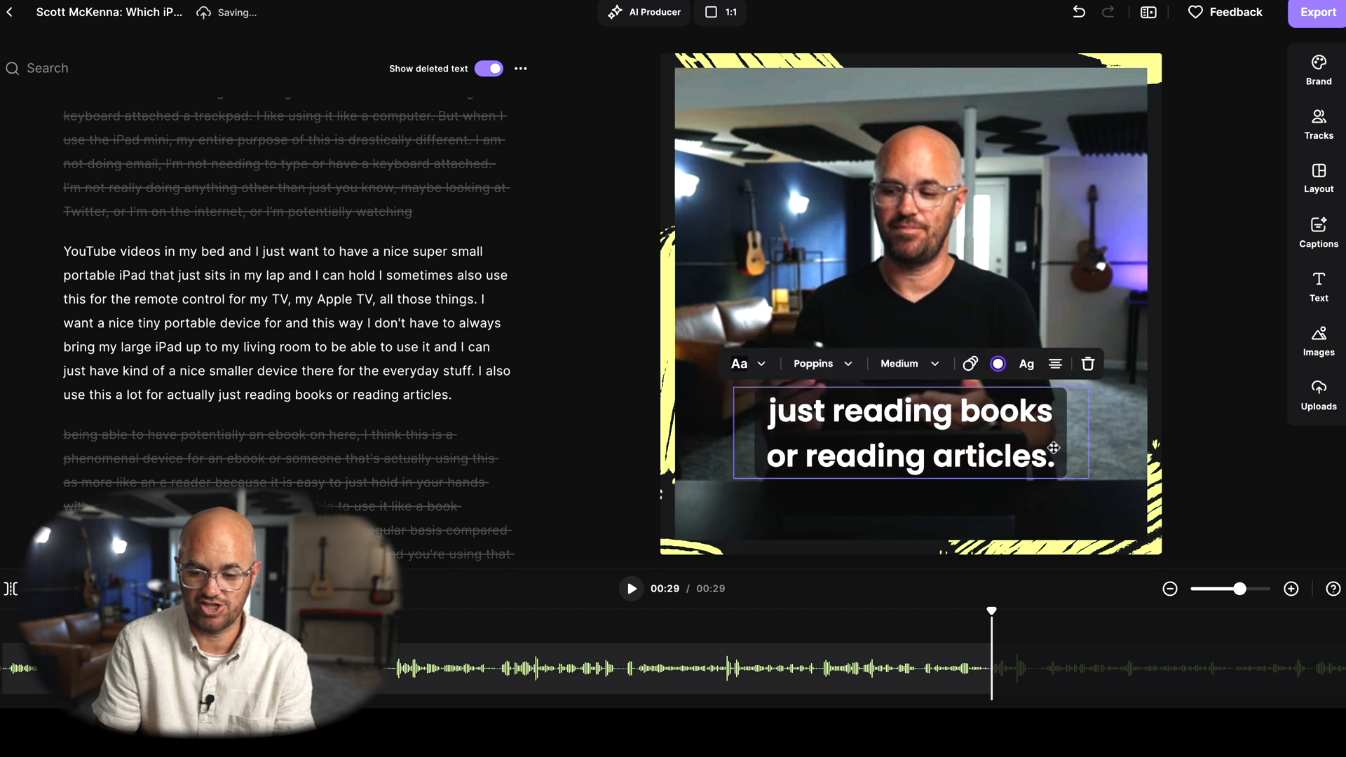
click(902, 363)
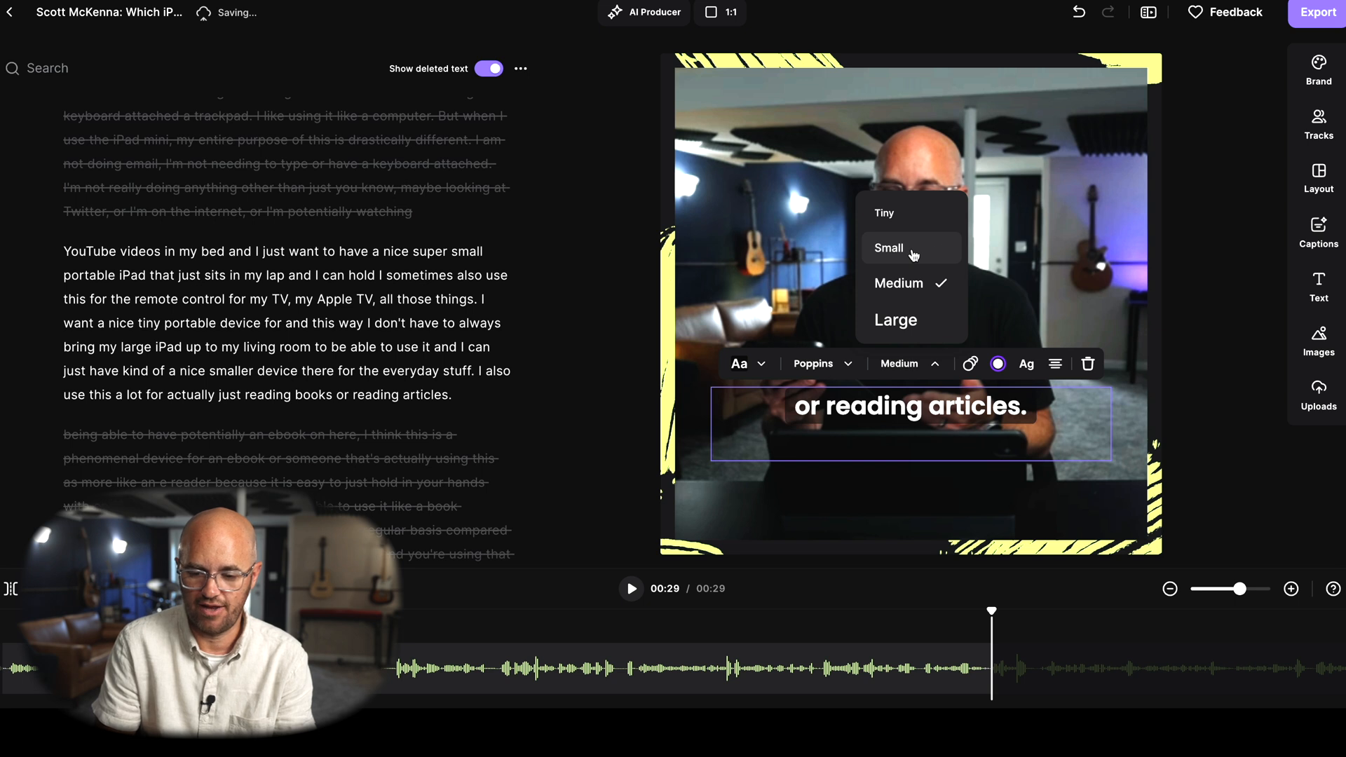
click(890, 247)
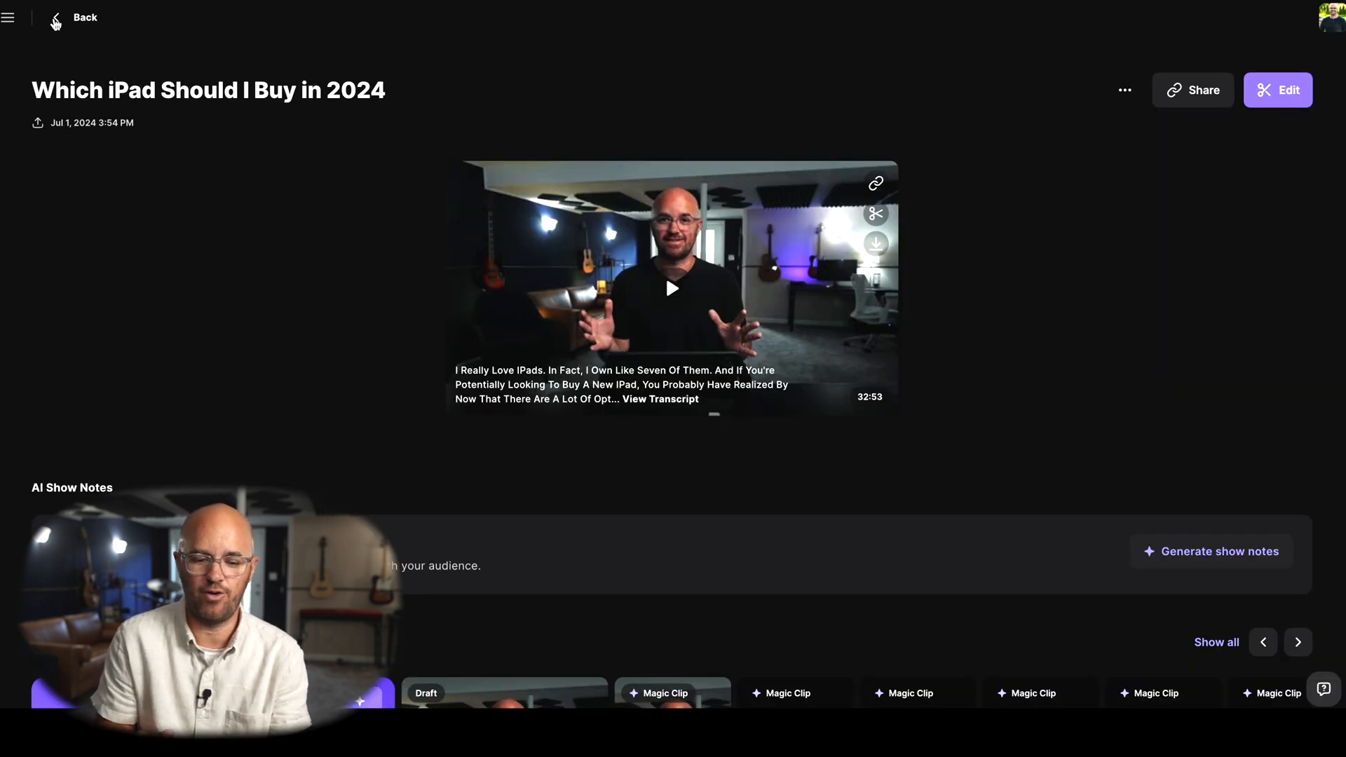
mouse_move(189, 178)
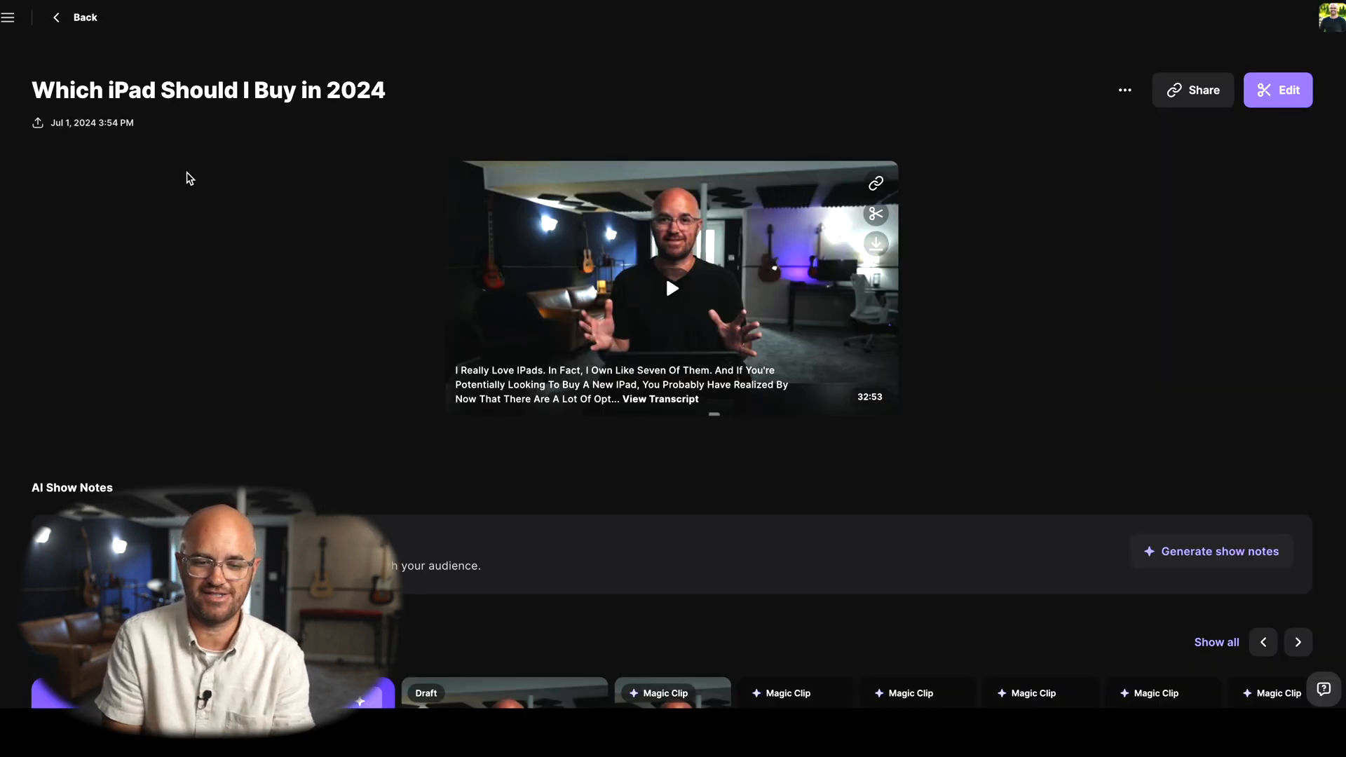
Open the 'iPad Pro vs iPad Air: Cellular' Magic Clip from Saved edits as a 43-second vertical clip.
scroll(down, 3)
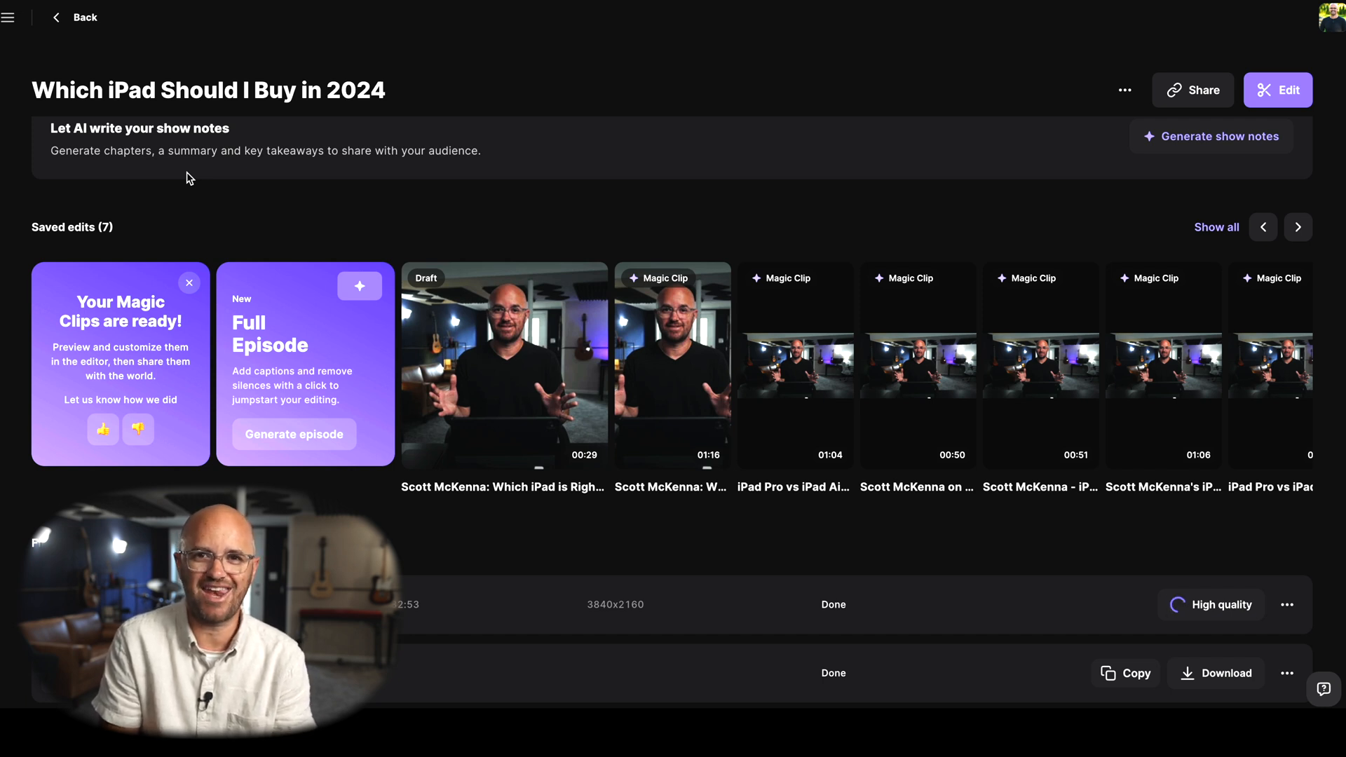
mouse_move(282, 224)
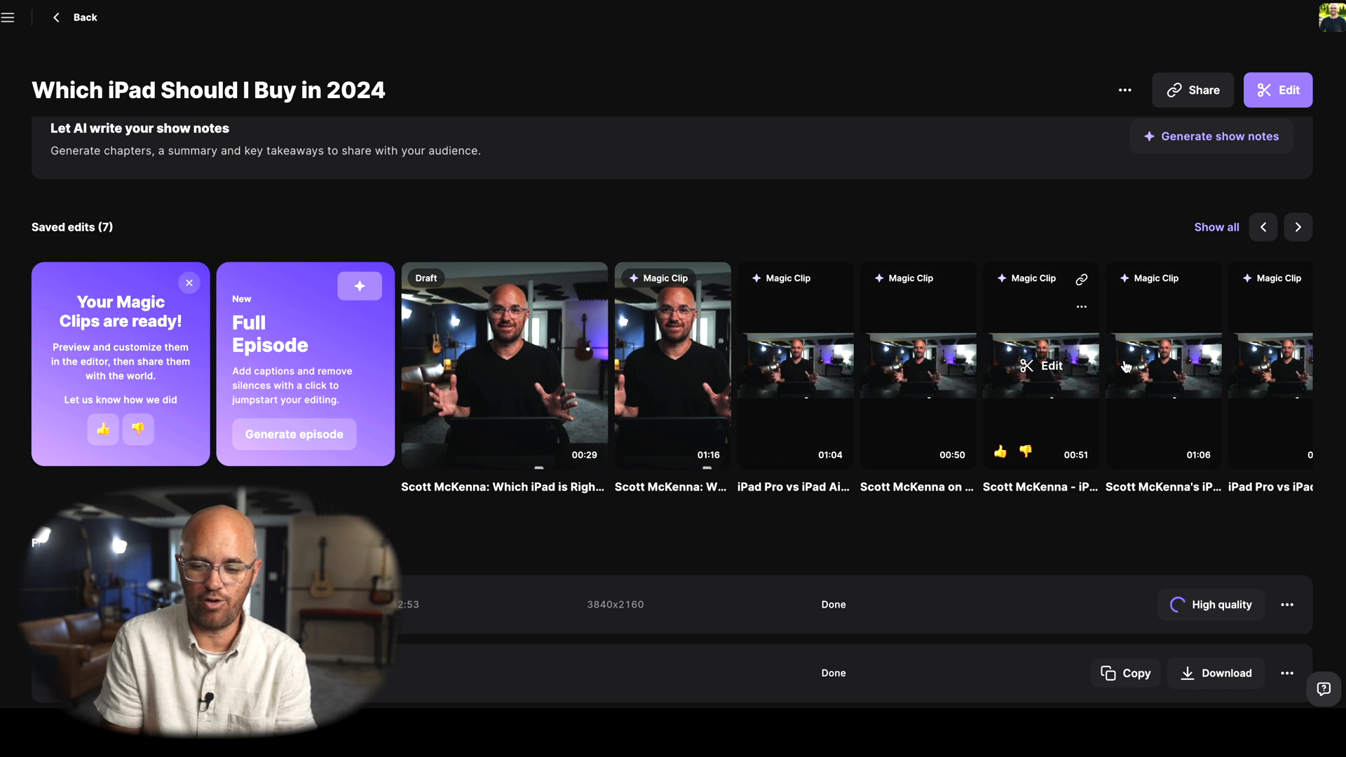
click(1039, 365)
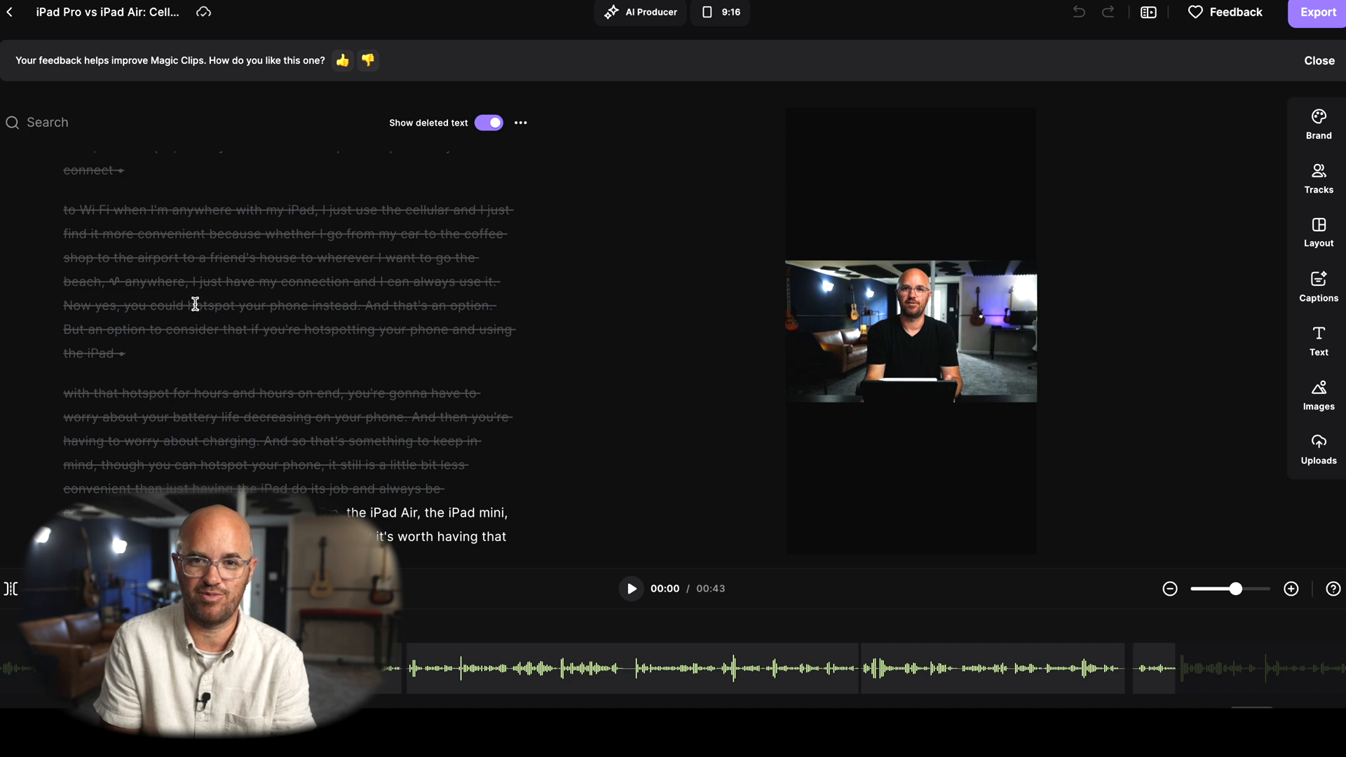
scroll(up, 3)
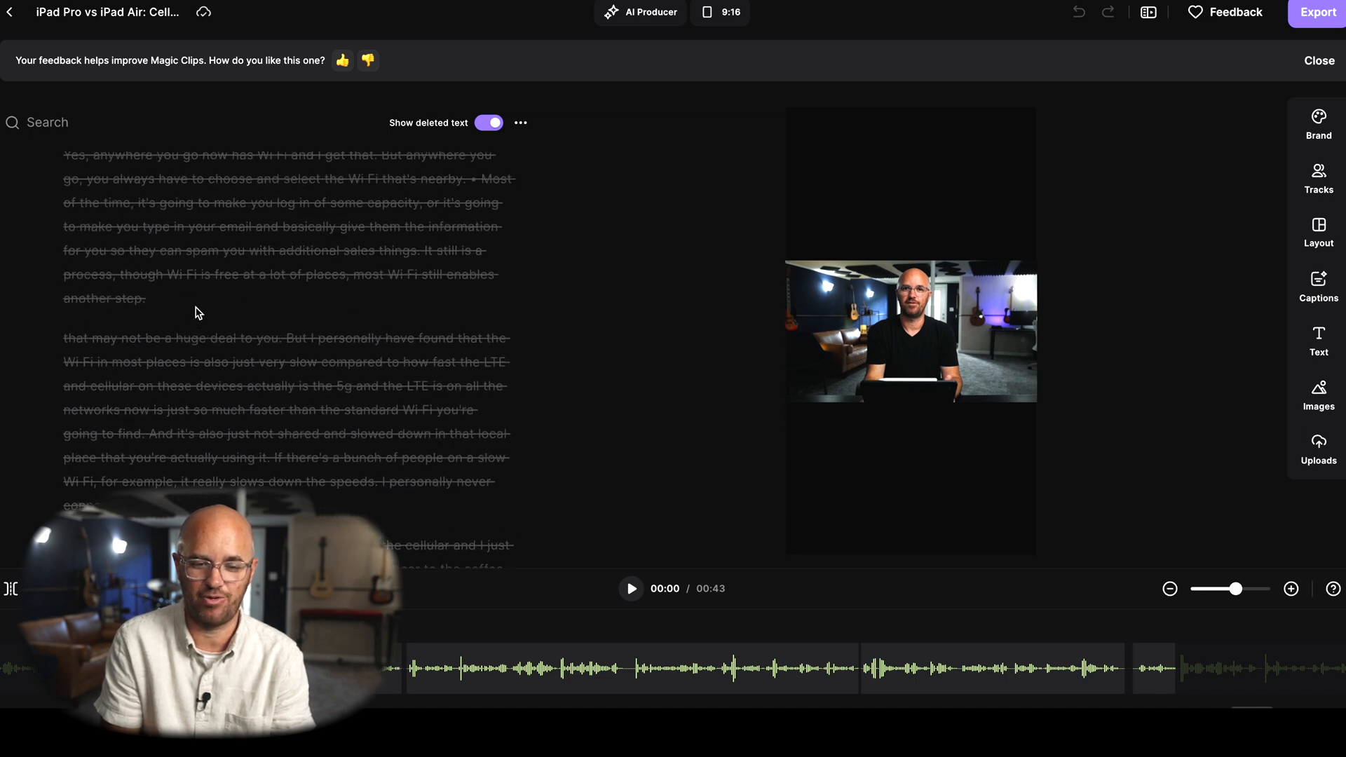